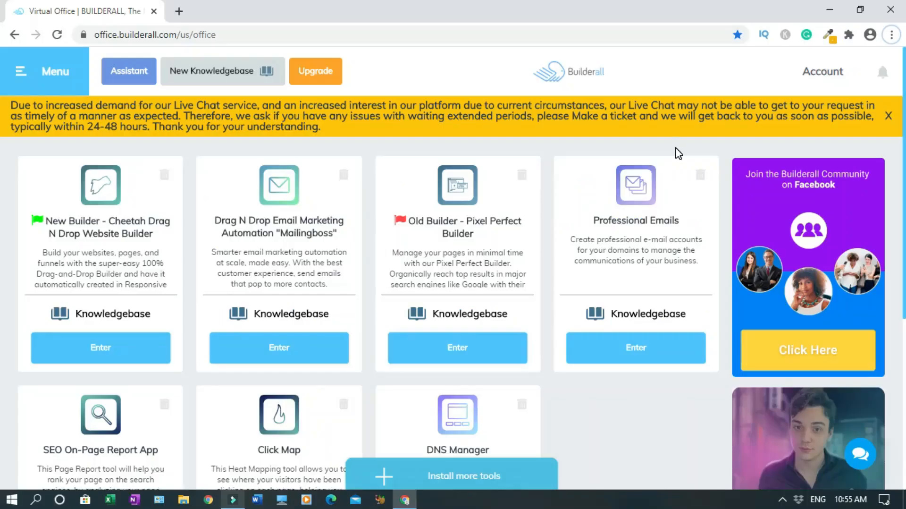
mouse_move(330, 367)
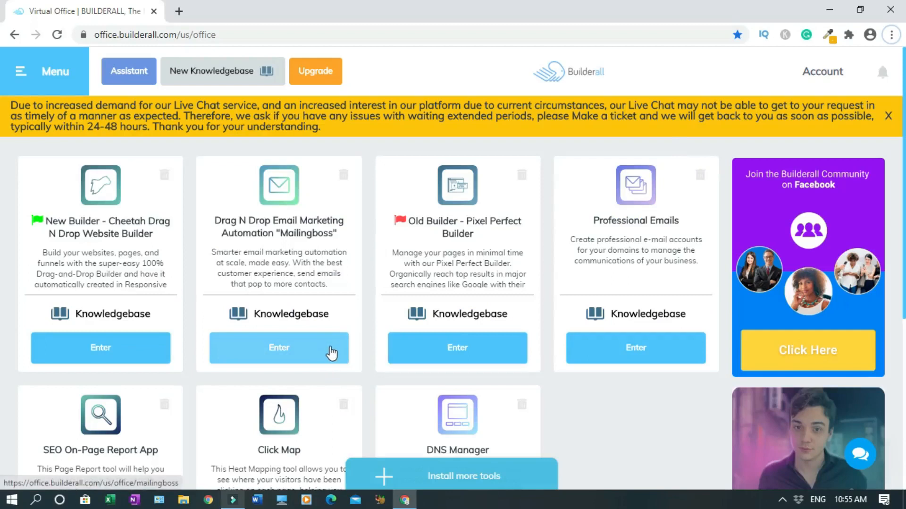
Enter the MailingBoss email marketing tool from the Builderall Virtual Office
click(278, 347)
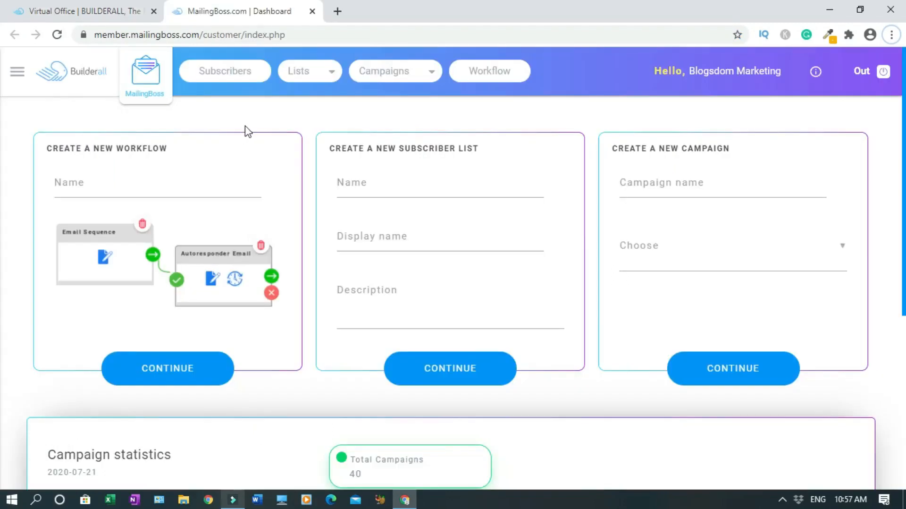
mouse_move(121, 168)
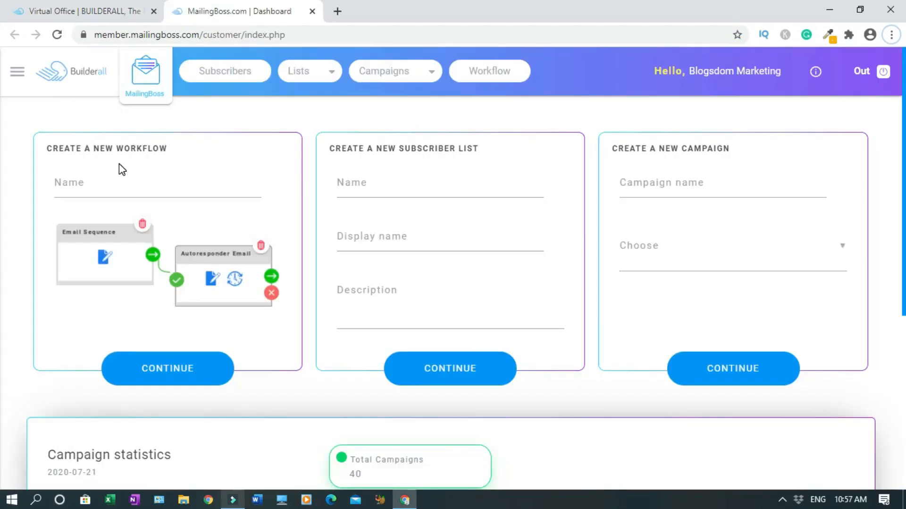
Name the new subscriber list '12 Minutes Affiliate Program' with matching display name and description
click(456, 182)
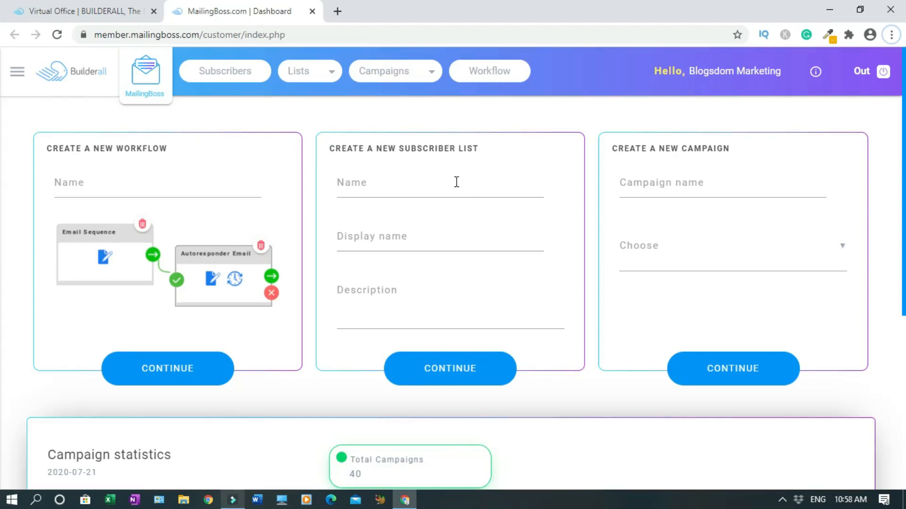
mouse_move(412, 238)
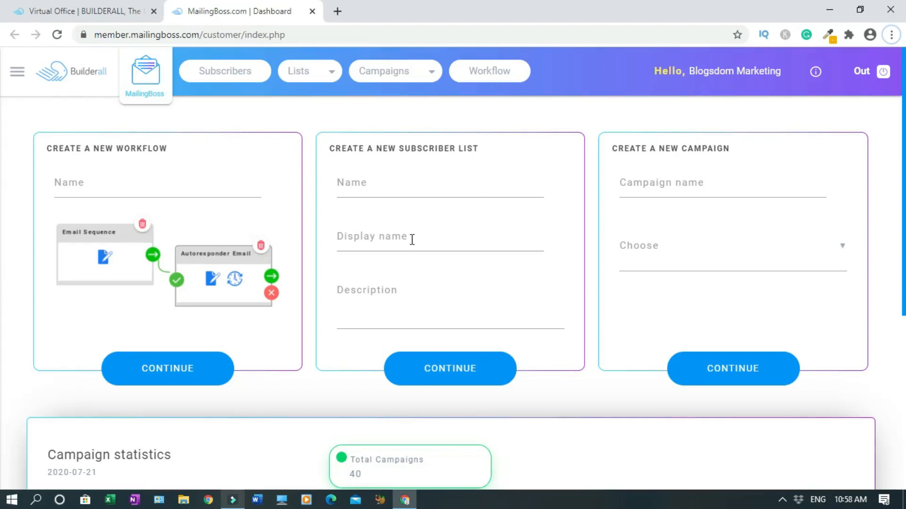
mouse_move(400, 175)
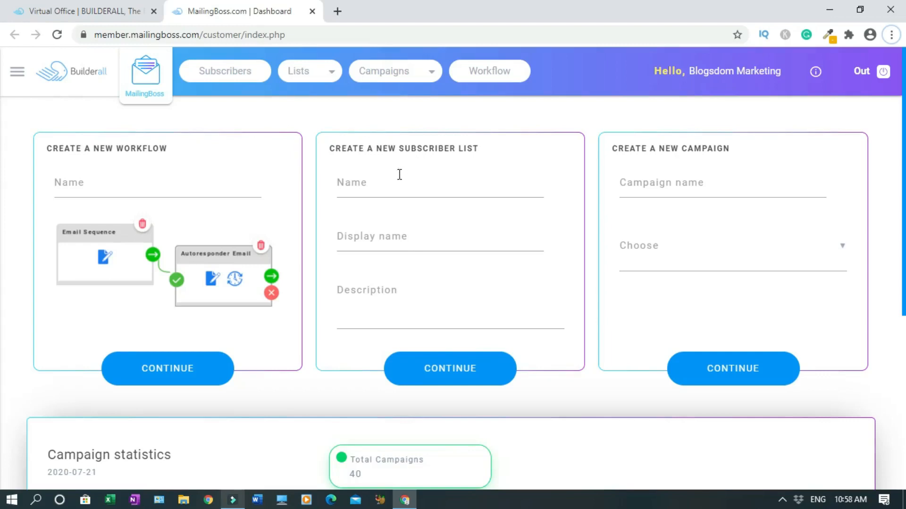
mouse_move(375, 225)
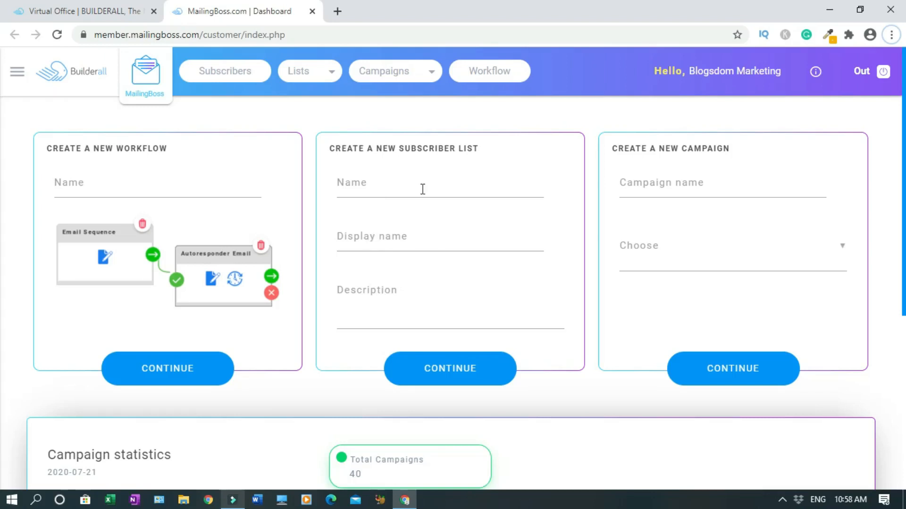
text(12 Minutes Affiliate Program)
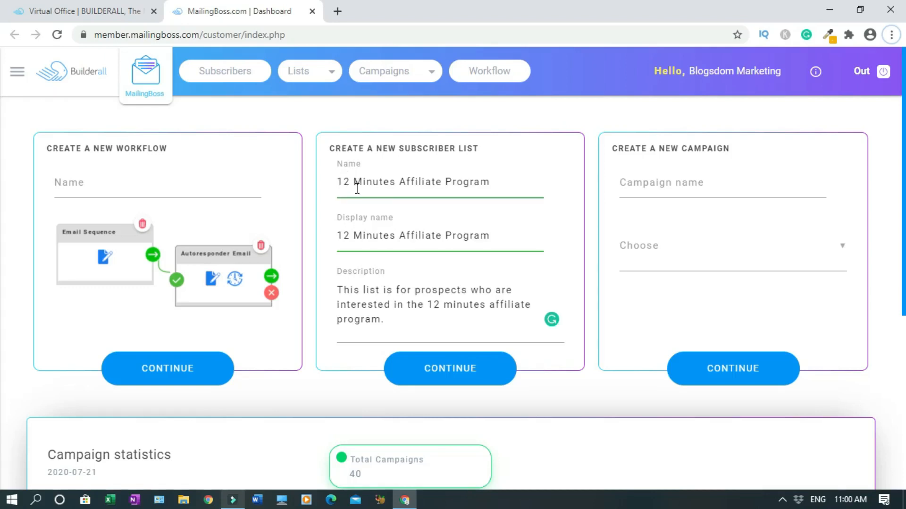
mouse_move(369, 192)
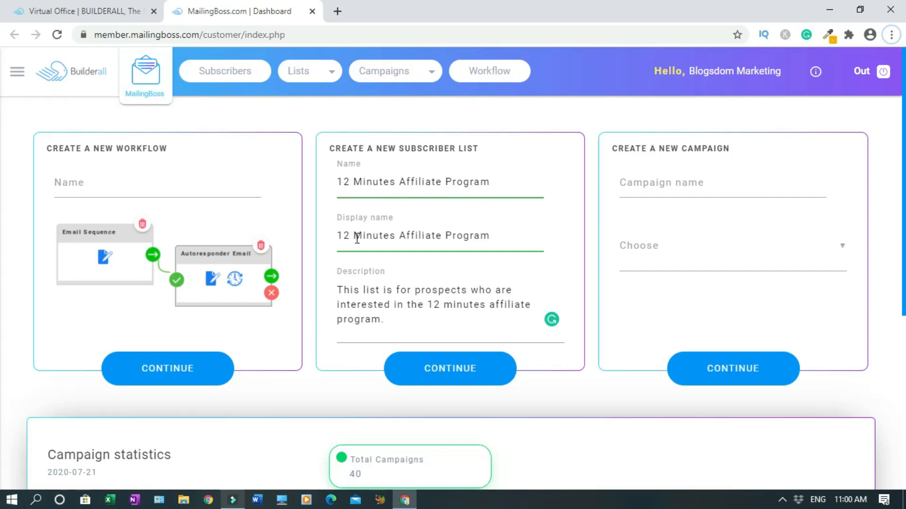
mouse_move(370, 260)
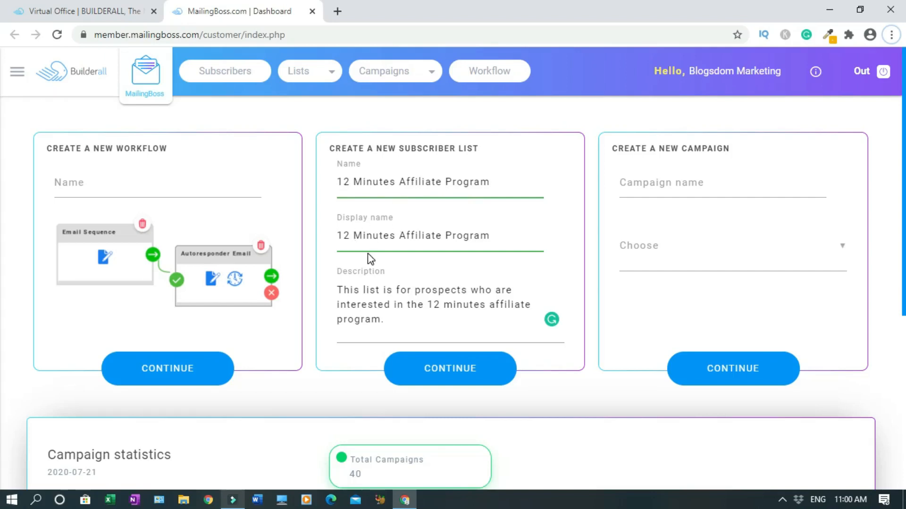
mouse_move(339, 279)
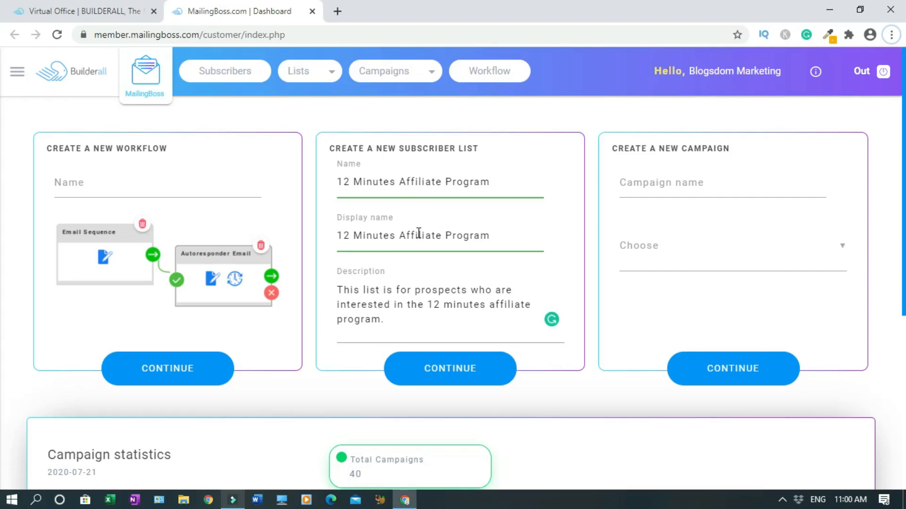
mouse_move(463, 294)
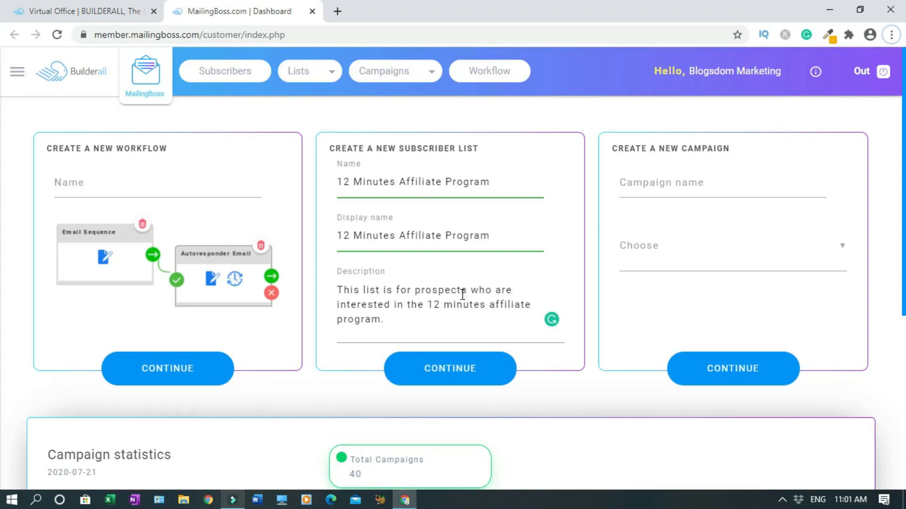
mouse_move(372, 304)
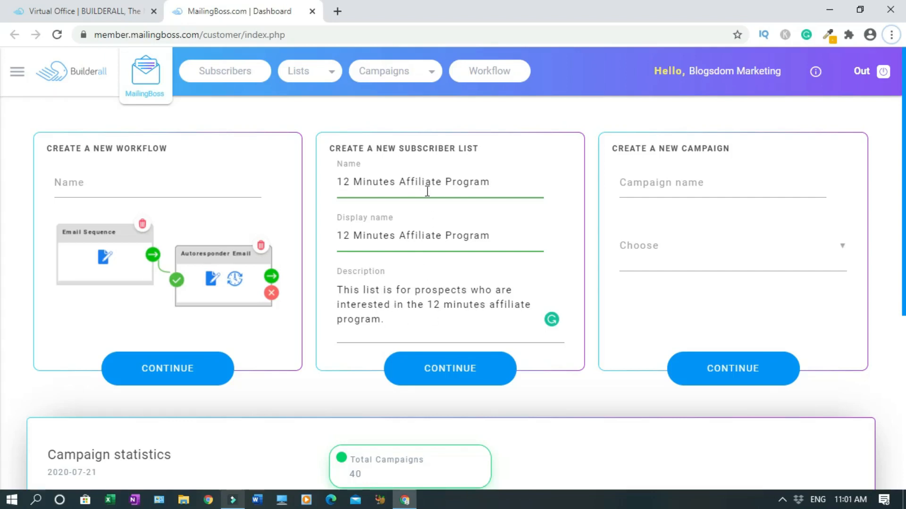
mouse_move(467, 407)
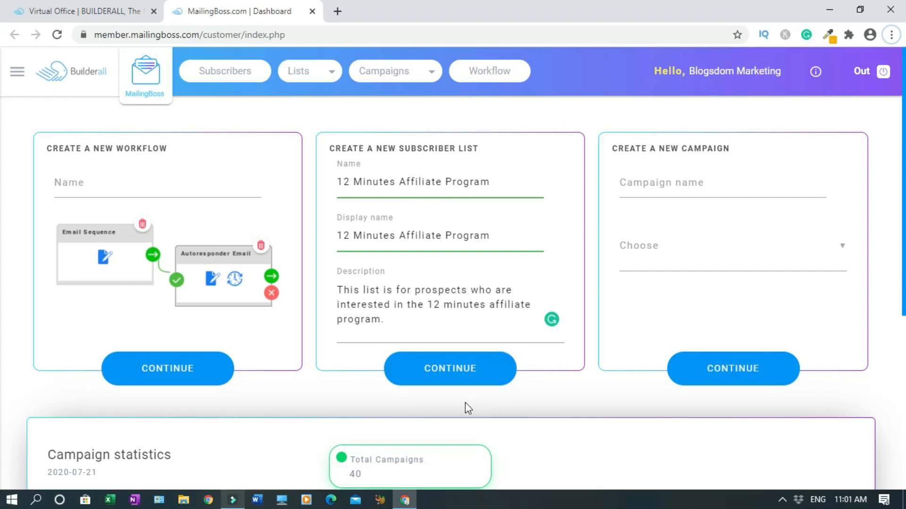
Keep double opt-in, switch opt-out to Single opt-out and submit the list's general data
click(450, 368)
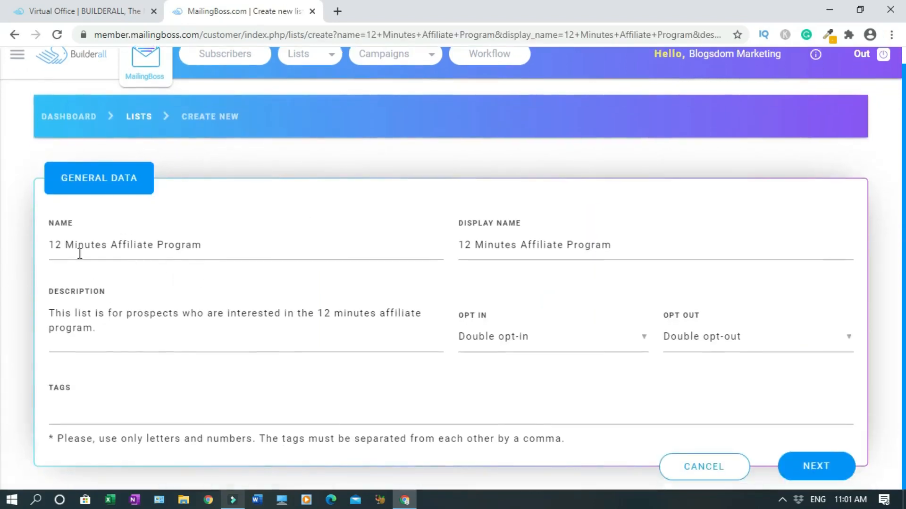
mouse_move(80, 334)
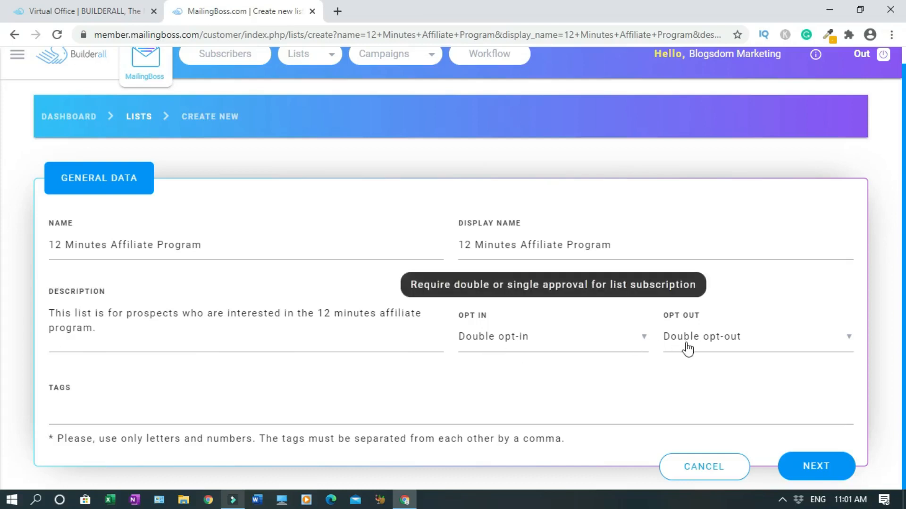
mouse_move(517, 369)
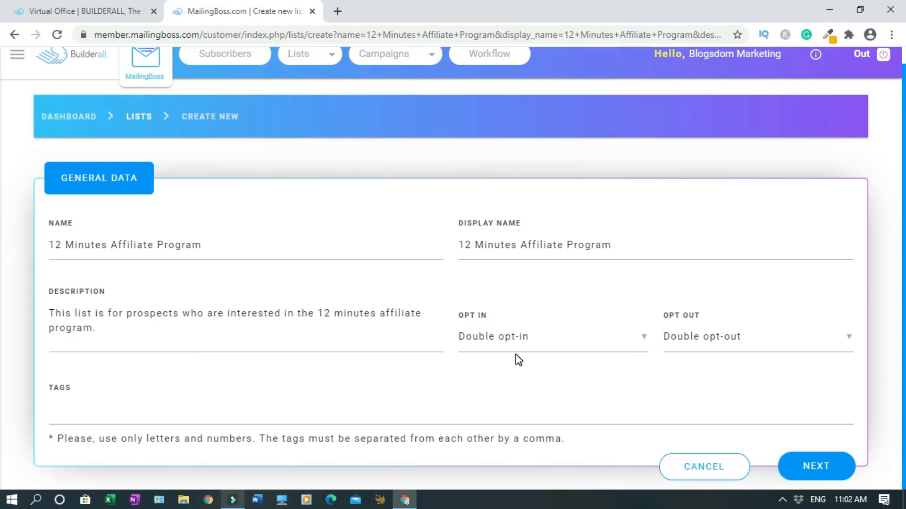
mouse_move(517, 350)
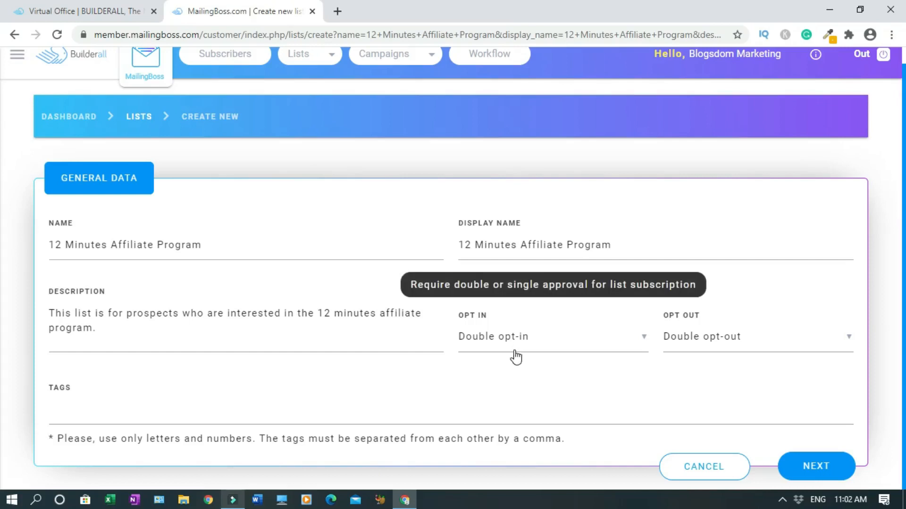
mouse_move(515, 360)
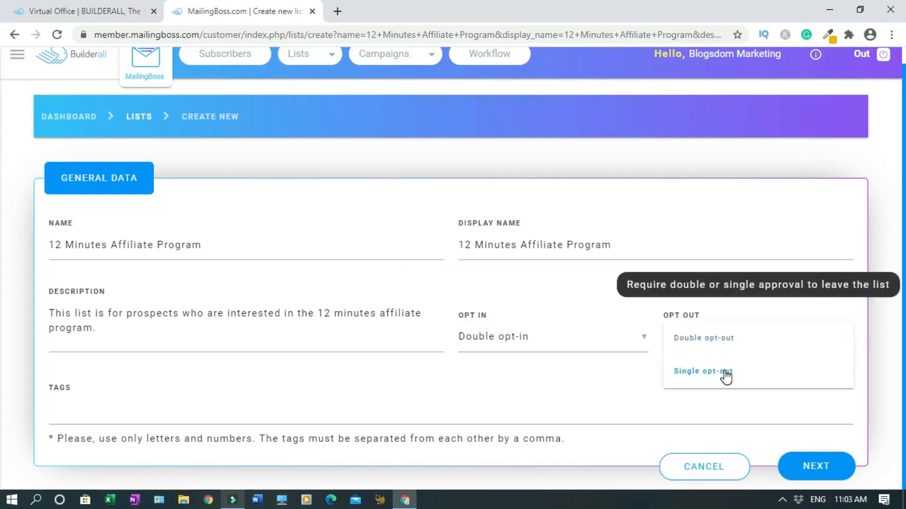
click(703, 371)
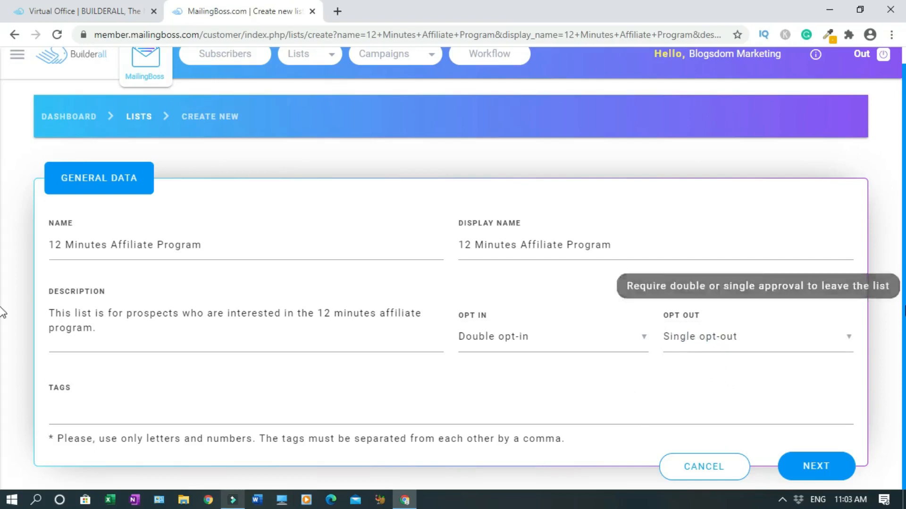
mouse_move(744, 426)
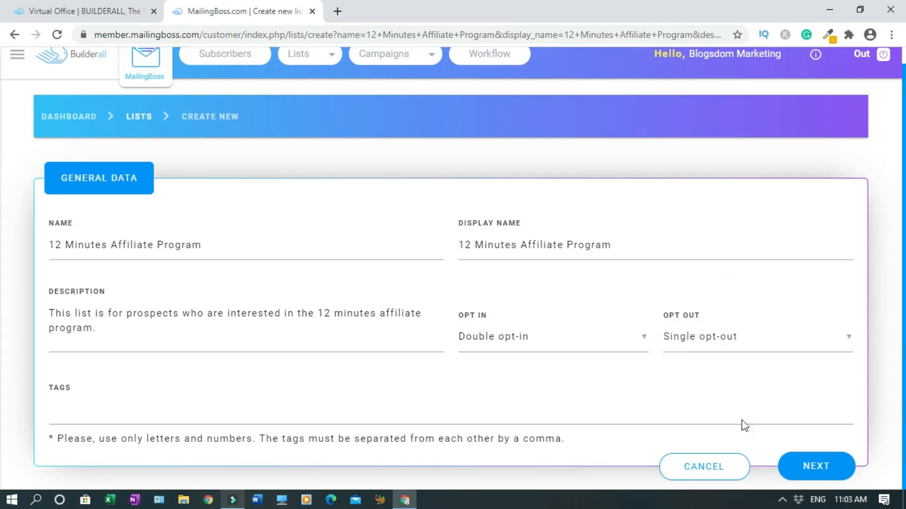
click(815, 466)
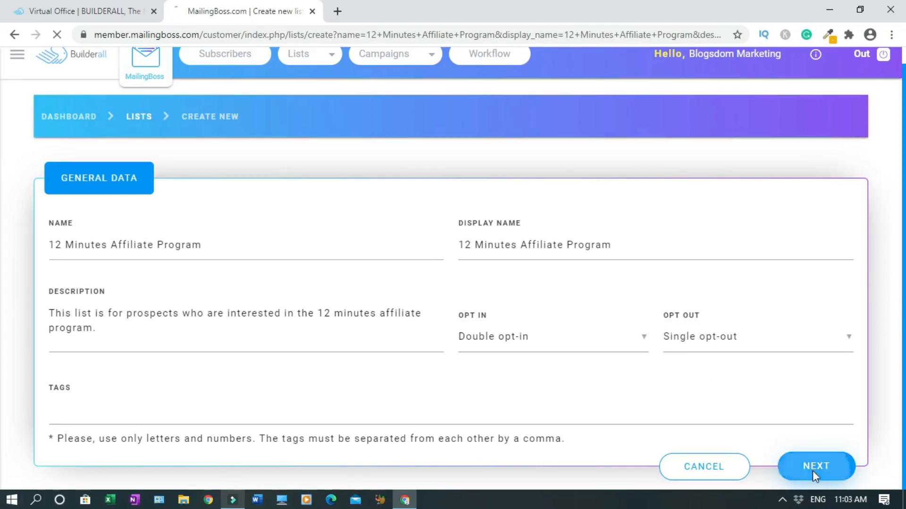
Add a first name custom field to the list alongside email and save it
click(816, 466)
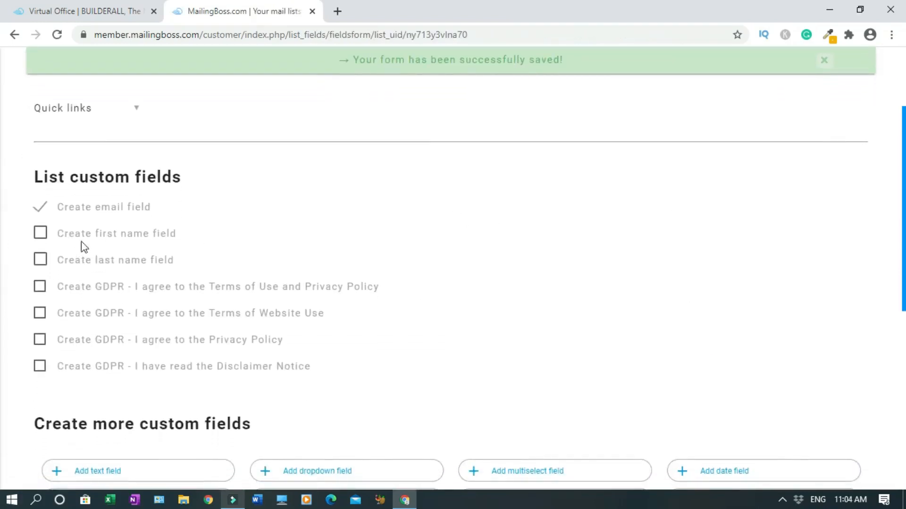
mouse_move(77, 225)
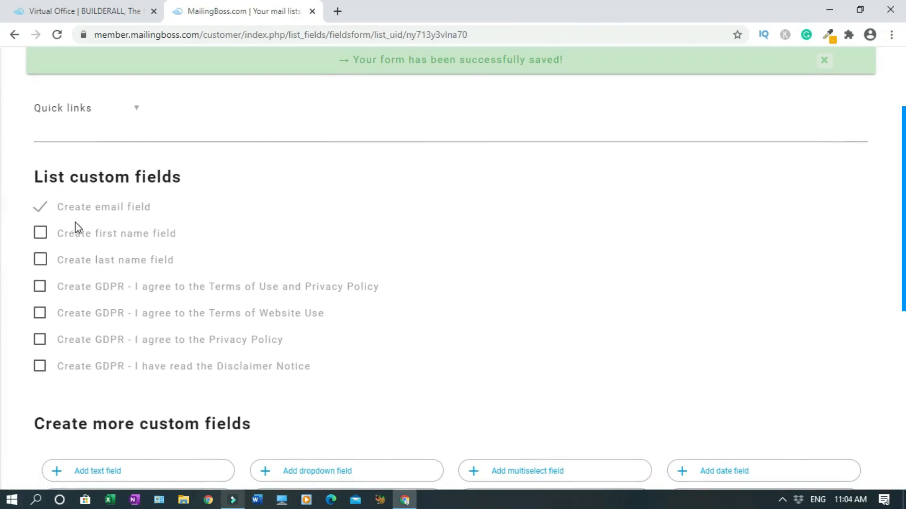
mouse_move(122, 249)
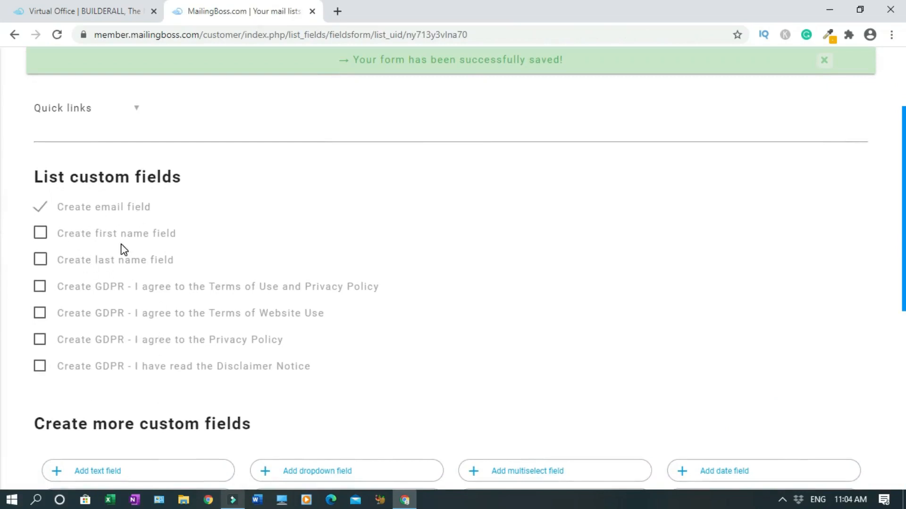
mouse_move(52, 247)
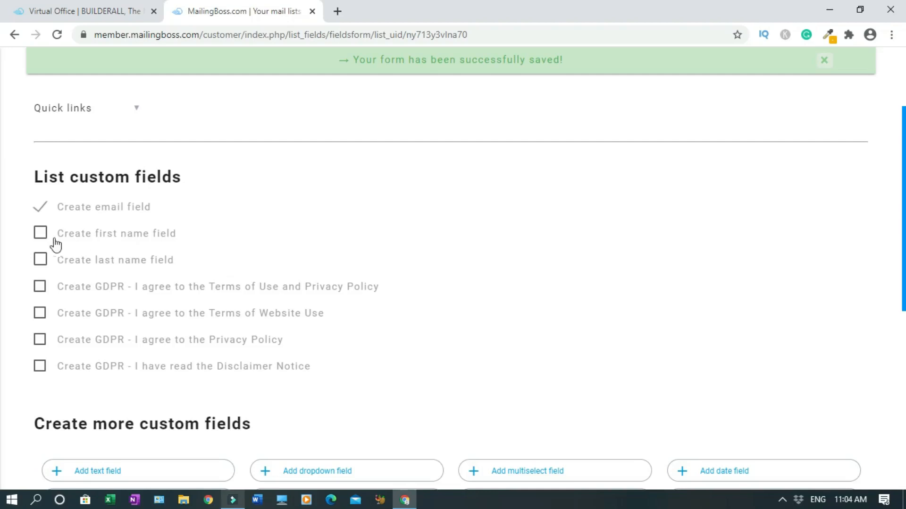
click(40, 234)
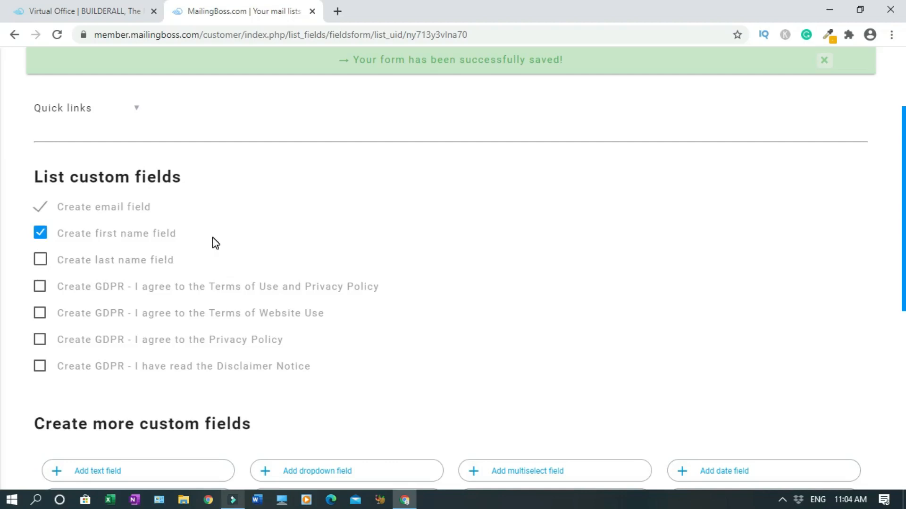
mouse_move(164, 277)
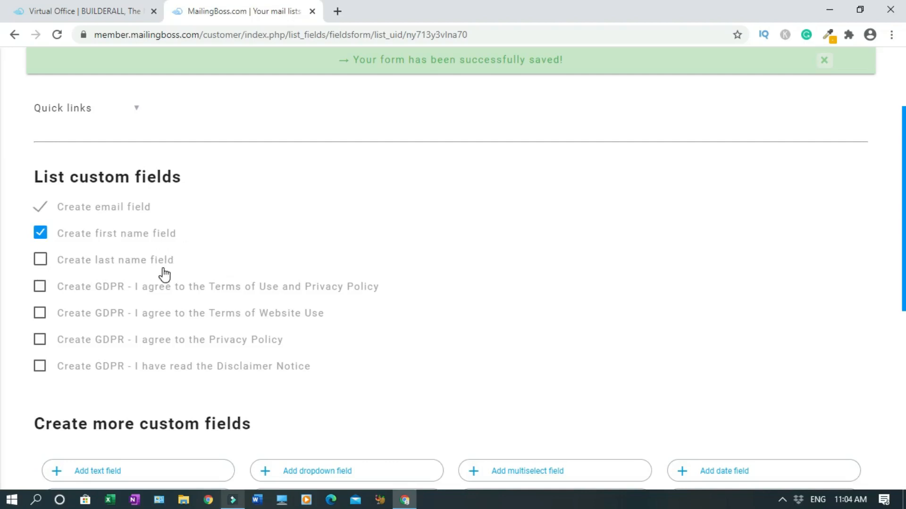
mouse_move(122, 268)
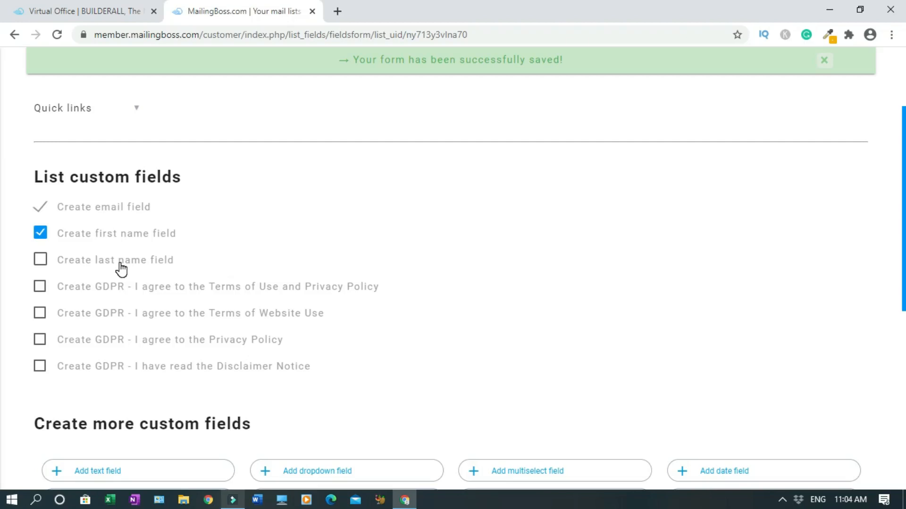
mouse_move(149, 263)
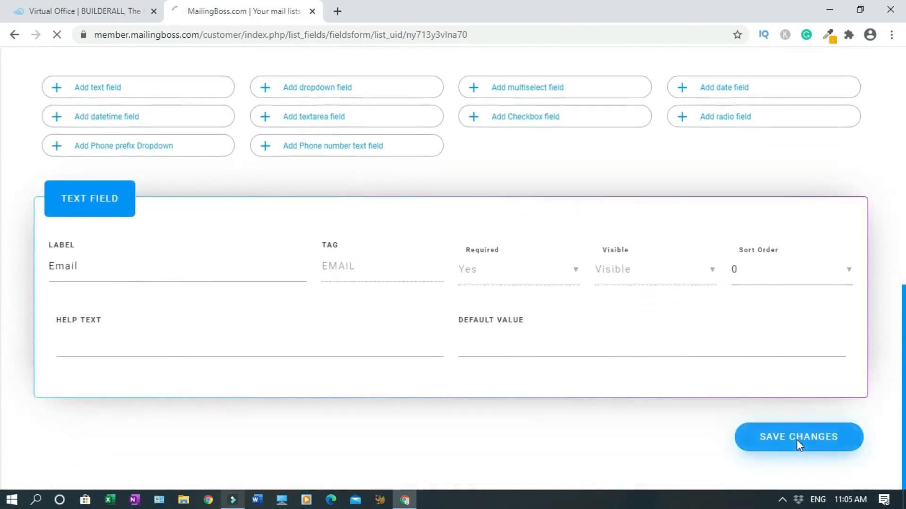
click(798, 437)
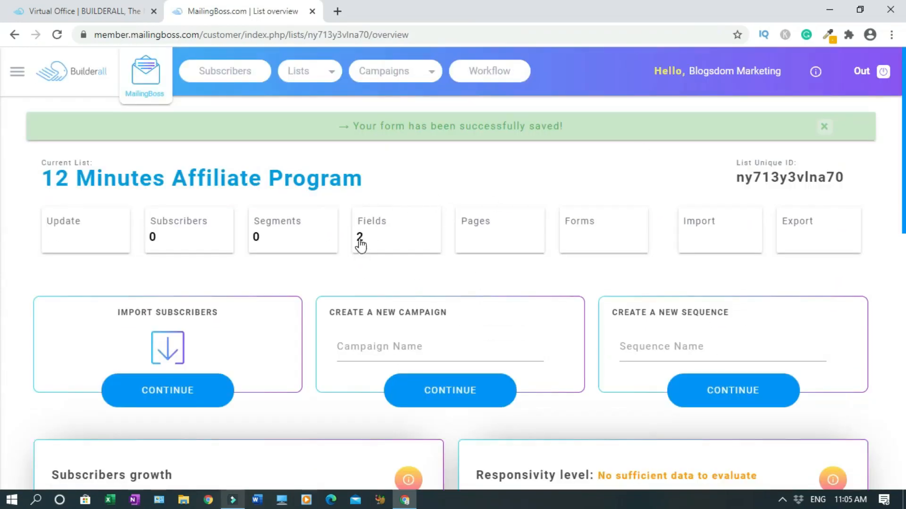
Set the Email field's sort order to 1 so First name comes first, and save
click(395, 230)
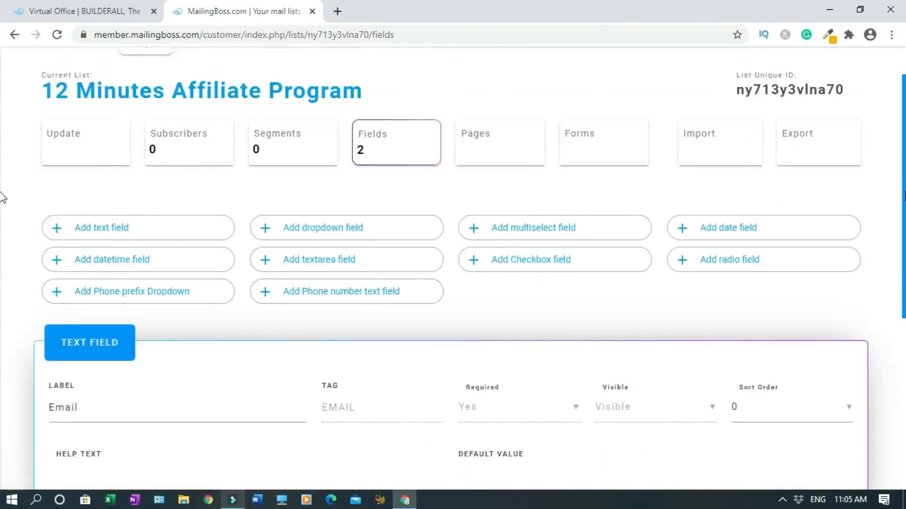
scroll(down, 3)
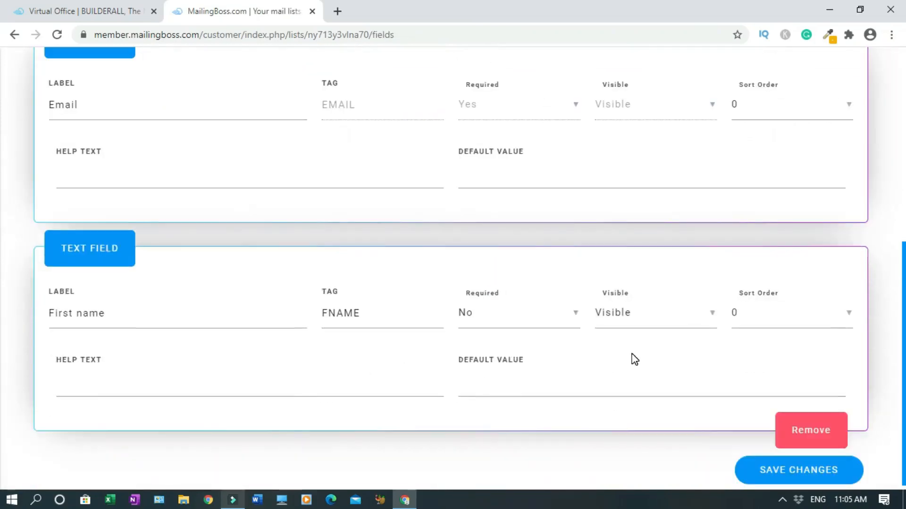
mouse_move(753, 323)
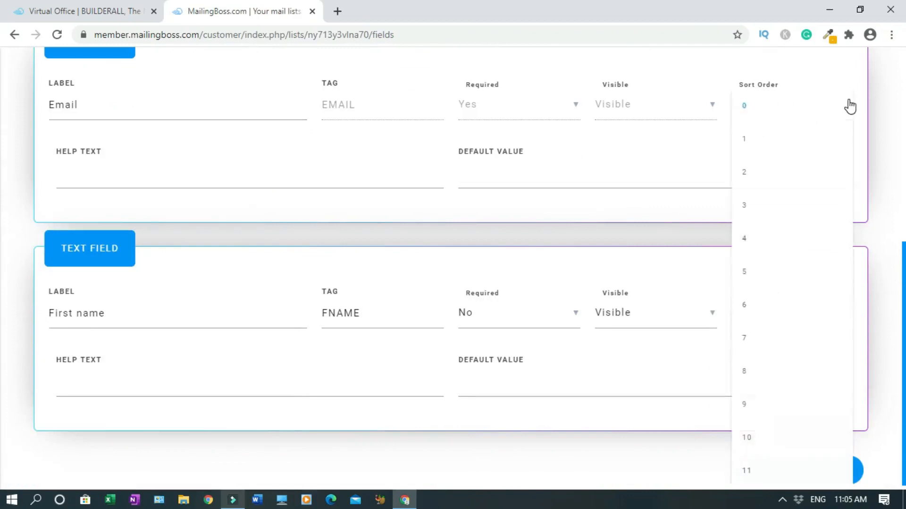
click(744, 139)
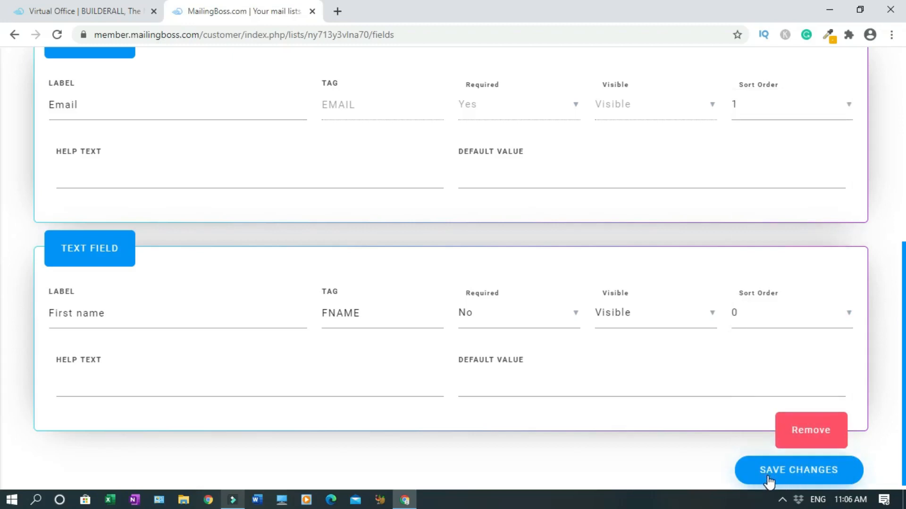
click(798, 471)
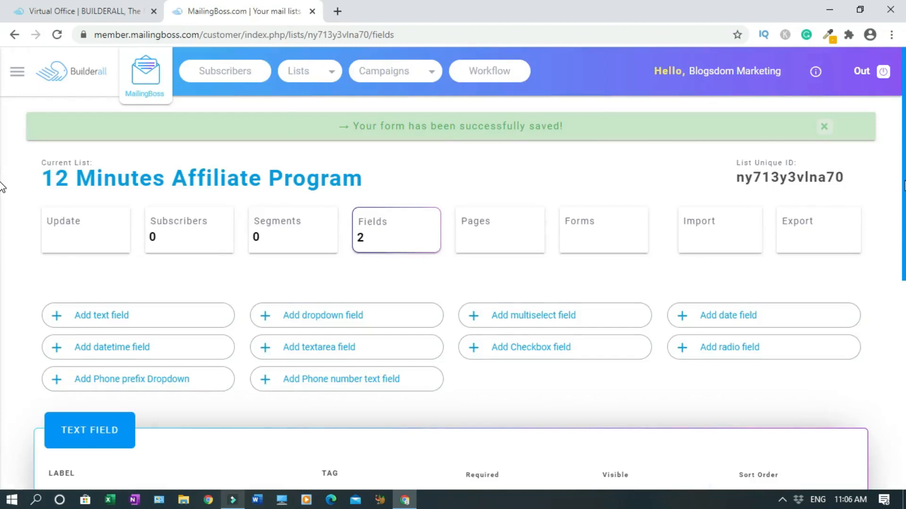
Mark the First name field as required and save the change
scroll(down, 3)
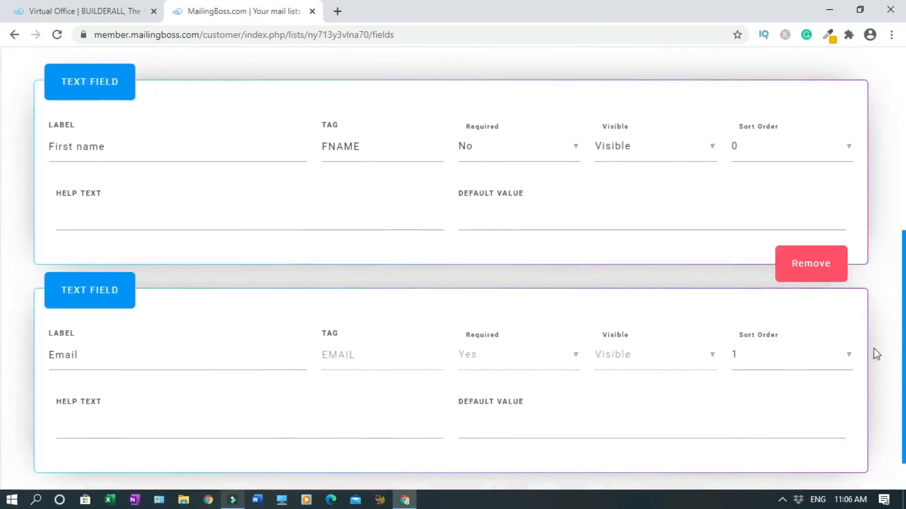
mouse_move(105, 465)
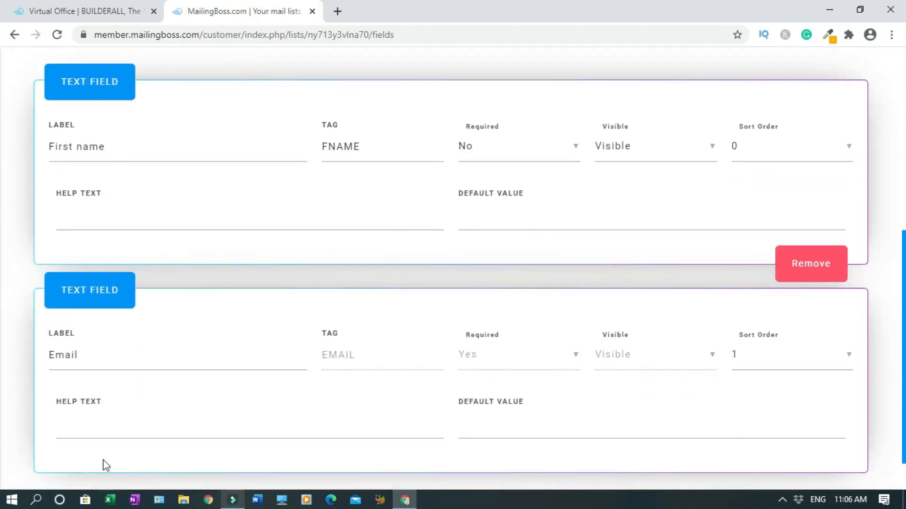
mouse_move(576, 149)
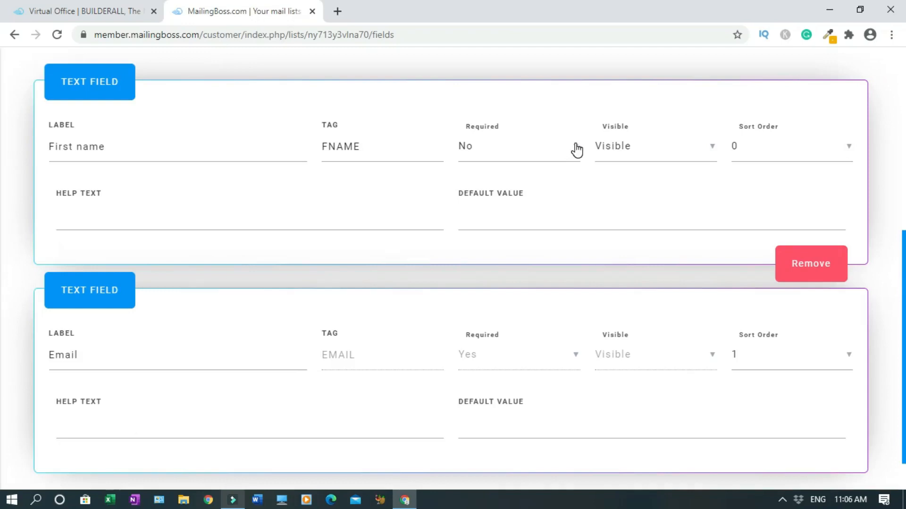
click(518, 147)
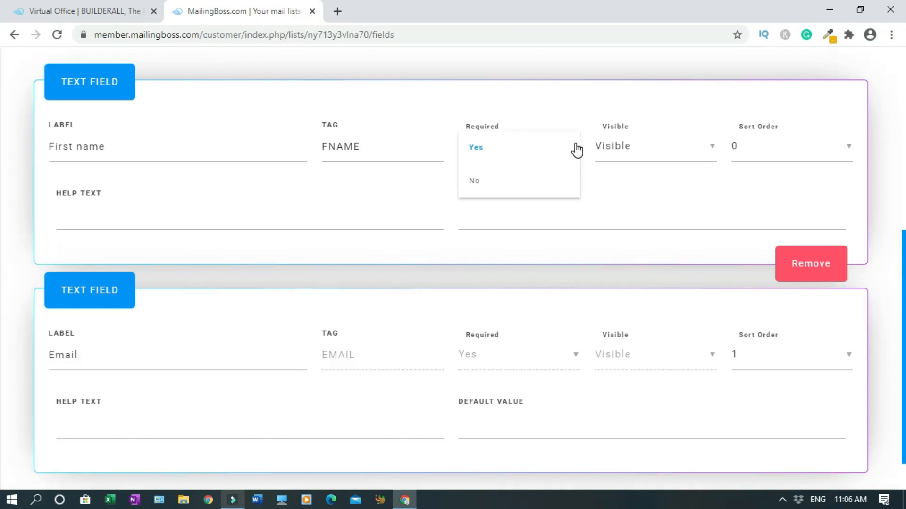
click(474, 180)
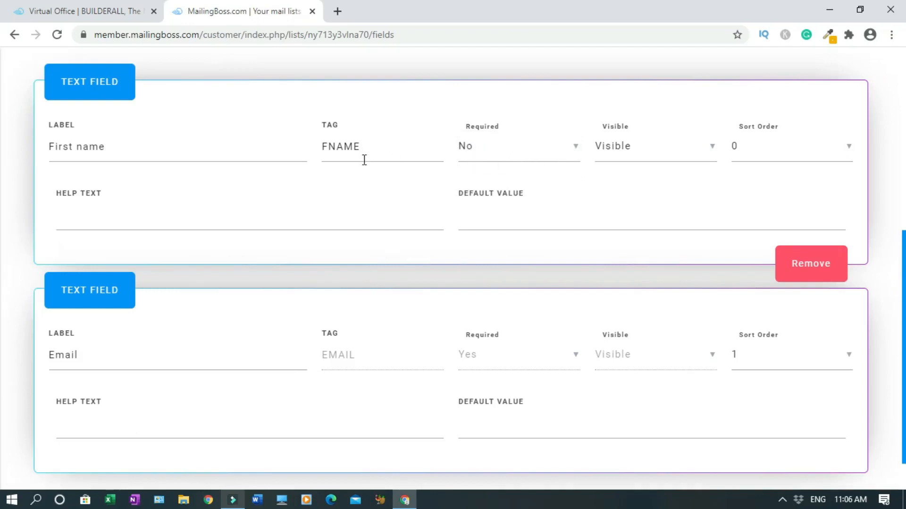
click(519, 146)
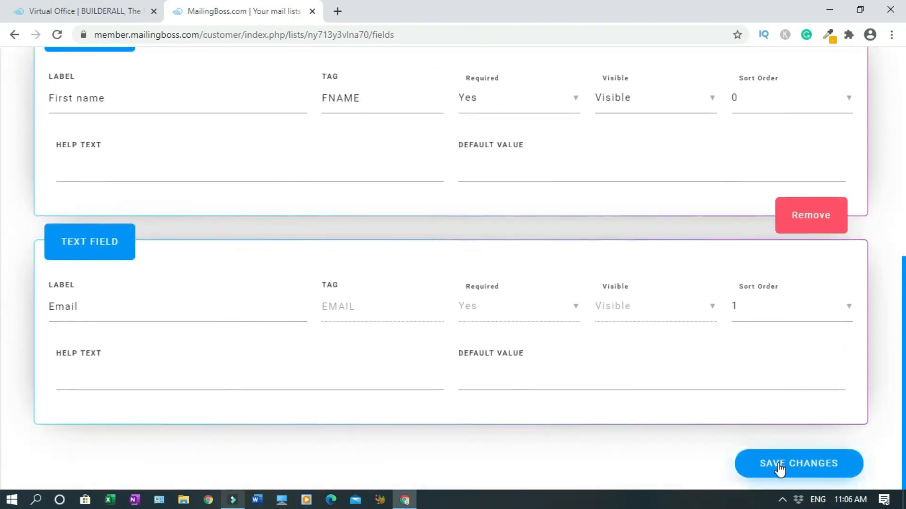
click(798, 463)
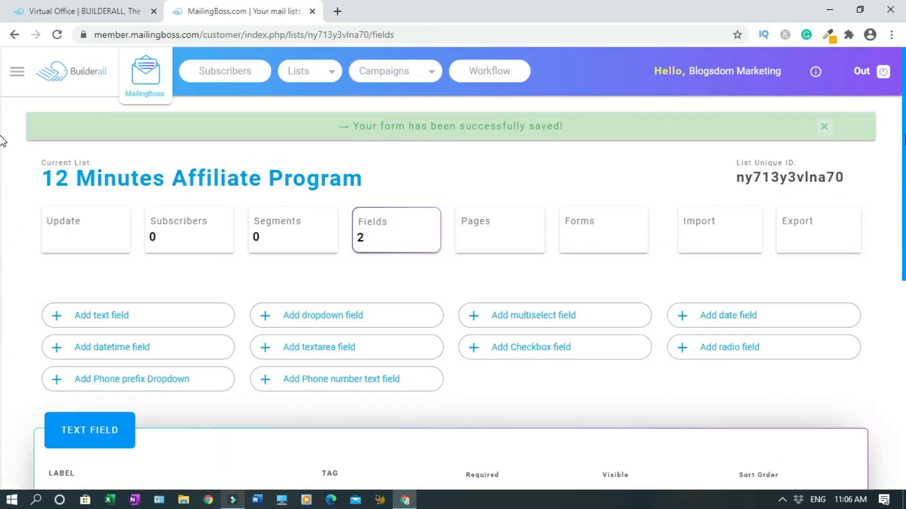
scroll(down, 3)
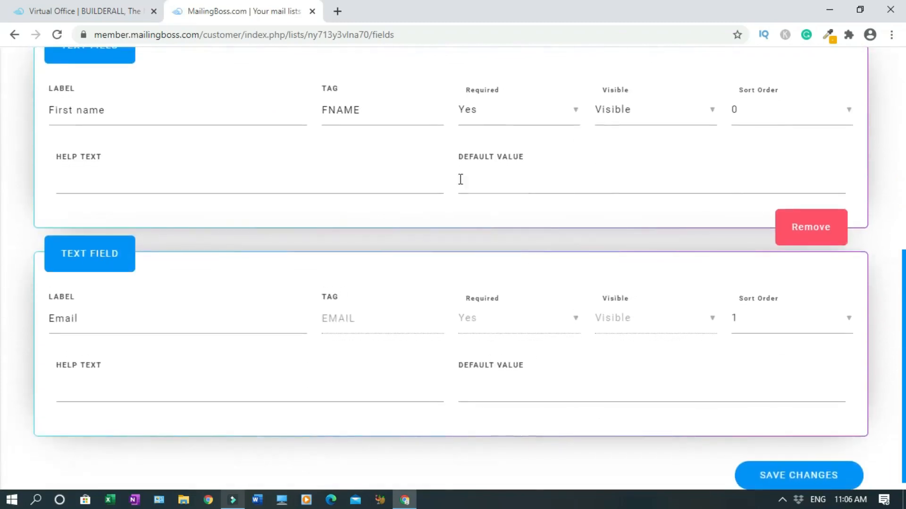
mouse_move(718, 132)
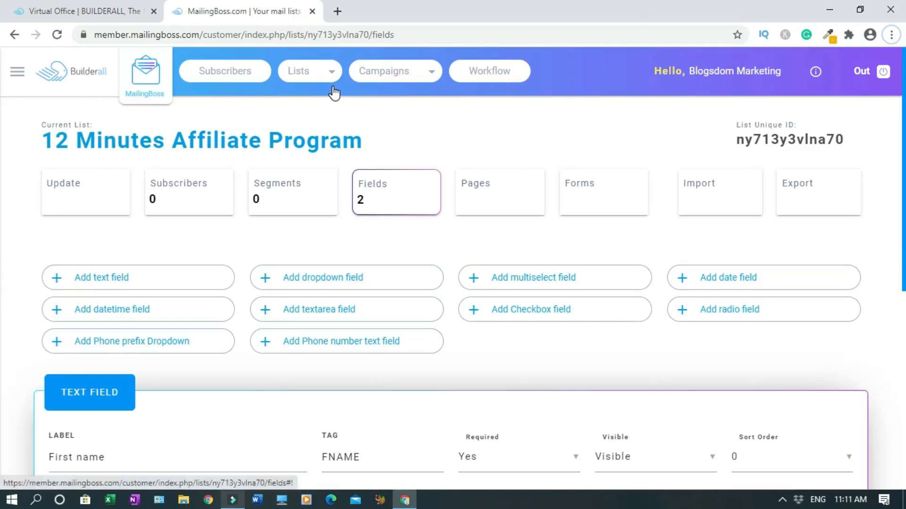
View all lists, toggling the visualization to List and back to Grid cards
click(309, 71)
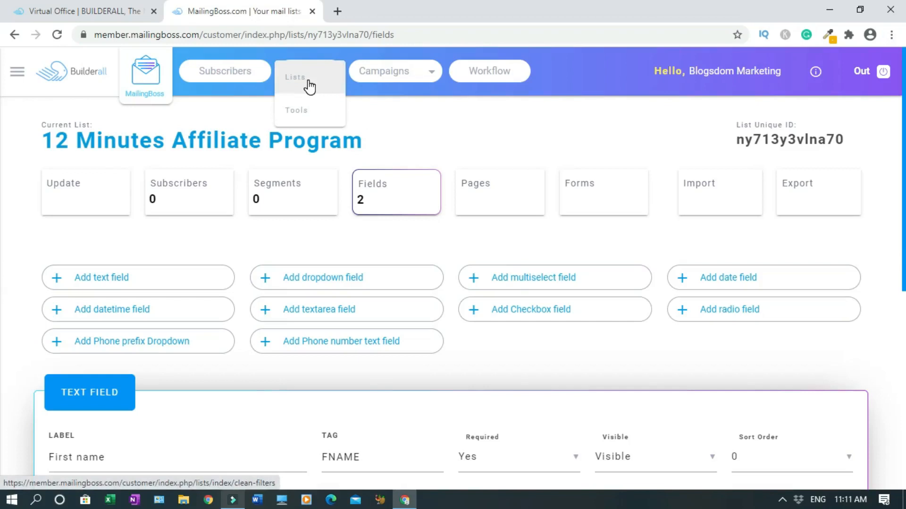
click(295, 77)
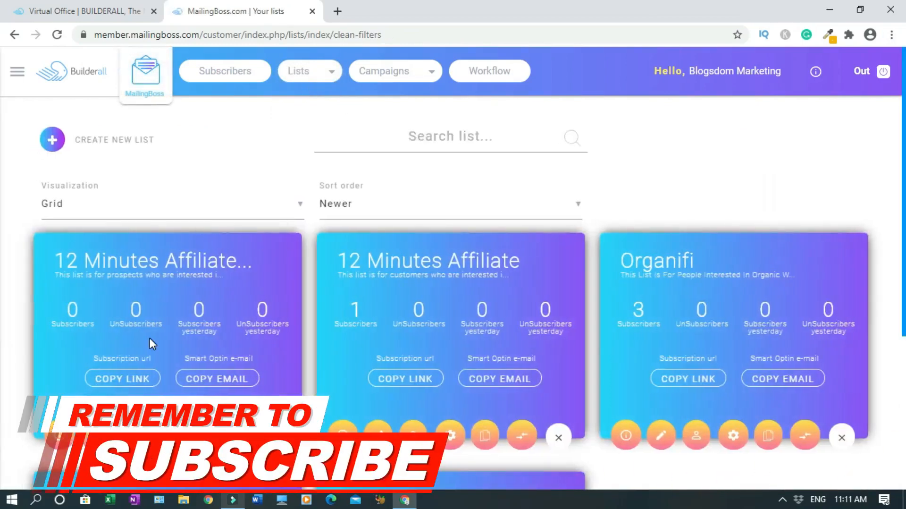
mouse_move(134, 261)
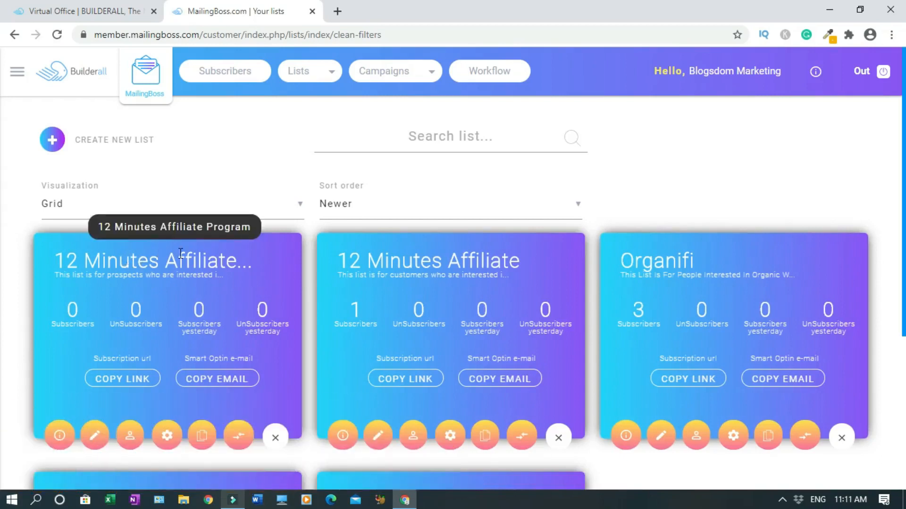
mouse_move(351, 271)
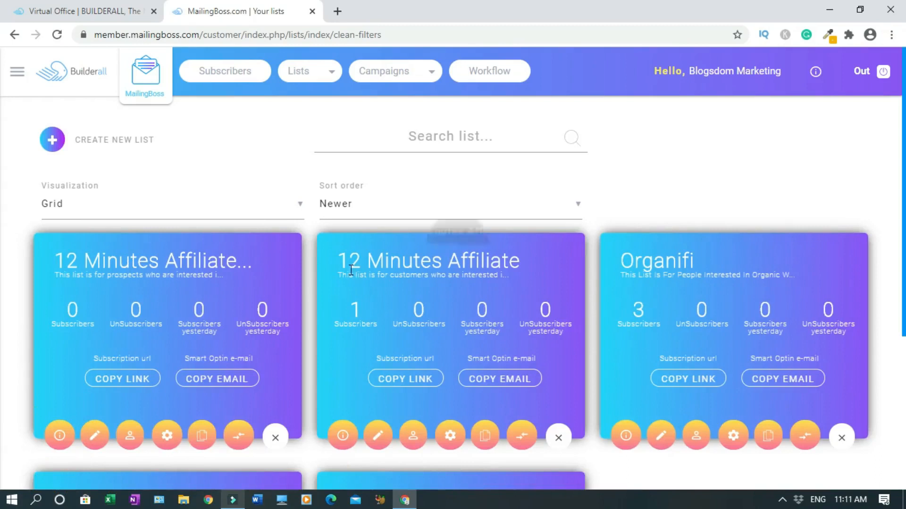
mouse_move(472, 262)
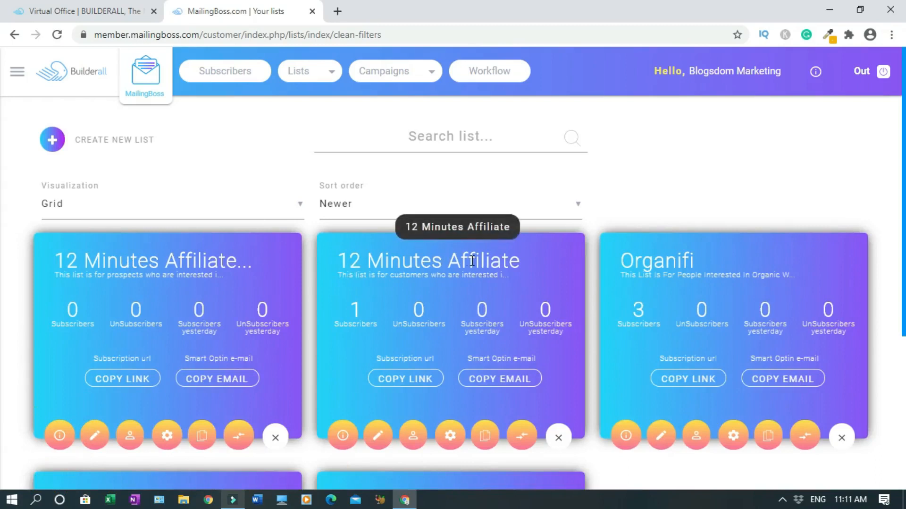
mouse_move(69, 276)
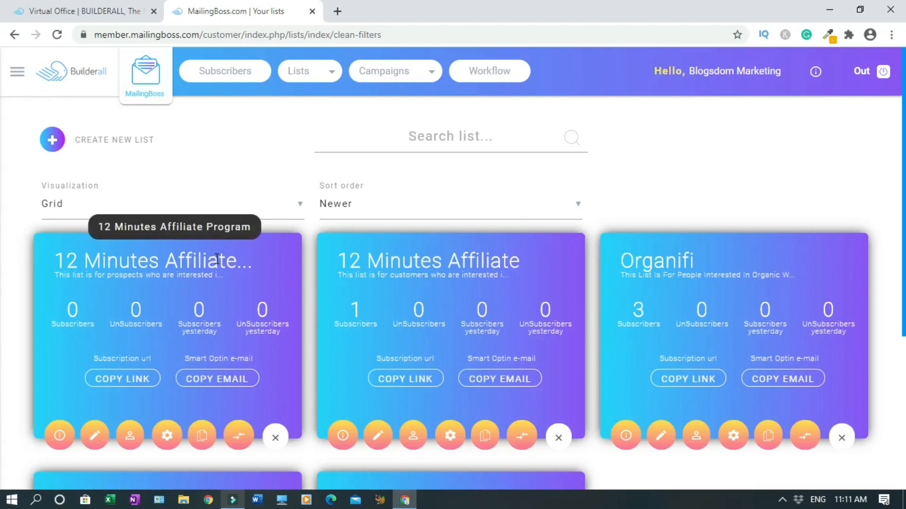
mouse_move(223, 250)
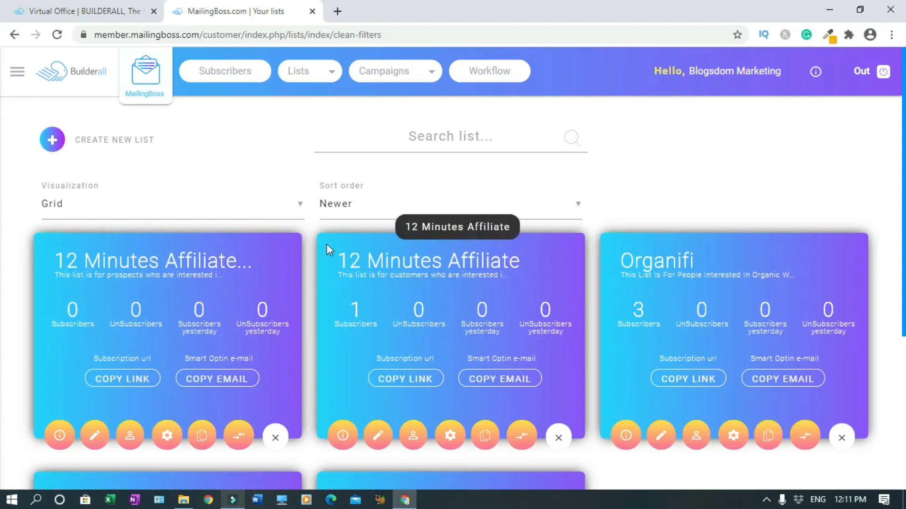
click(171, 204)
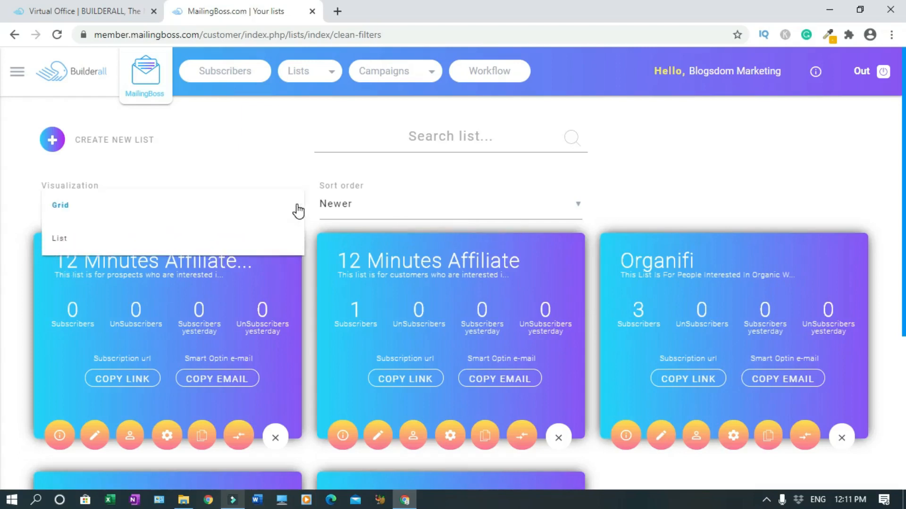
click(60, 238)
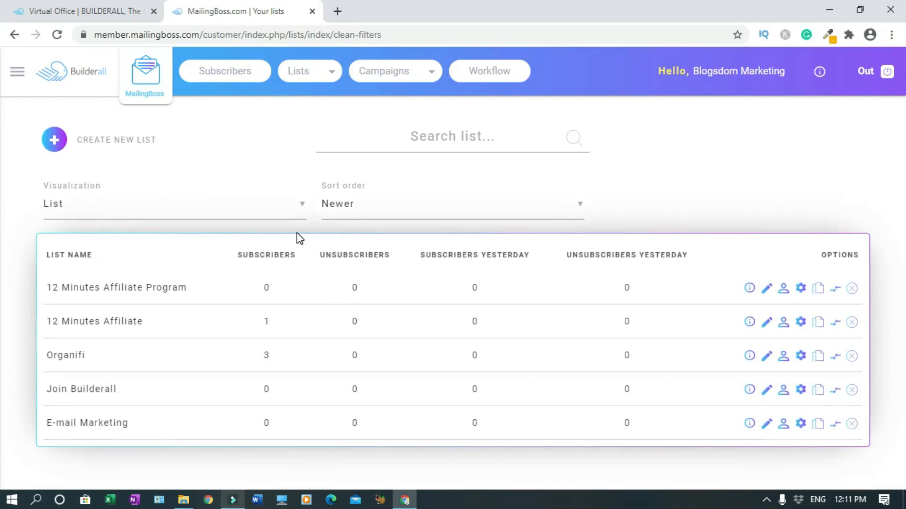
mouse_move(300, 206)
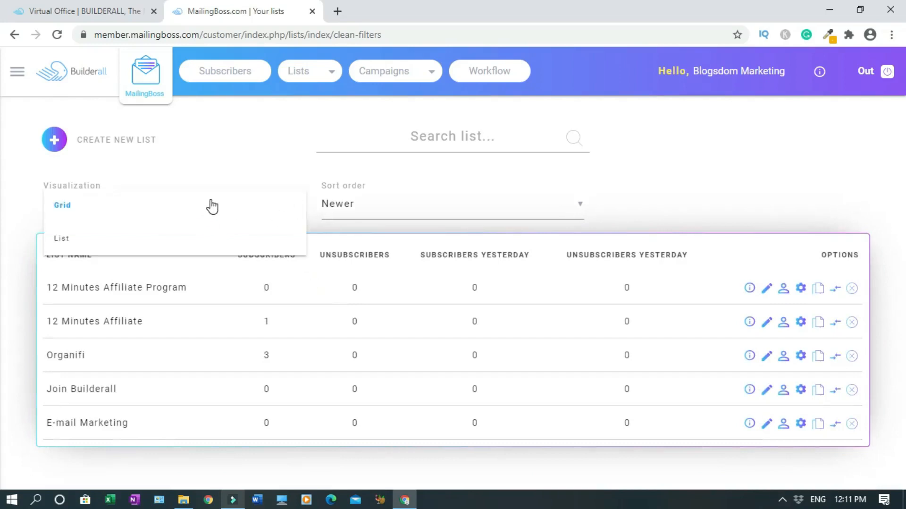
click(62, 205)
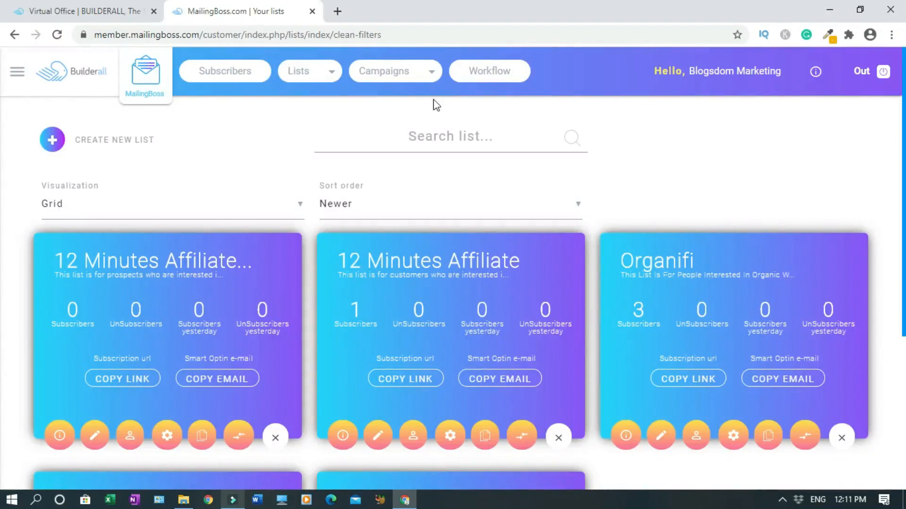
Start a new e-mail sequence from the Campaigns > E-mail Sequences page
click(391, 71)
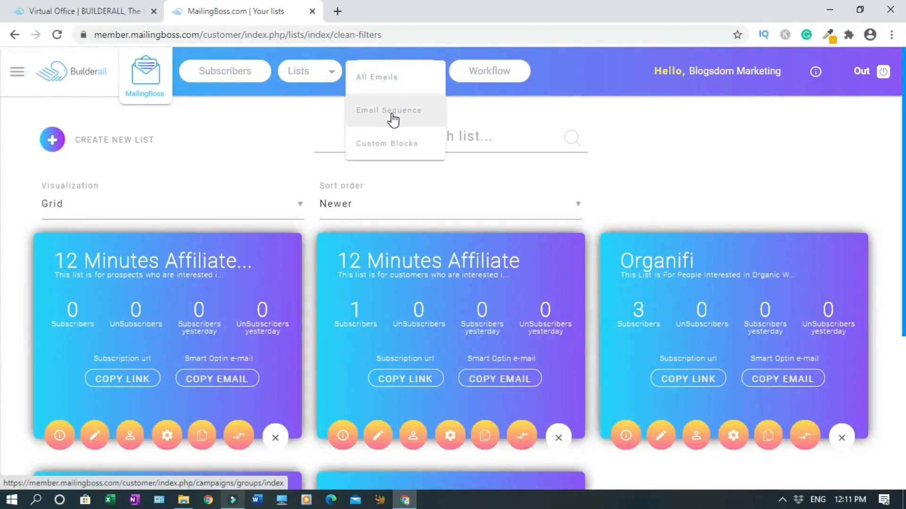
click(388, 110)
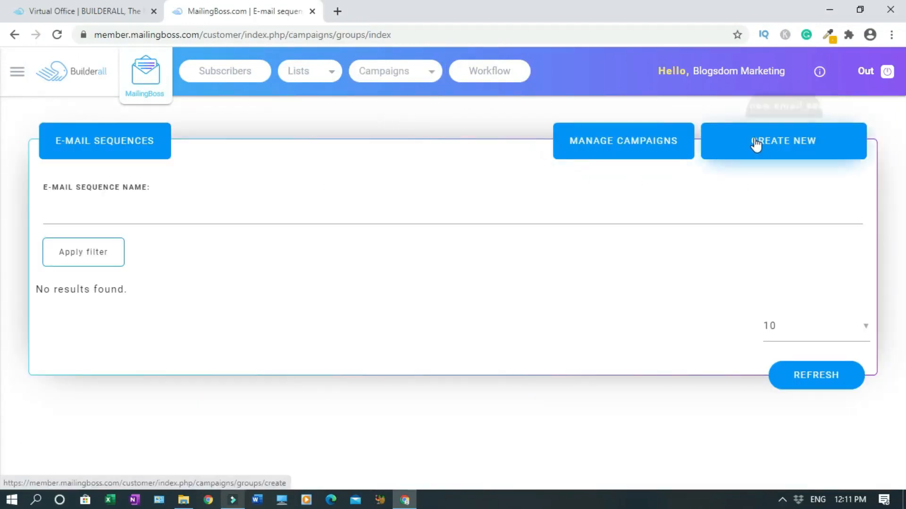
click(783, 141)
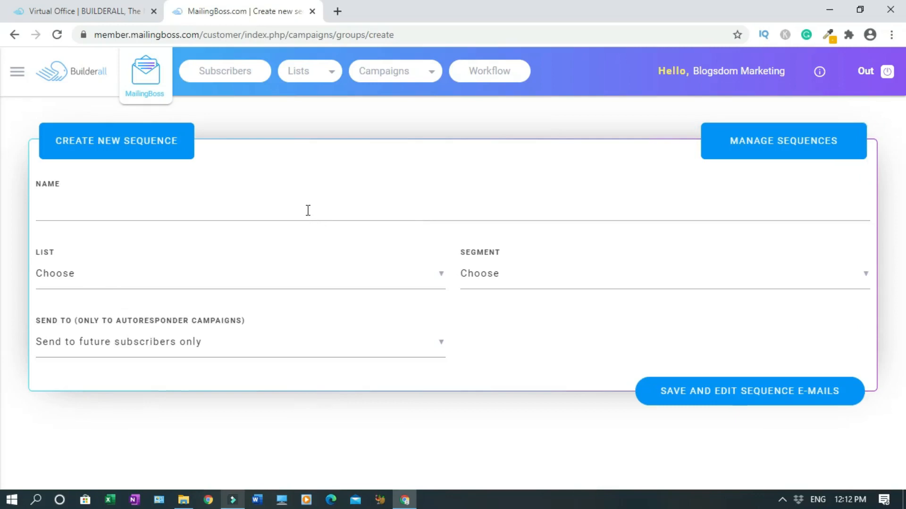
Name the sequence '12 Minutes Affiliate Email Follow-up'
click(749, 390)
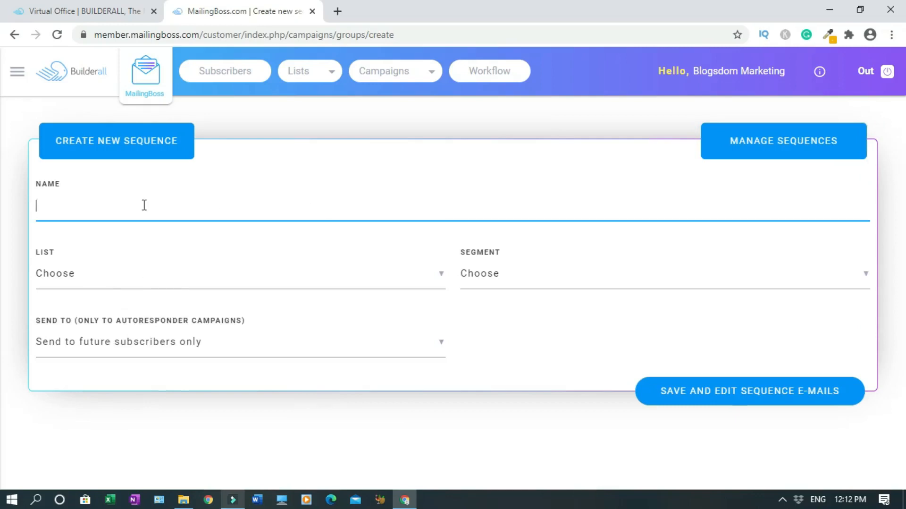
text(12 Minutes A)
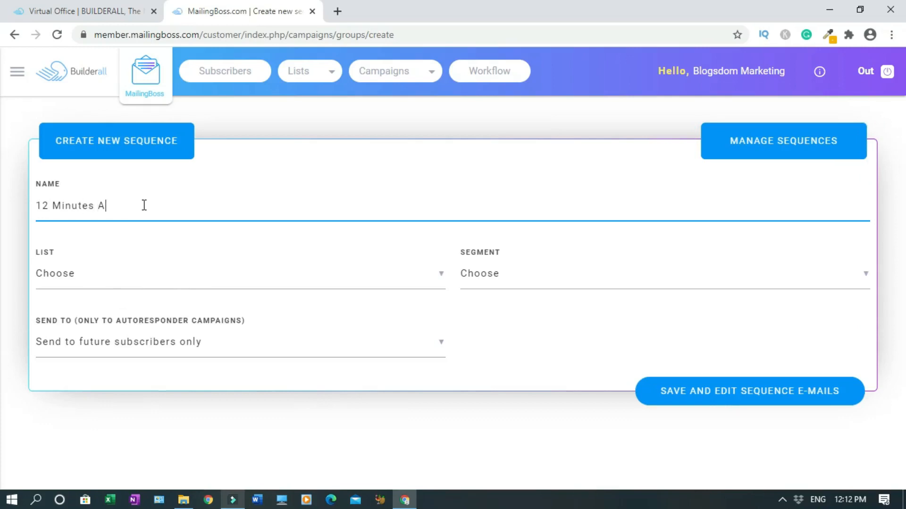
text(ffiliate)
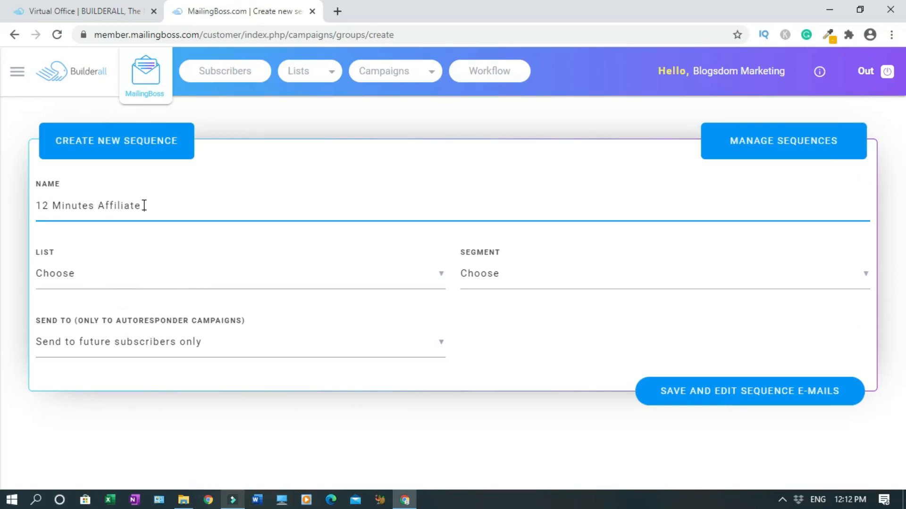
text(Email Follow-up)
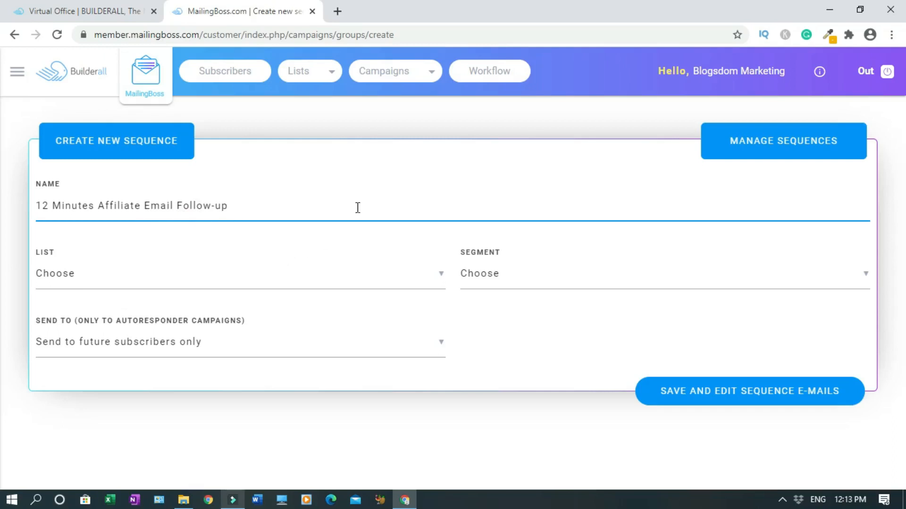
mouse_move(443, 274)
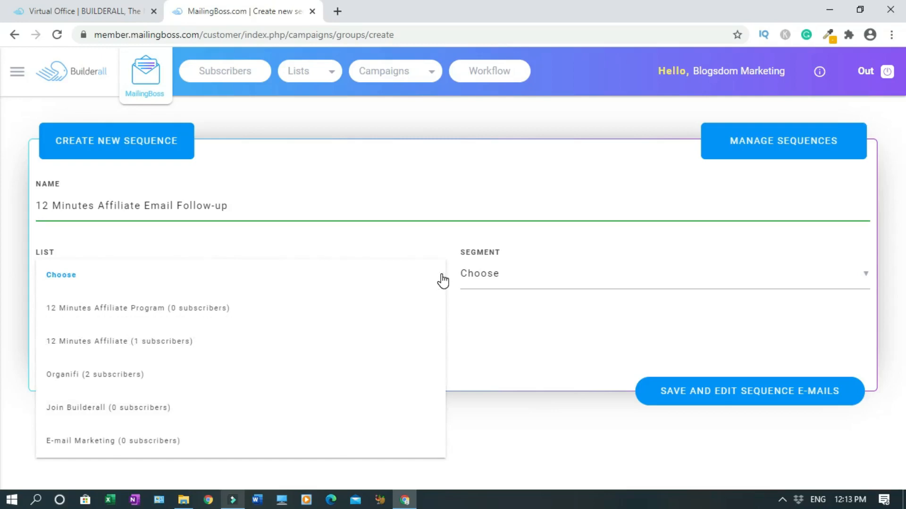
Target the 12 Minutes Affiliate Program list and send to future subscribers only
click(137, 308)
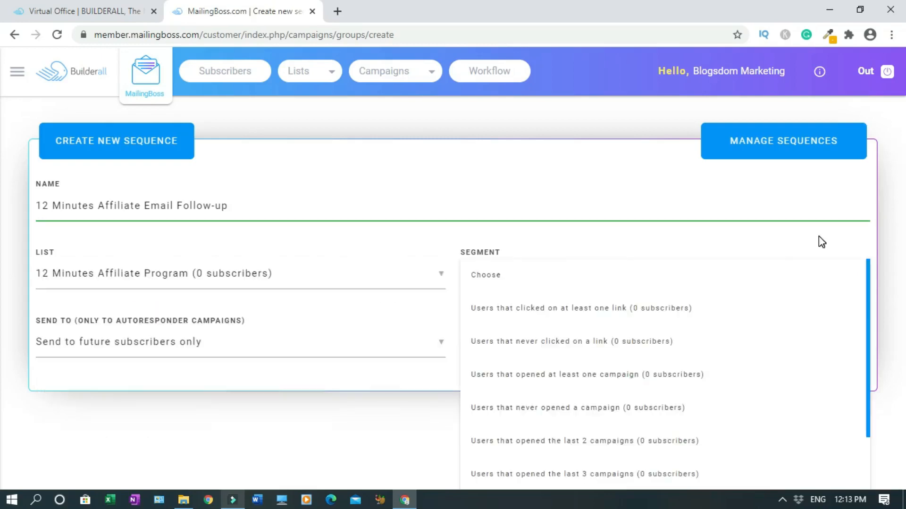
mouse_move(694, 249)
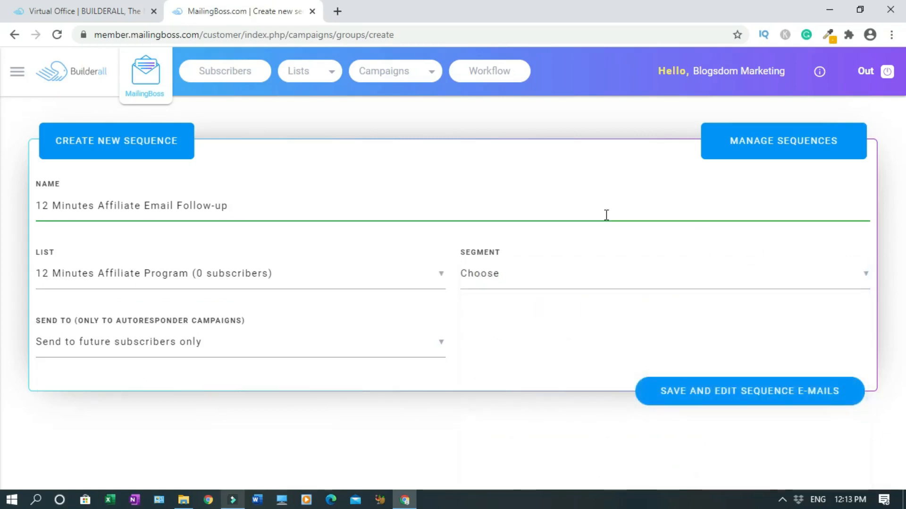
mouse_move(100, 366)
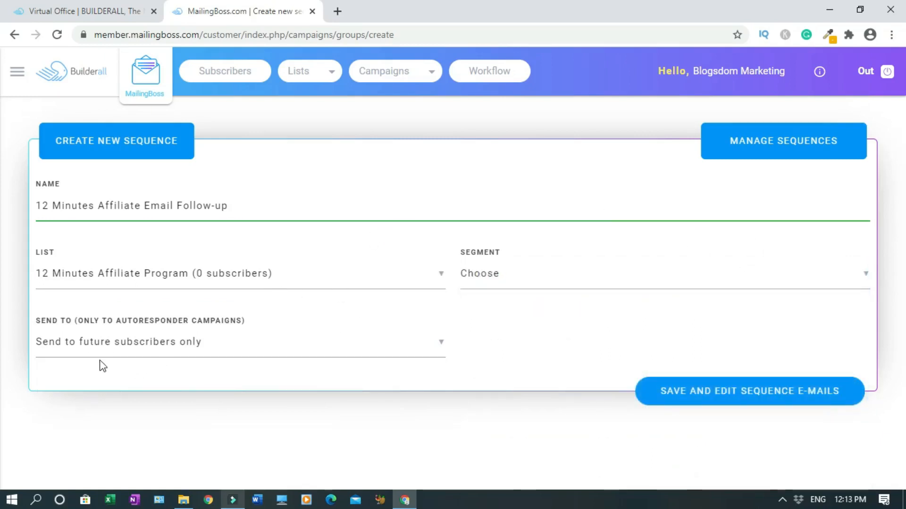
mouse_move(204, 358)
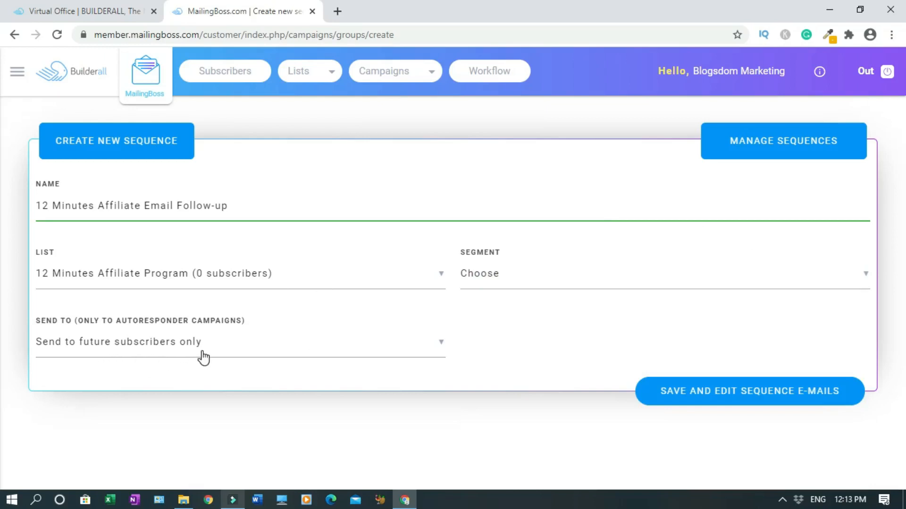
click(204, 353)
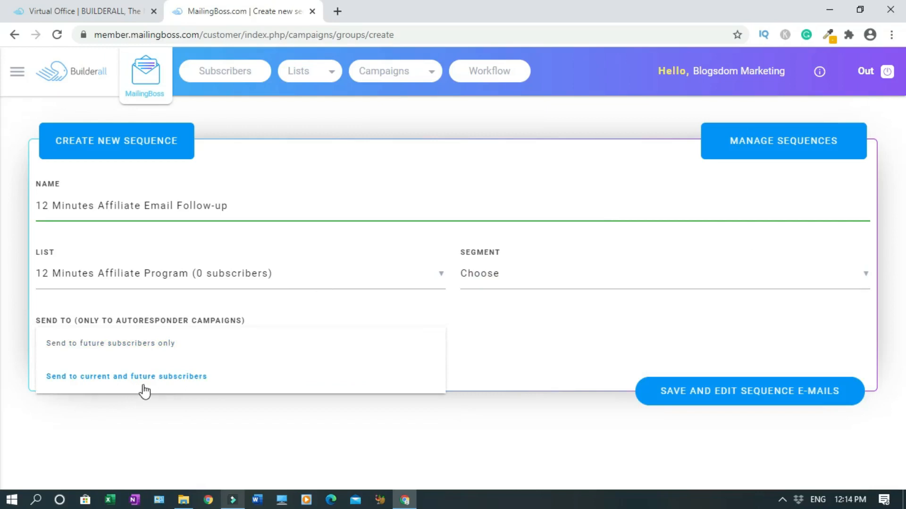
mouse_move(102, 400)
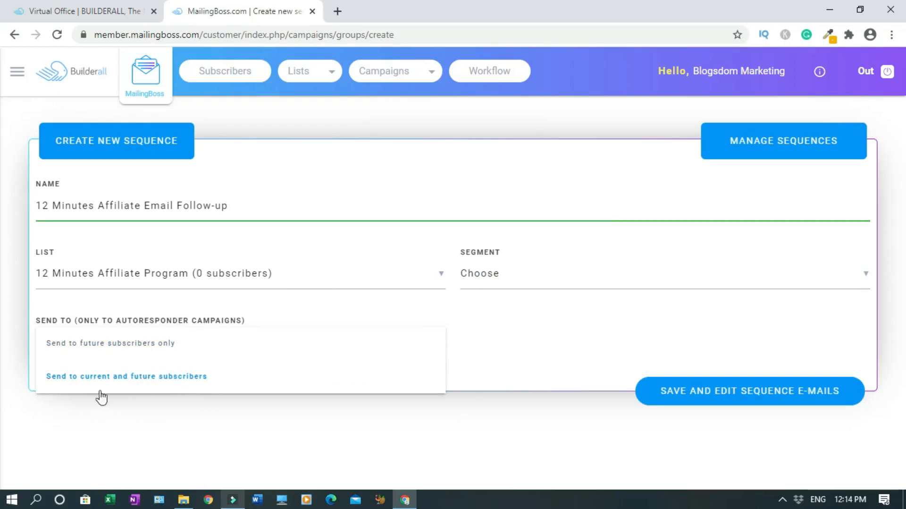
mouse_move(143, 370)
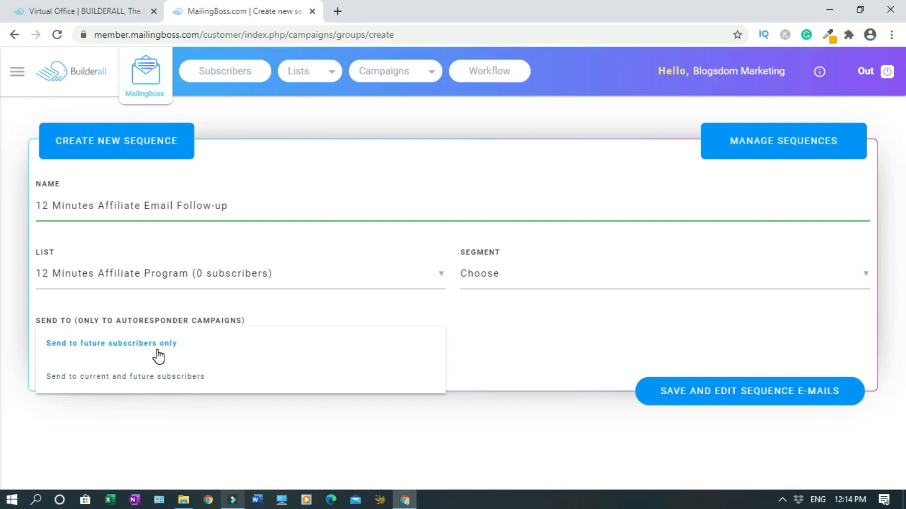
click(112, 343)
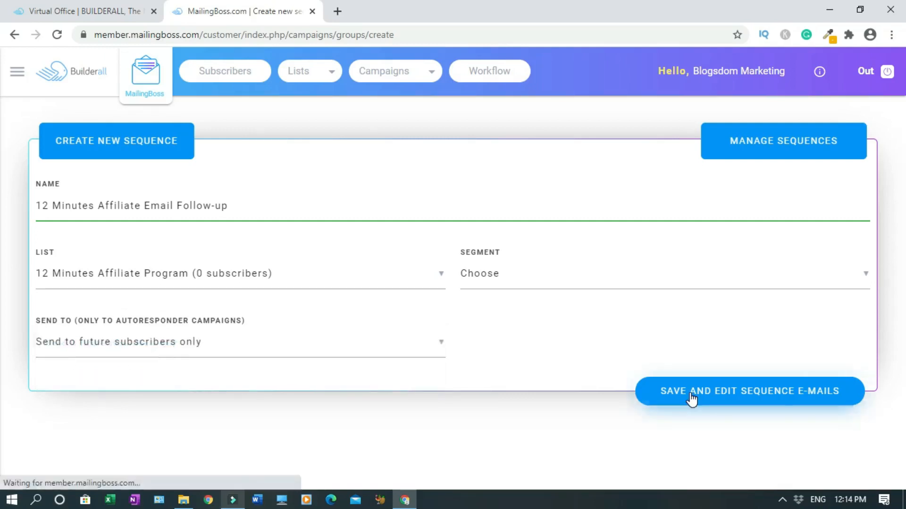
Save the sequence and retitle its first e-mail subject to 'Hi, from Blogsdom'
click(749, 391)
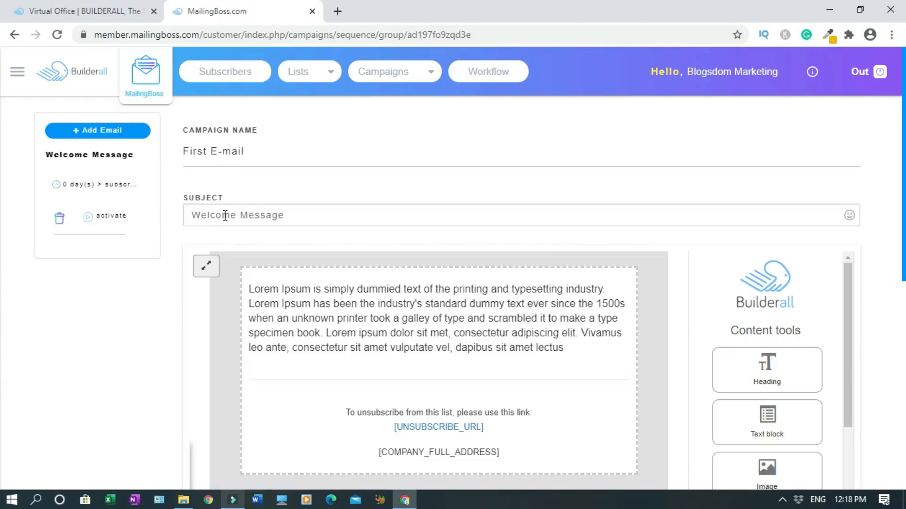
triple_click(236, 215)
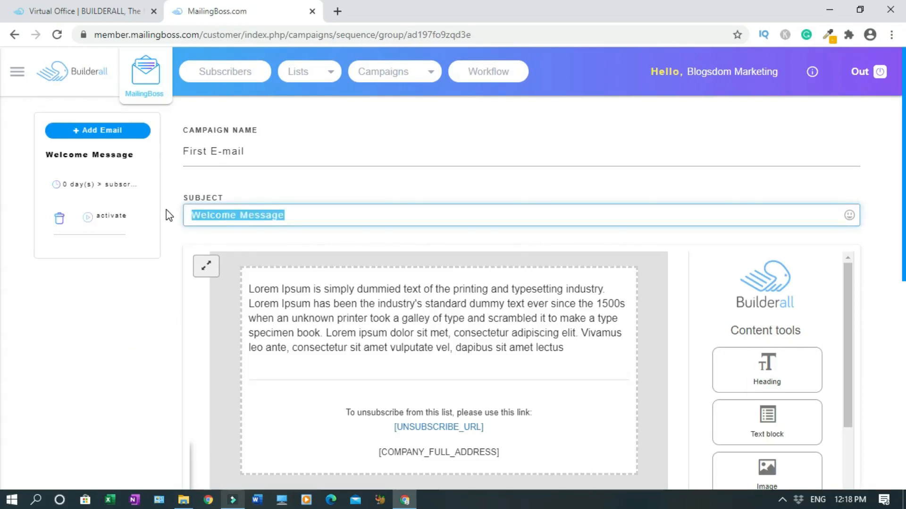
key(Delete)
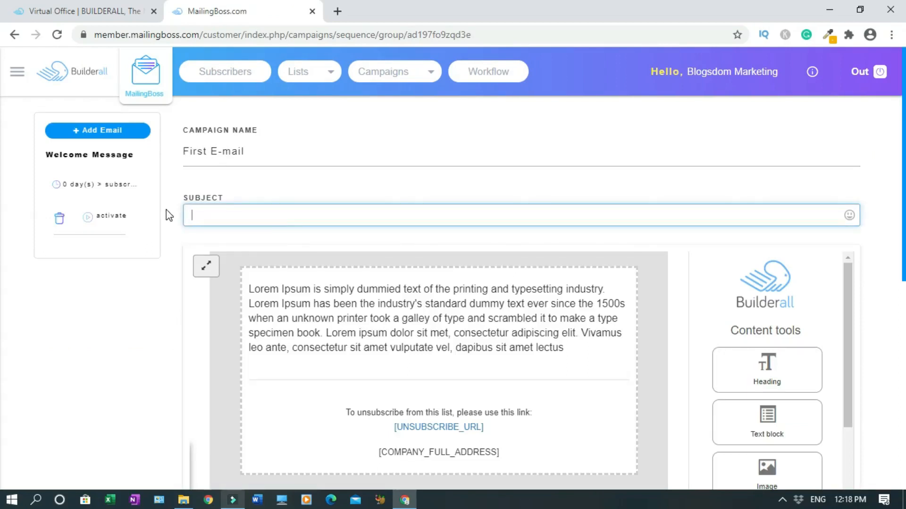
text(Hi, from)
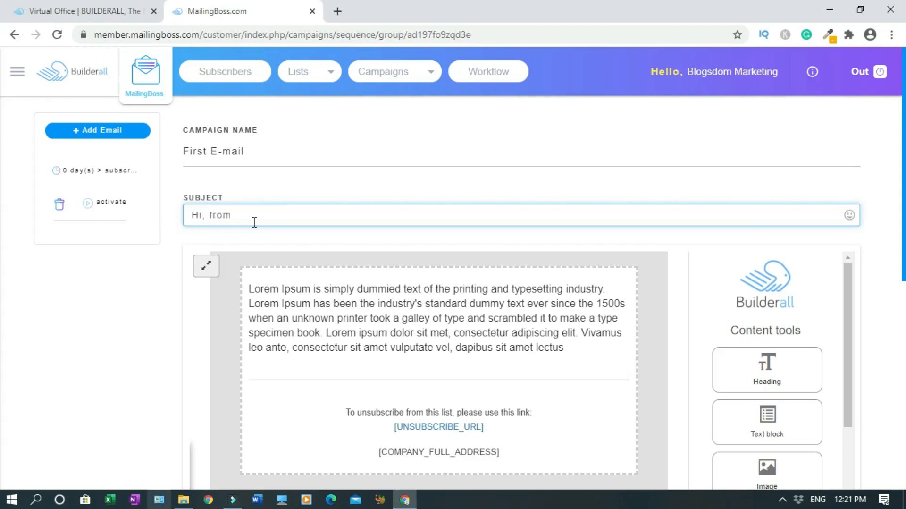
text(Blogsdom)
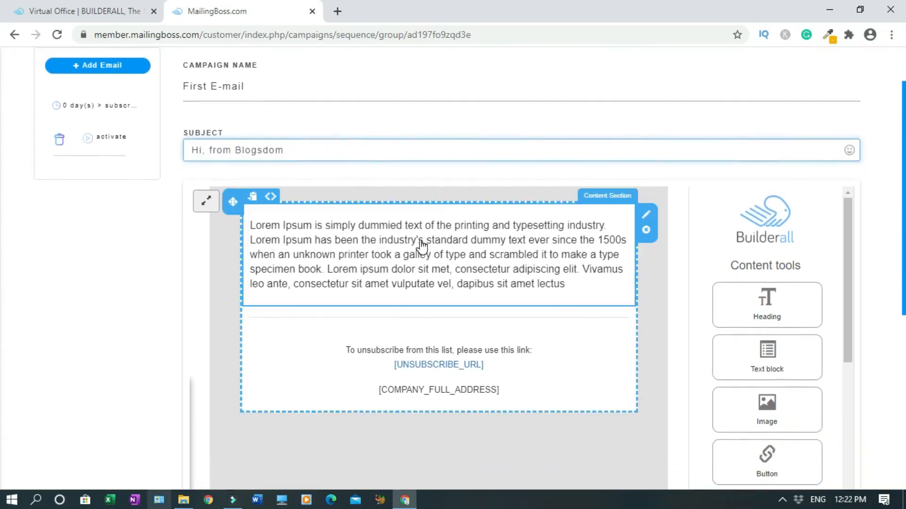
mouse_move(647, 215)
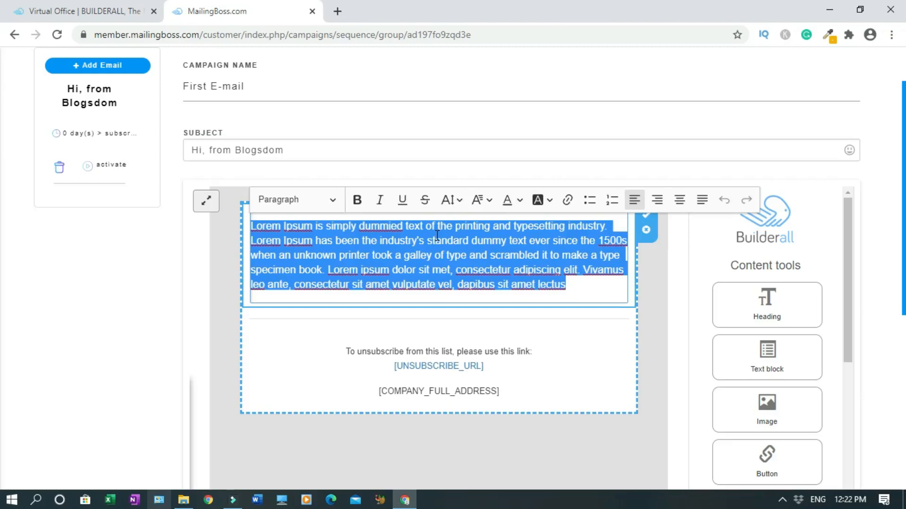
Replace the Lorem Ipsum body placeholder with the greeting 'Hey'
text(Hey)
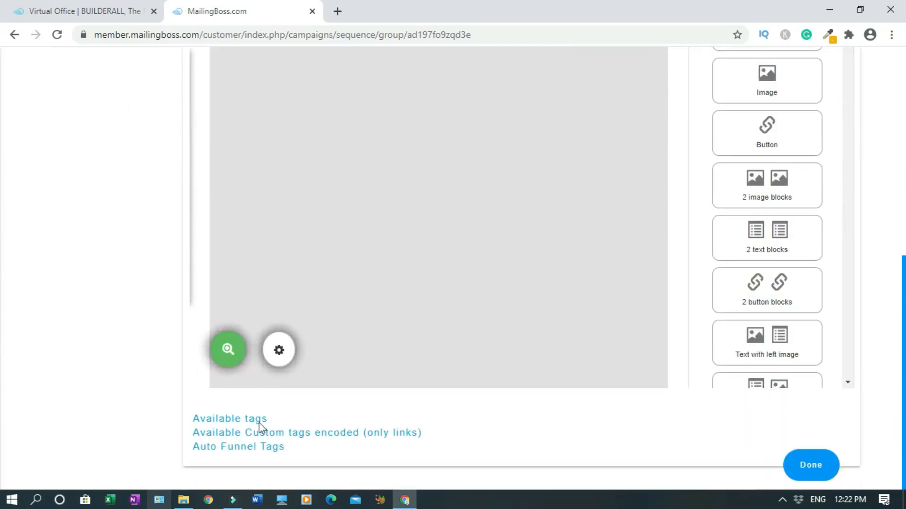
Insert the [FNAME] merge tag after 'Hey' so the greeting reads 'Hey [FNAME]'
click(229, 418)
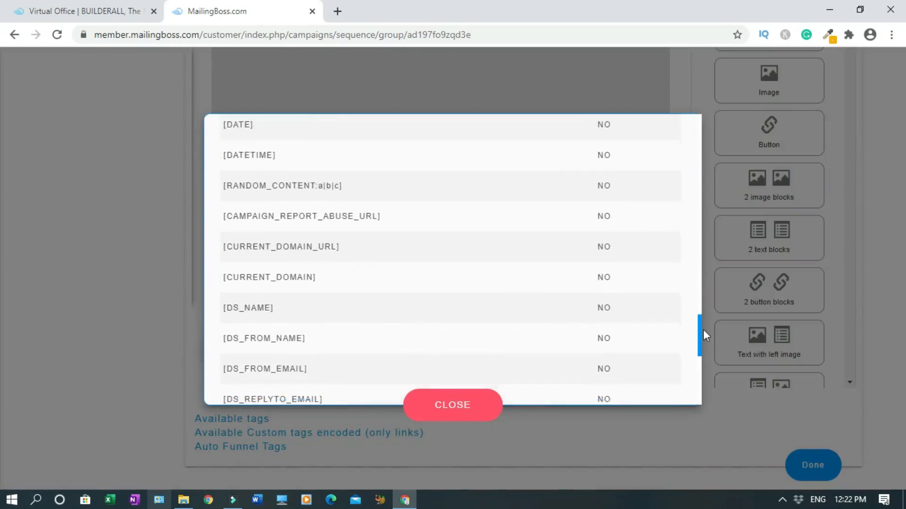
scroll(down, 3)
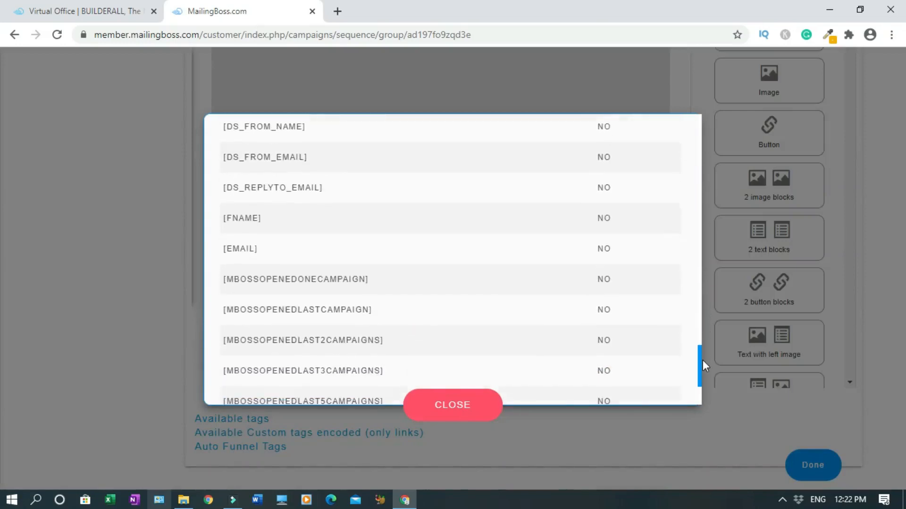
scroll(down, 3)
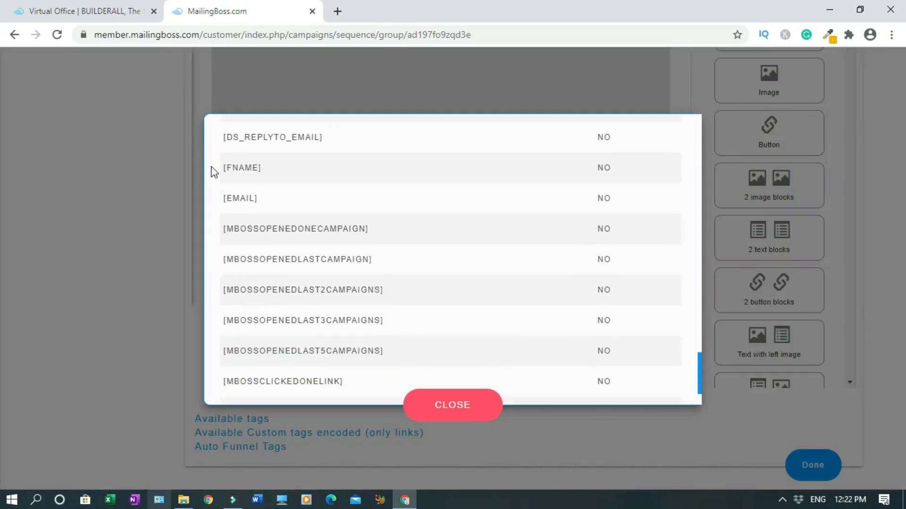
click(453, 405)
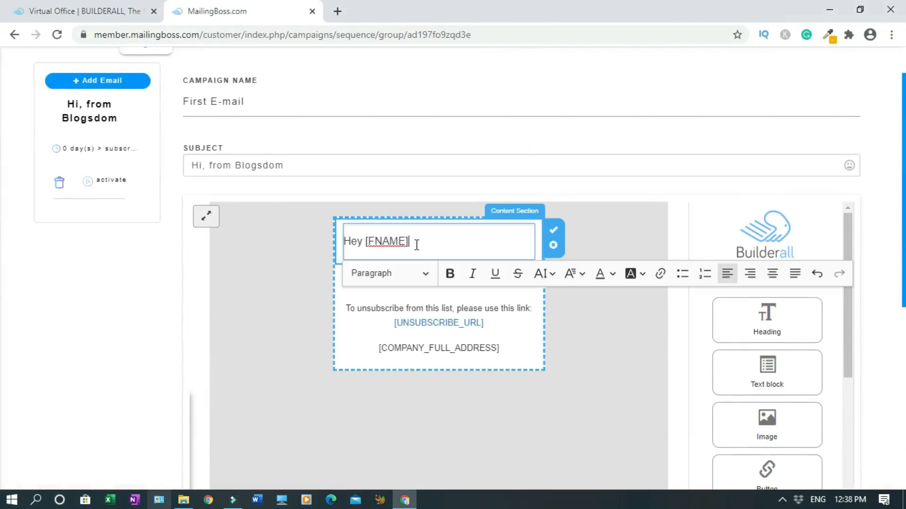
Write the congratulations paragraph about the brand new affiliate system in the body
text(,)
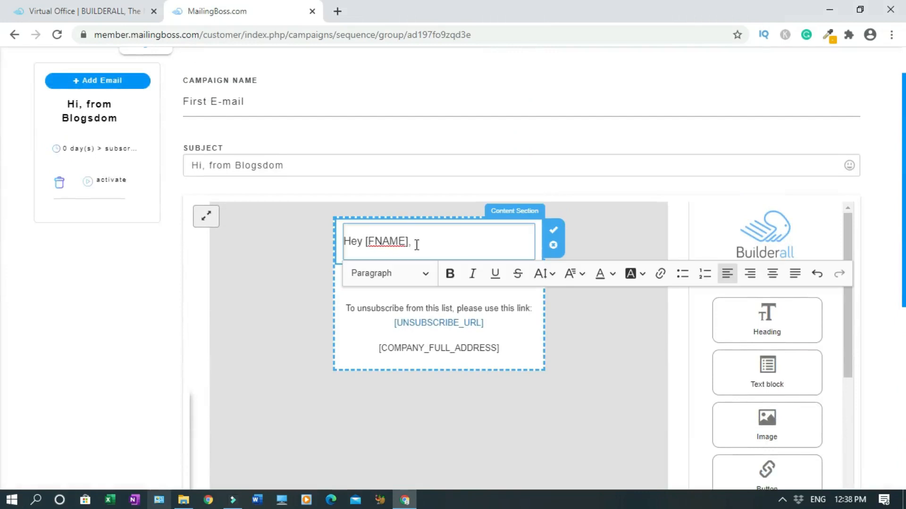
text(Congratultions. Thanks for subscribing to the 12 minutes affiliate program.)
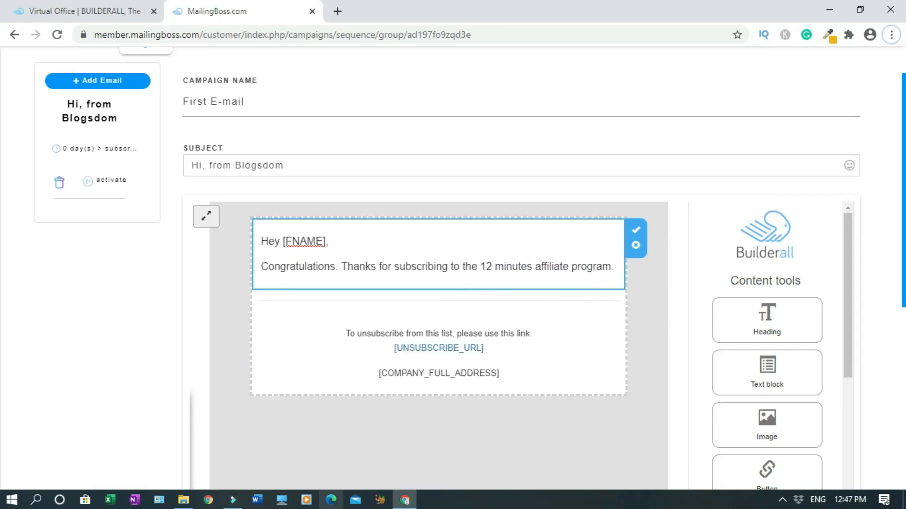
text(You have stumbled)
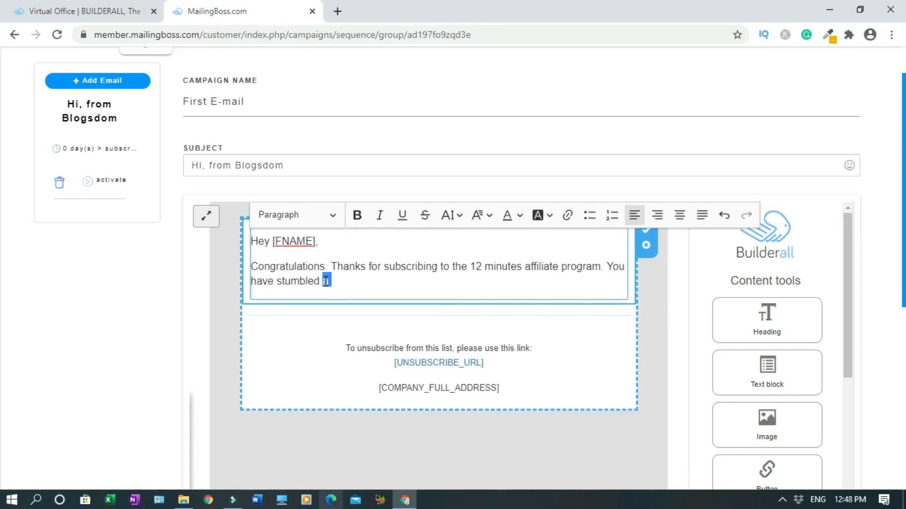
text(pon brand new affili)
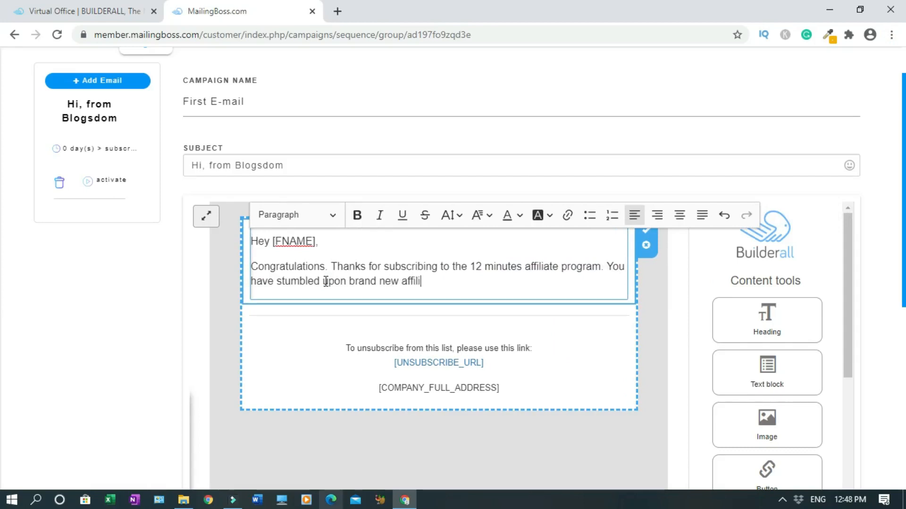
text(ate system that no one)
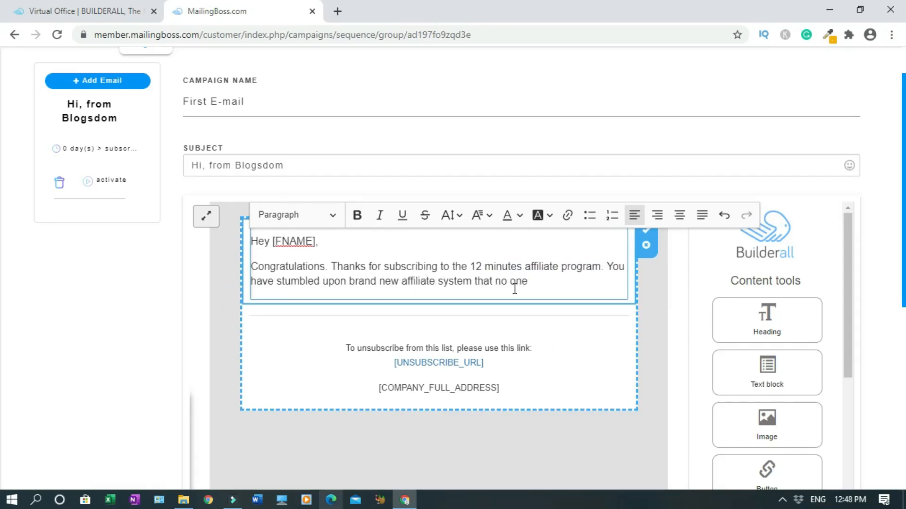
text(many people don't know)
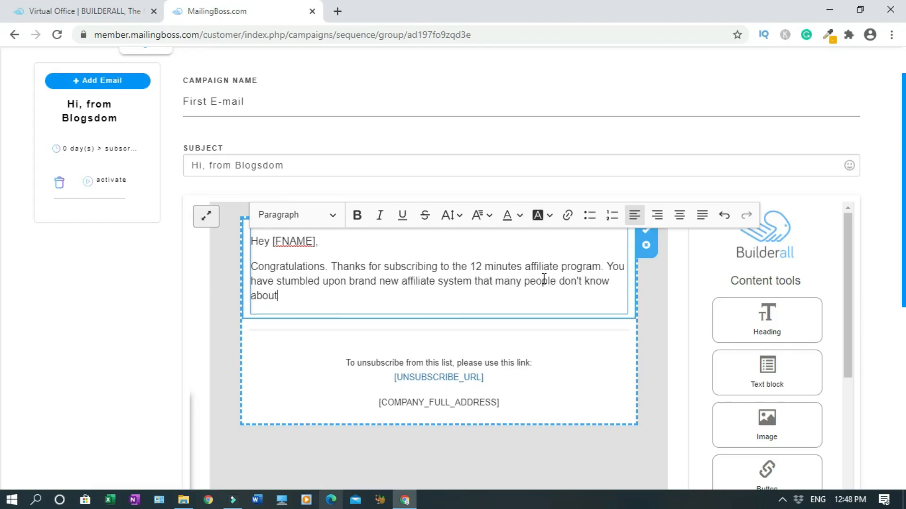
Add the line 'Click here to take action now.' and close with 'Thanks'
text(Click here)
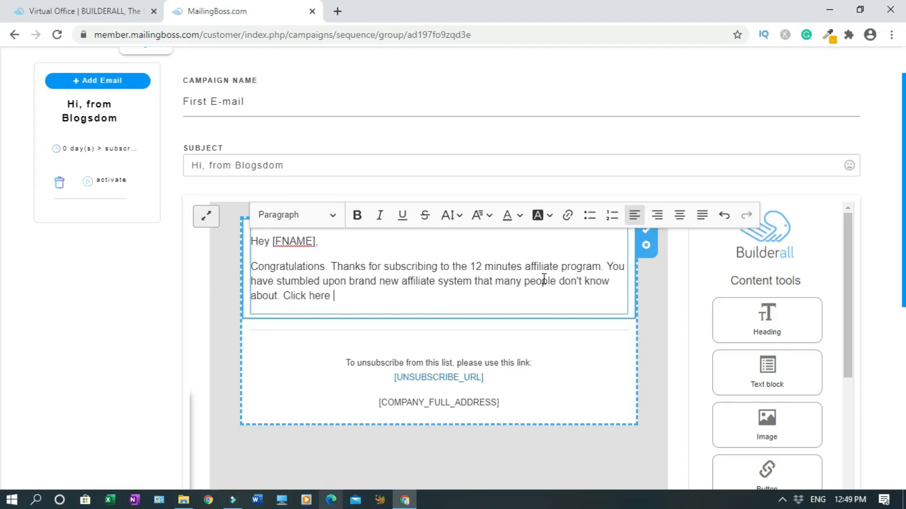
text(to take action now.)
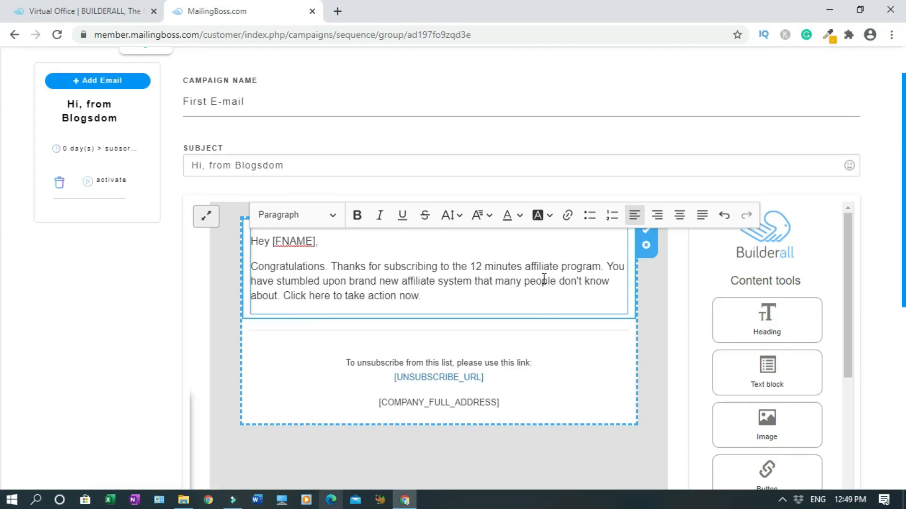
text(Am)
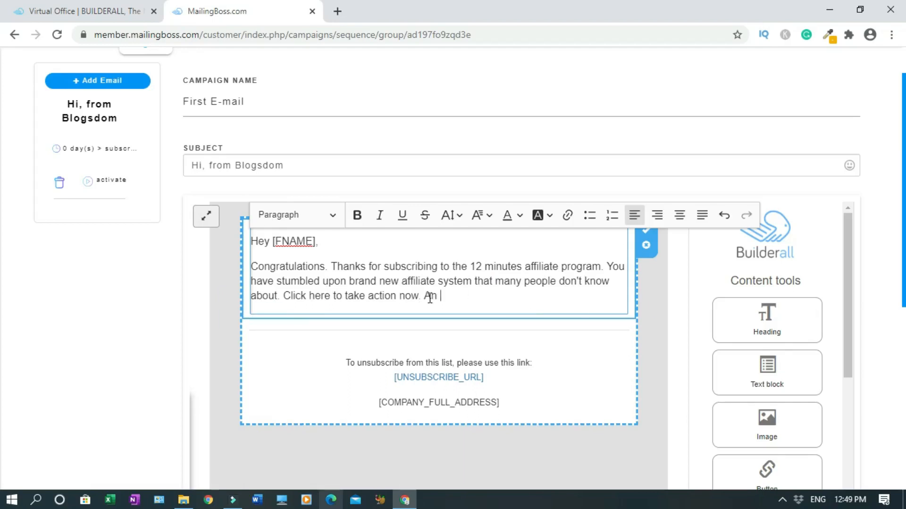
key(Backspace)
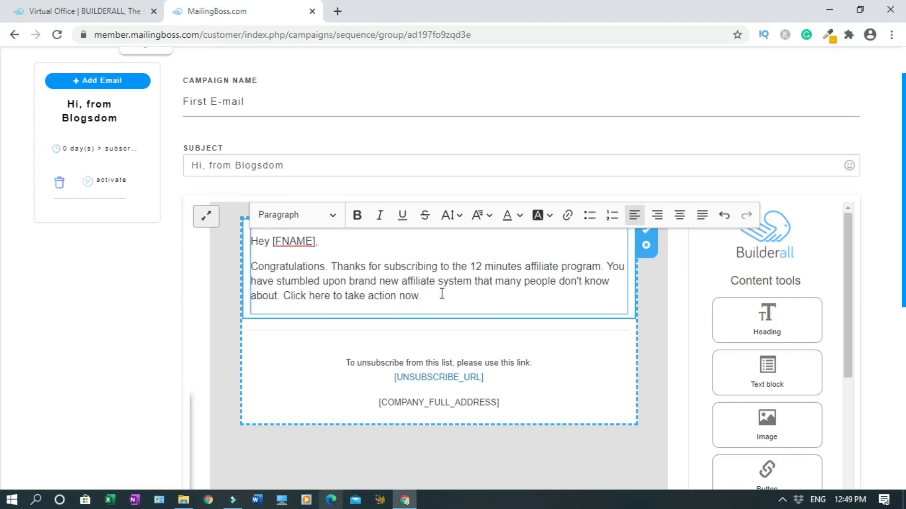
text(Thanks)
text(All the best.)
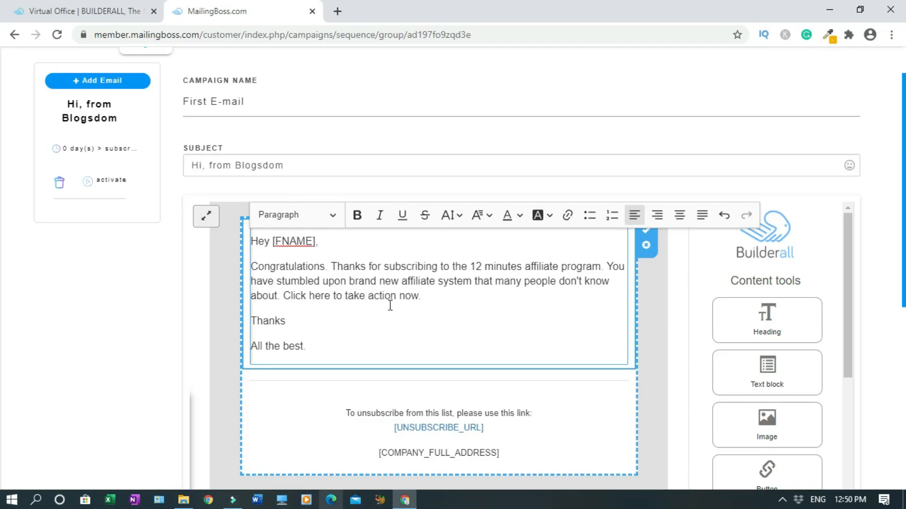
Turn the word 'here' in the body into a hyperlink to the affiliate URL
click(285, 321)
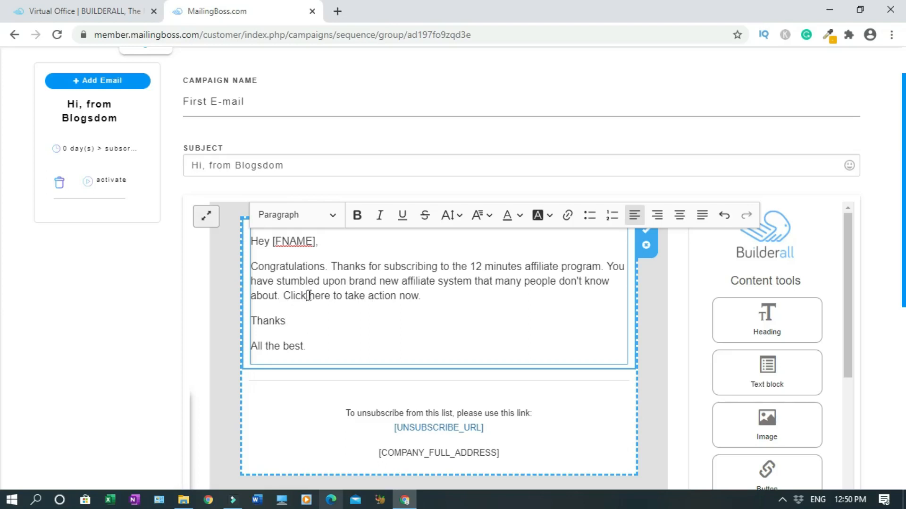
double_click(318, 295)
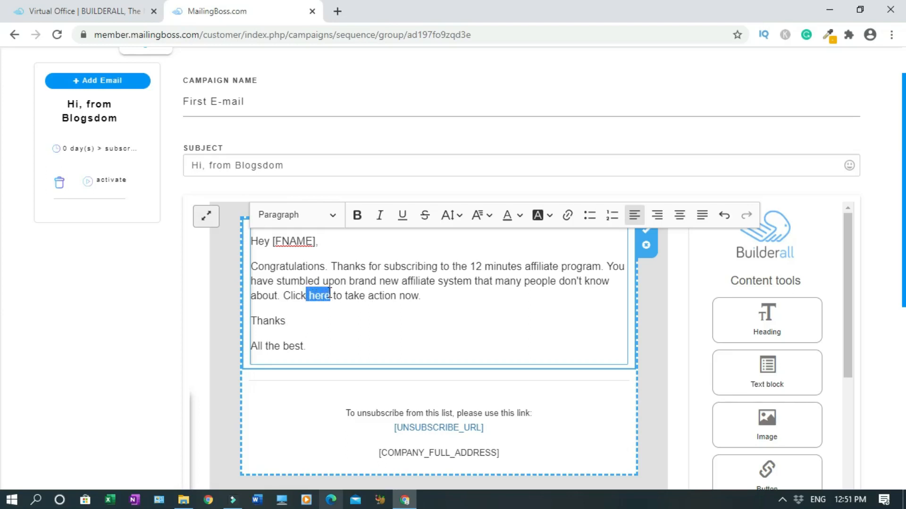
mouse_move(568, 215)
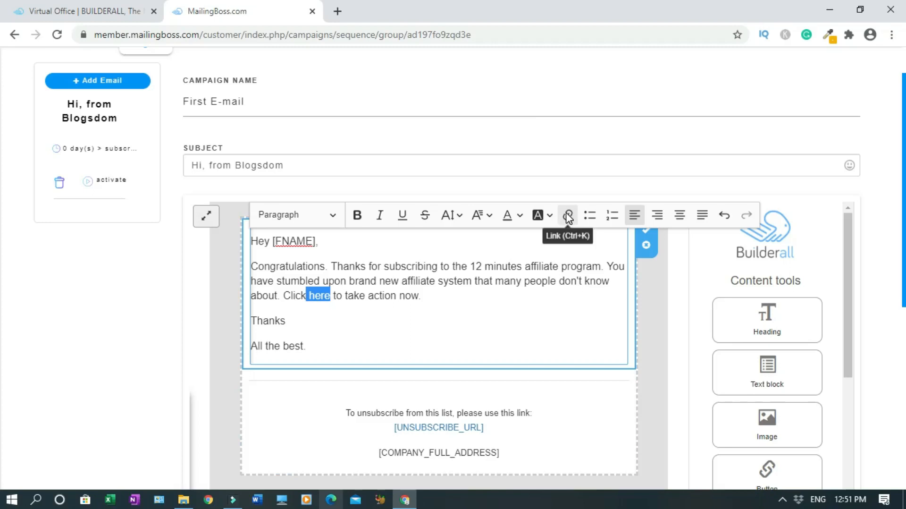
click(567, 215)
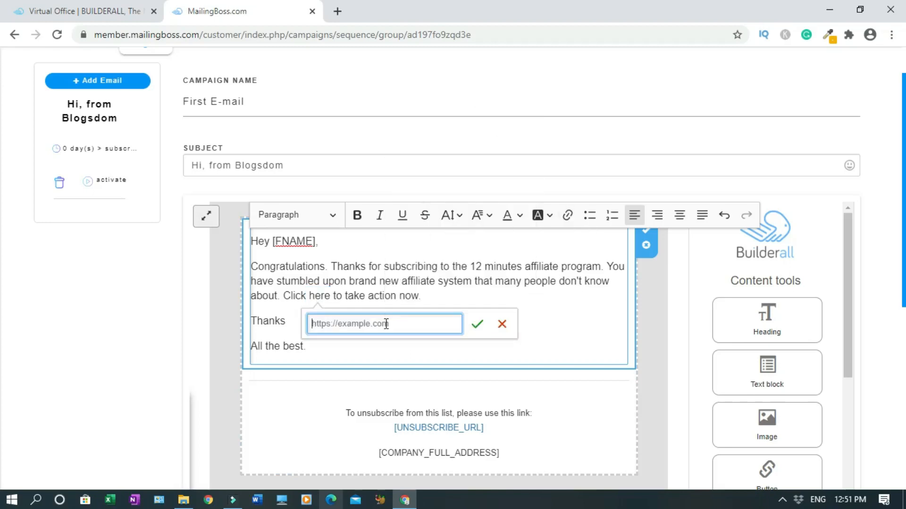
click(476, 324)
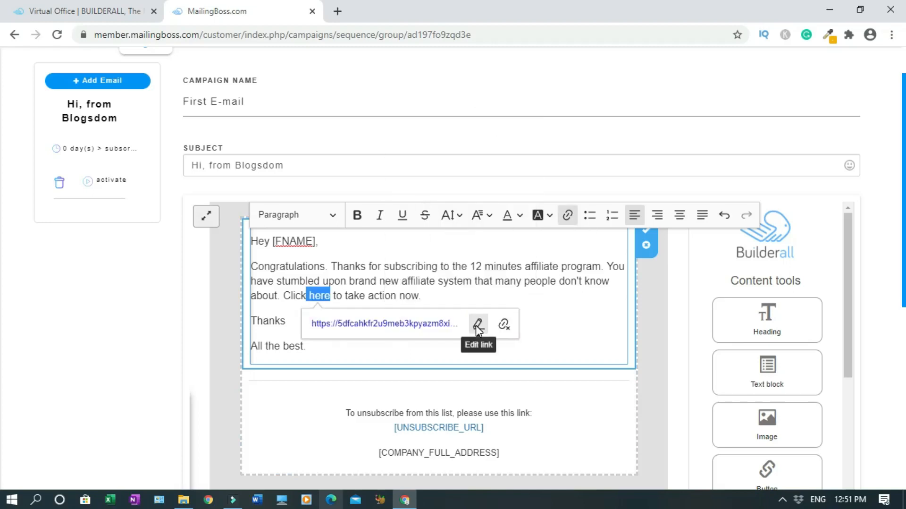
click(361, 340)
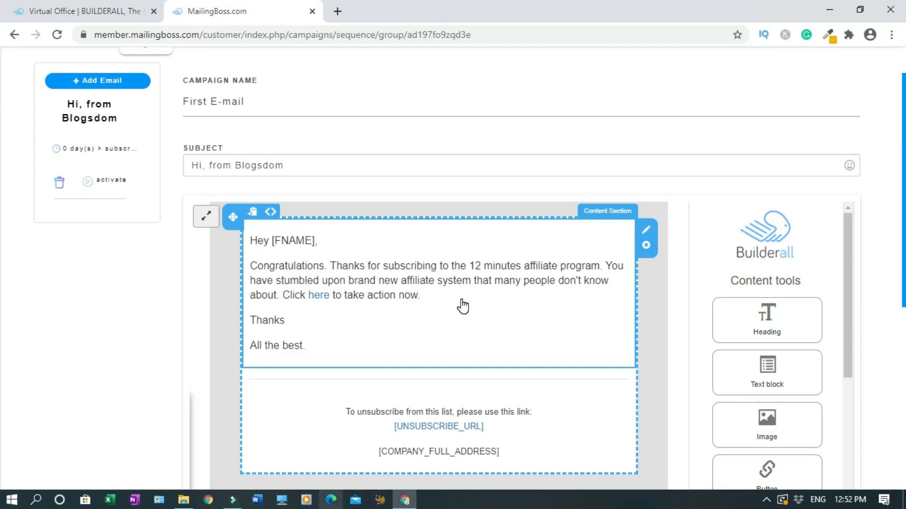
mouse_move(369, 283)
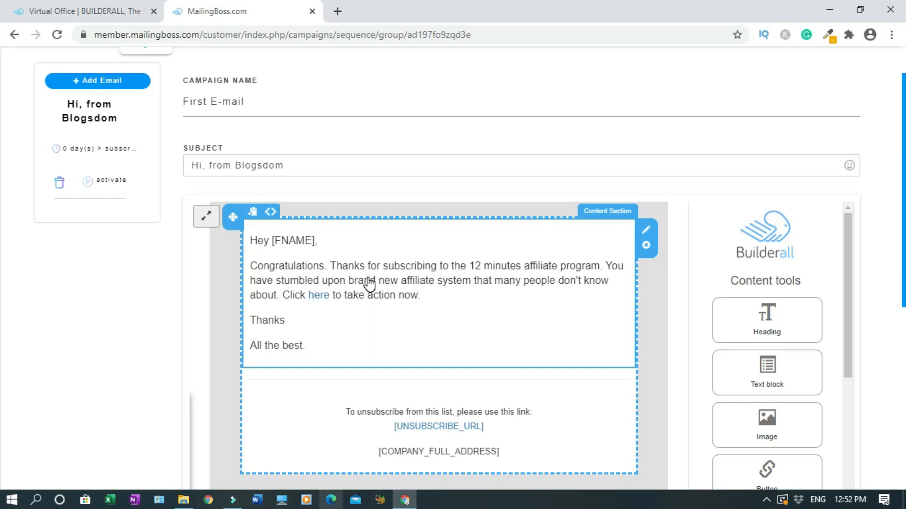
Copy the [FNAME] tag and make the subject read 'Hi [FNAME]'
double_click(293, 240)
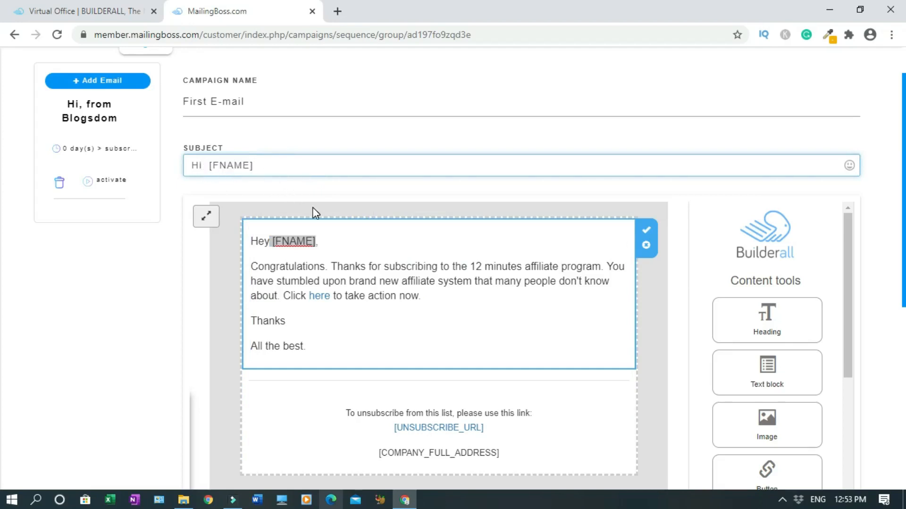
click(275, 165)
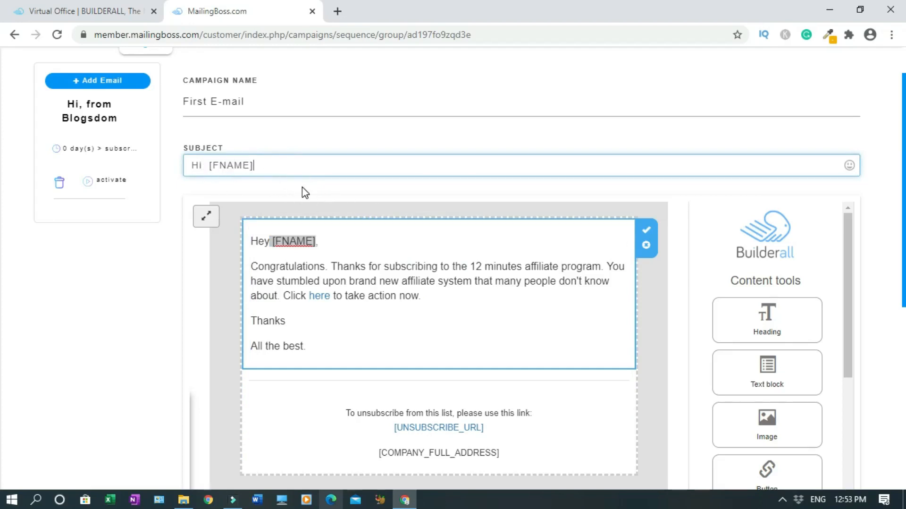
mouse_move(276, 188)
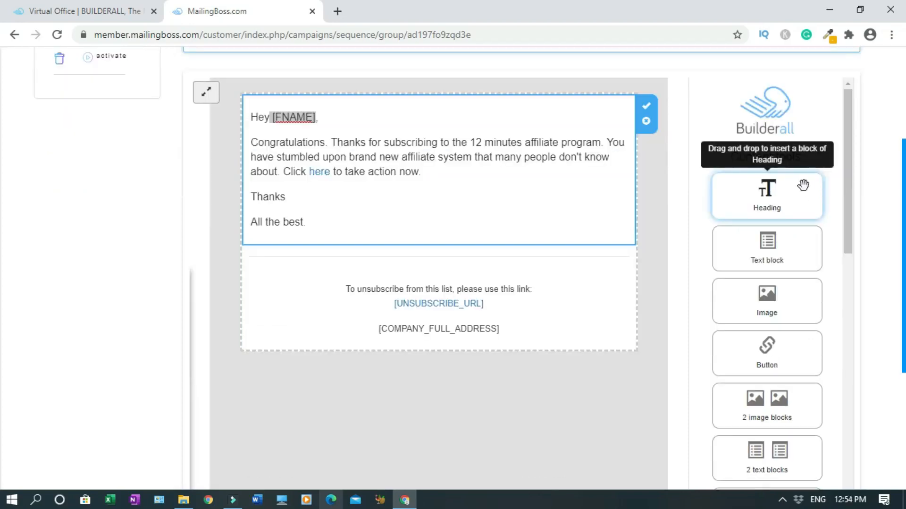
mouse_move(791, 205)
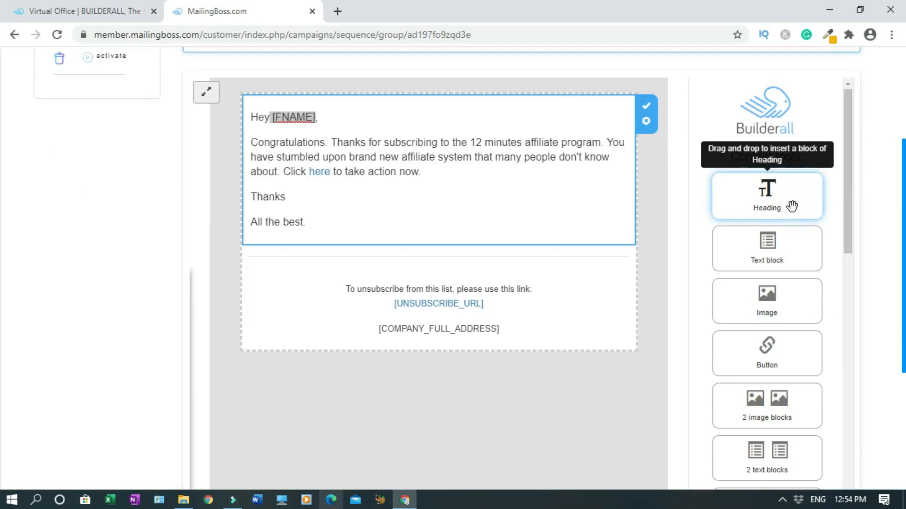
mouse_move(731, 230)
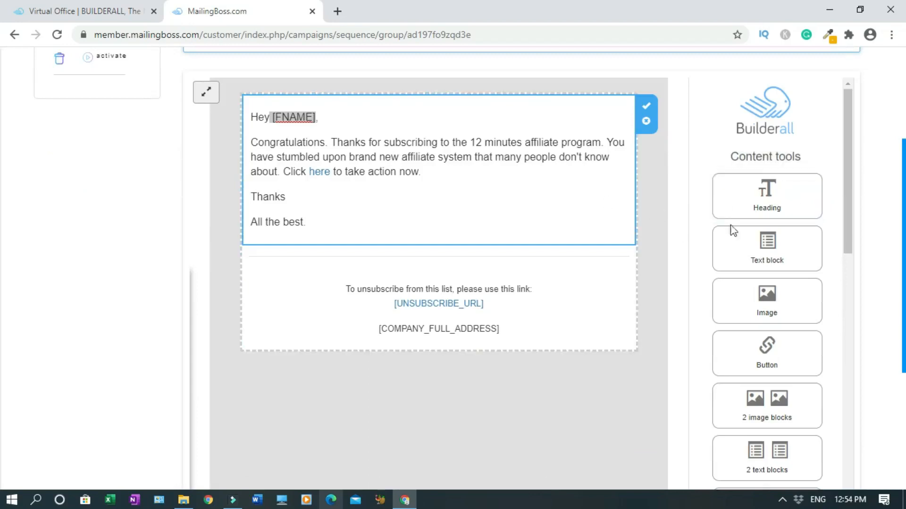
mouse_move(792, 331)
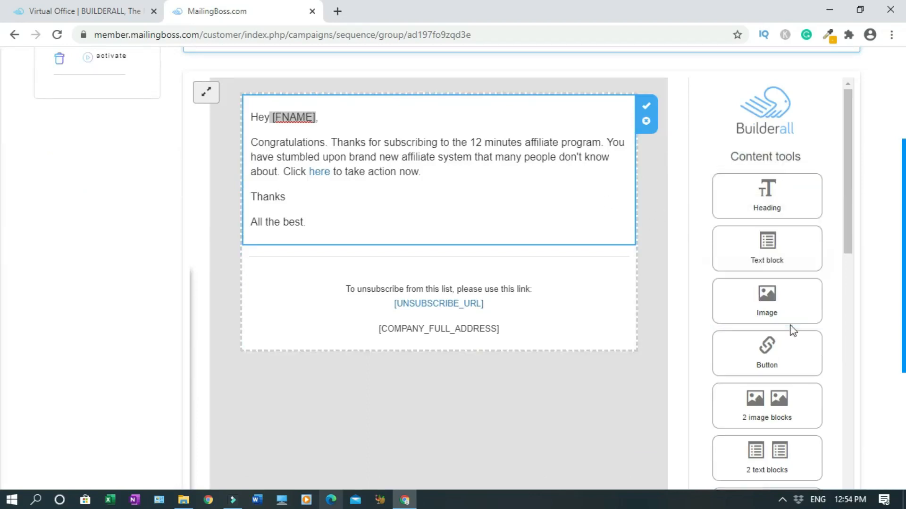
mouse_move(766, 300)
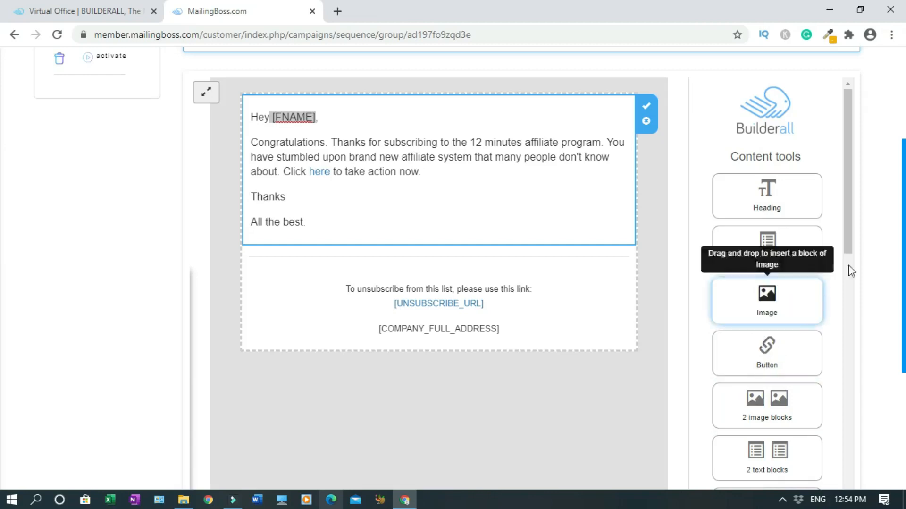
mouse_move(849, 202)
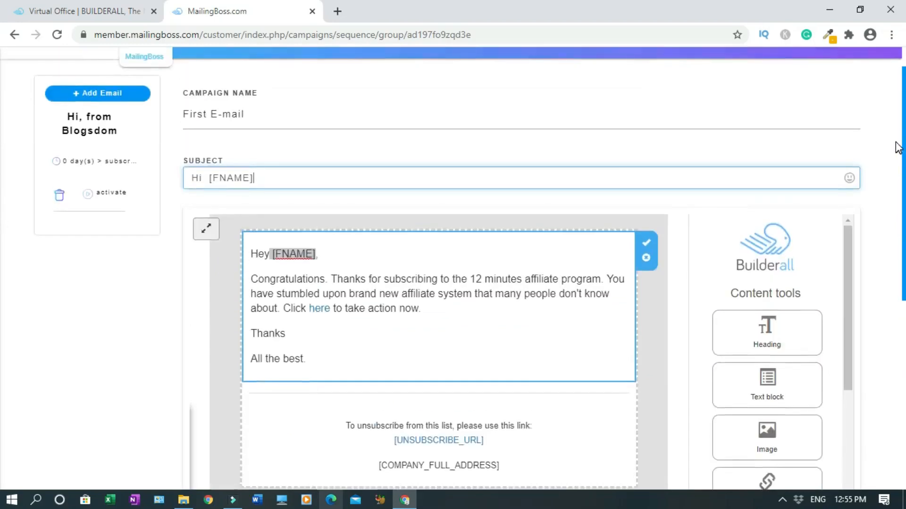
scroll(down, 3)
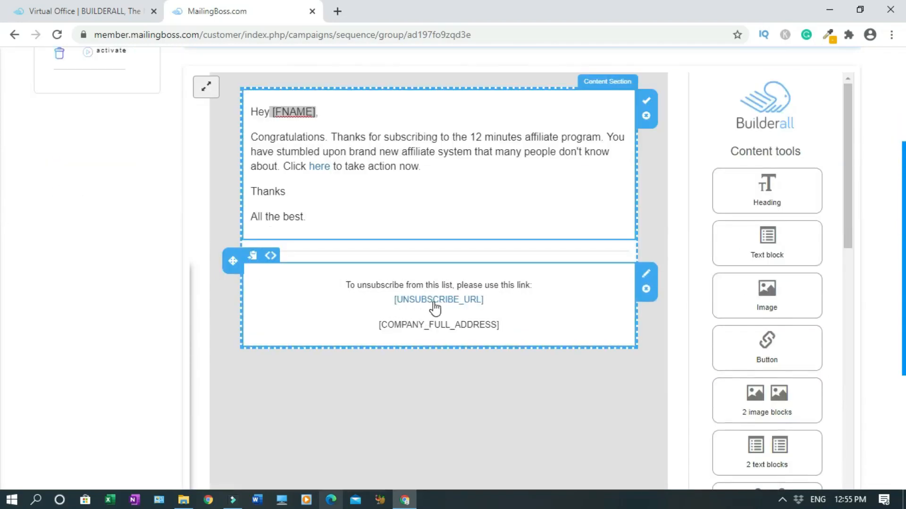
mouse_move(447, 321)
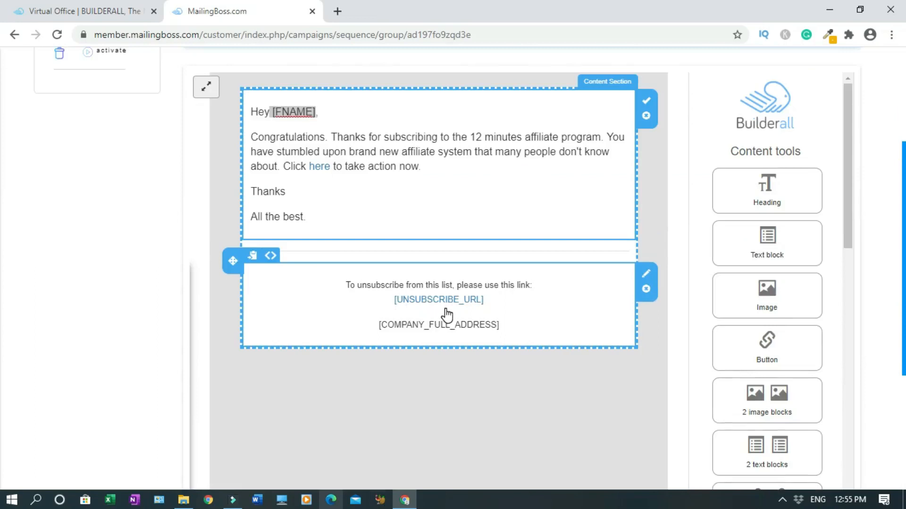
mouse_move(419, 329)
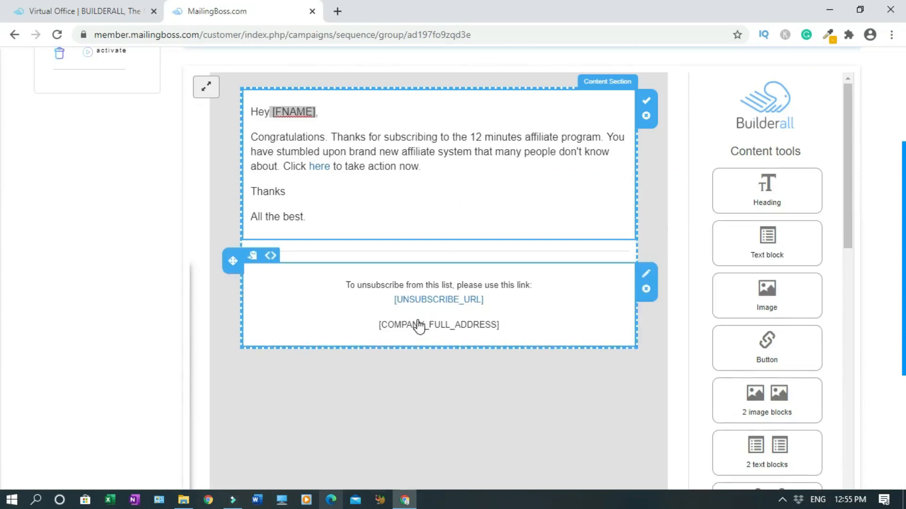
mouse_move(424, 315)
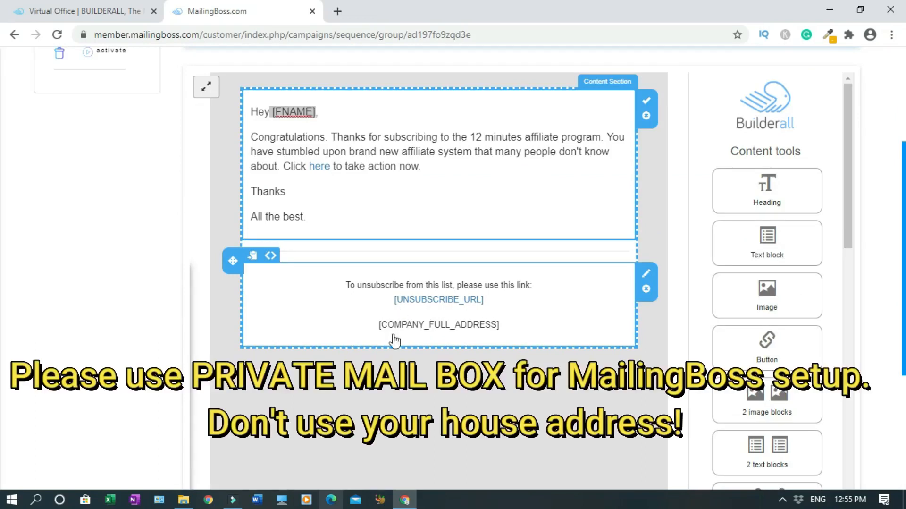
mouse_move(481, 333)
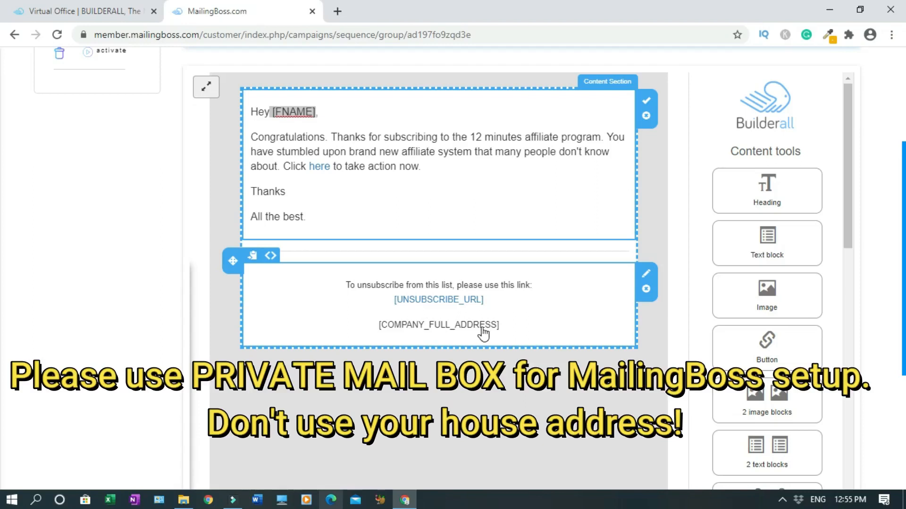
mouse_move(649, 275)
text(Hi  [FNAME)
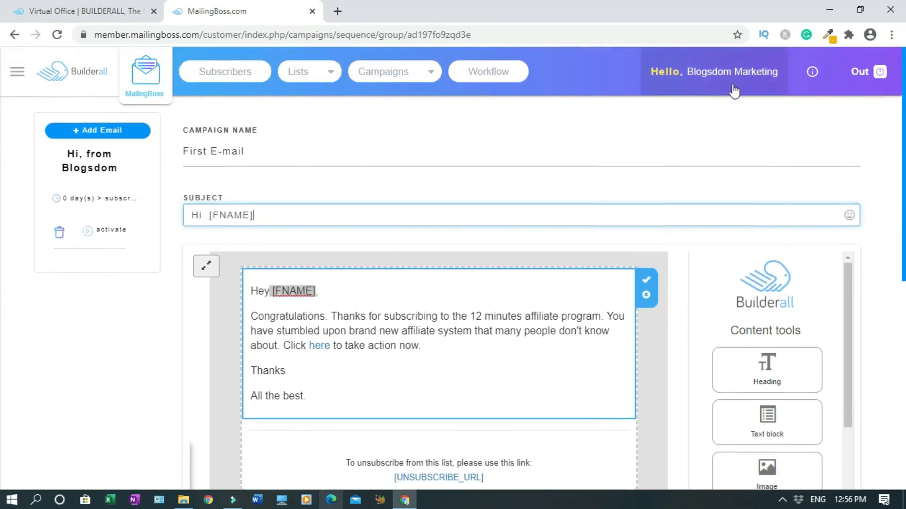
Extend the subject to 'Hi [FNAME], from Blogsdom'
text(, f)
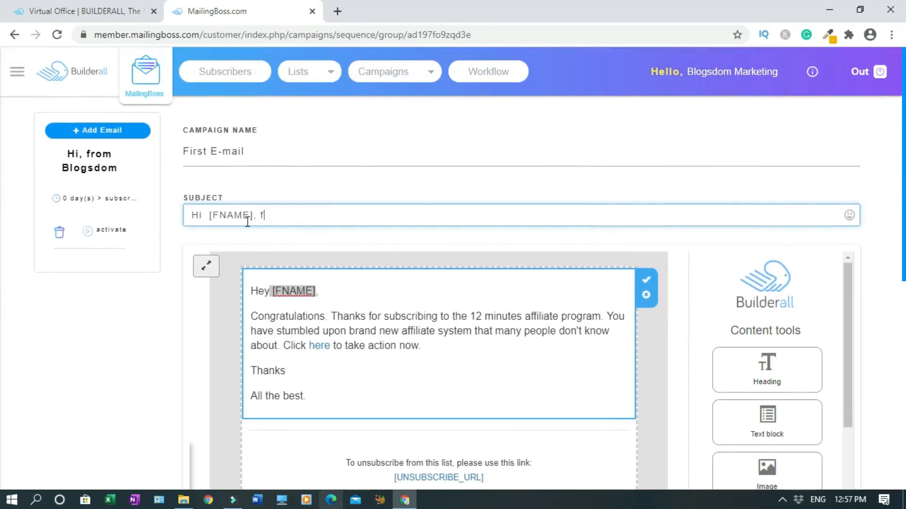
text(rom)
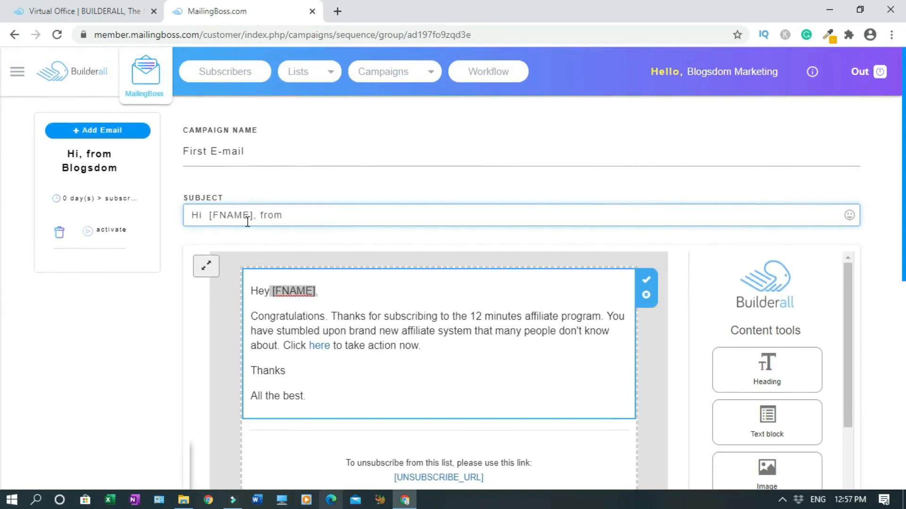
text(Blogsdom)
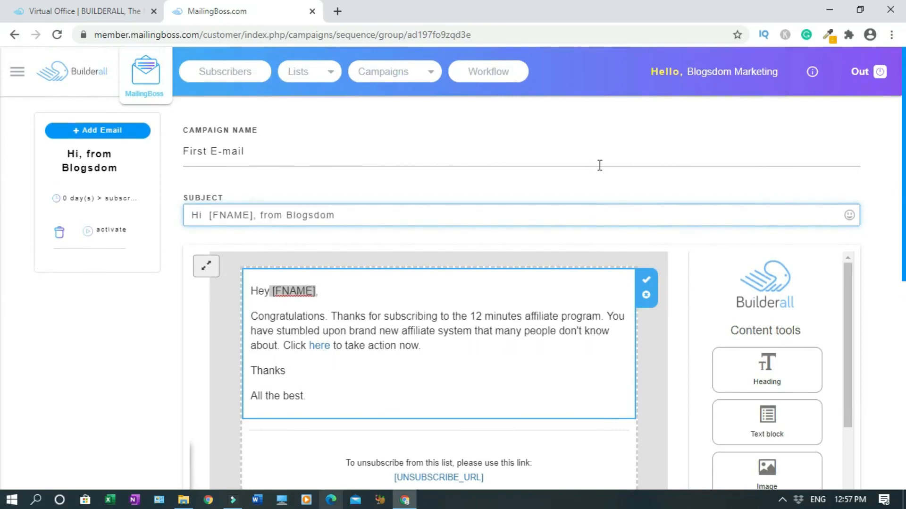
mouse_move(5, 162)
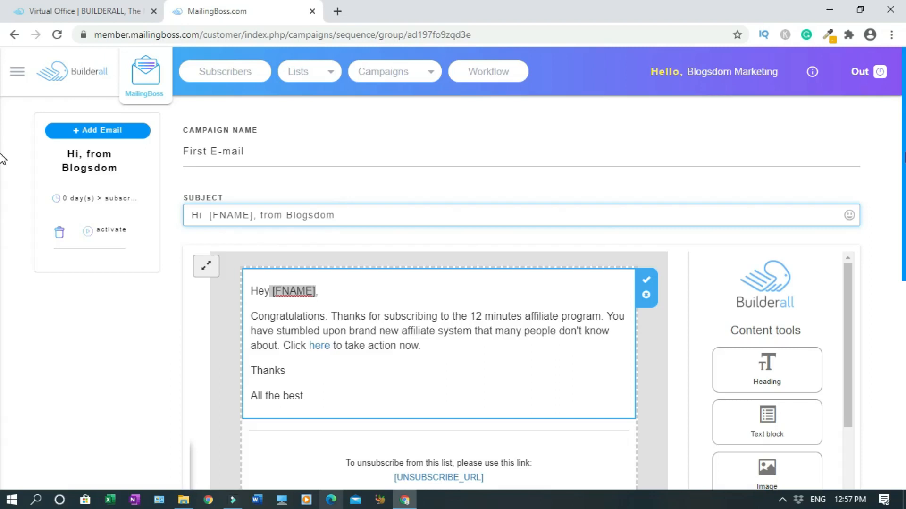
scroll(down, 3)
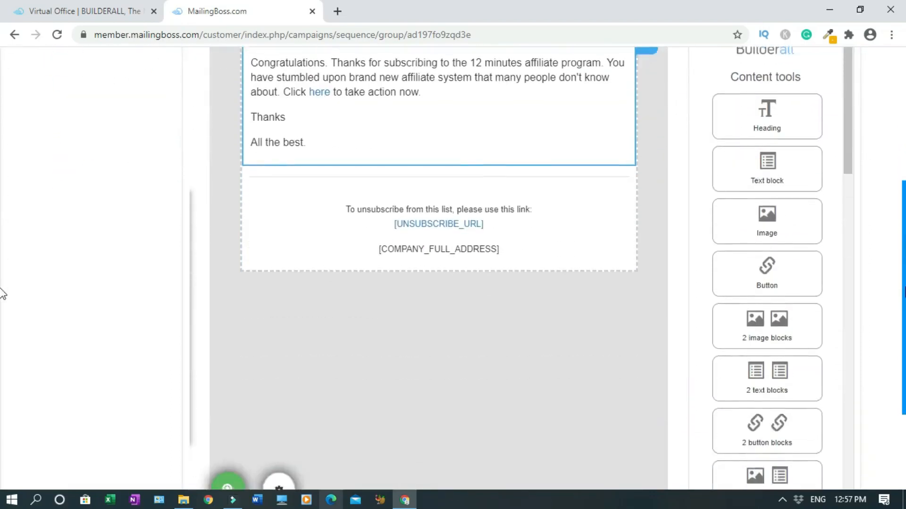
Save the first e-mail so its sequence entry shows 'Hi [FNAME], from Blogsdom'
scroll(down, 3)
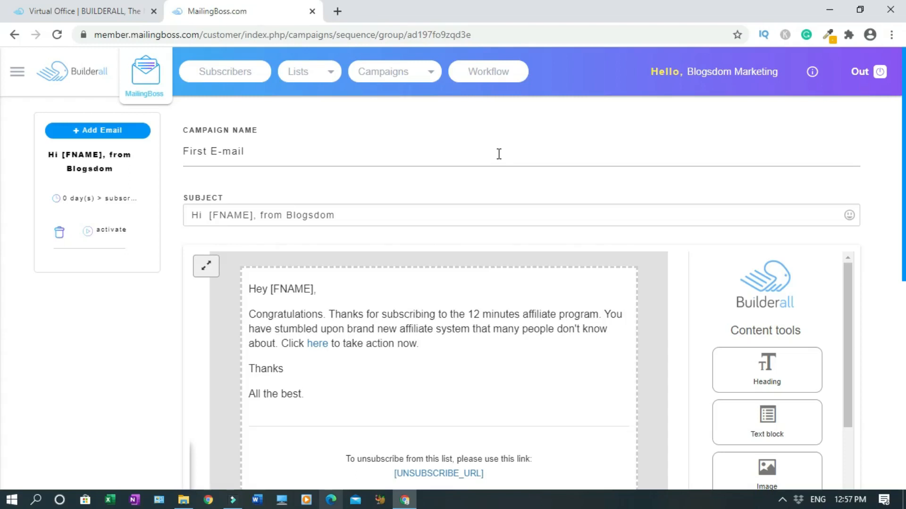
mouse_move(179, 220)
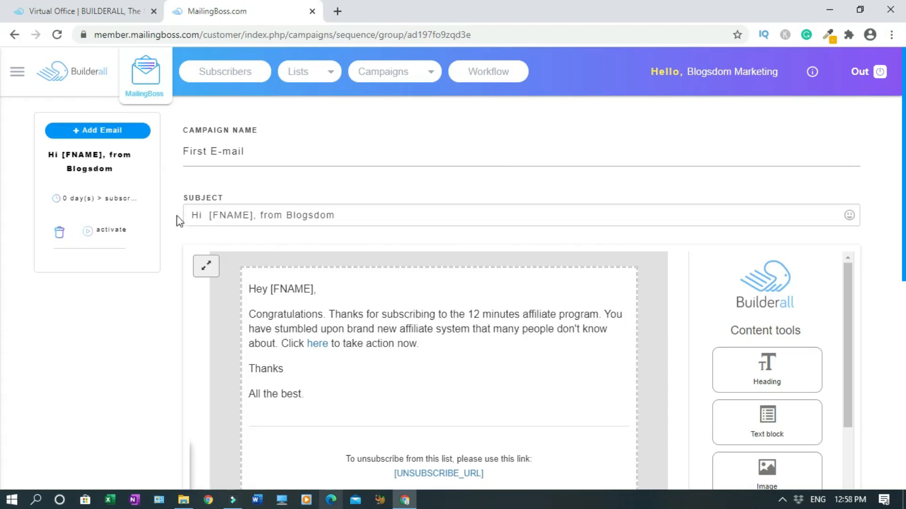
mouse_move(93, 166)
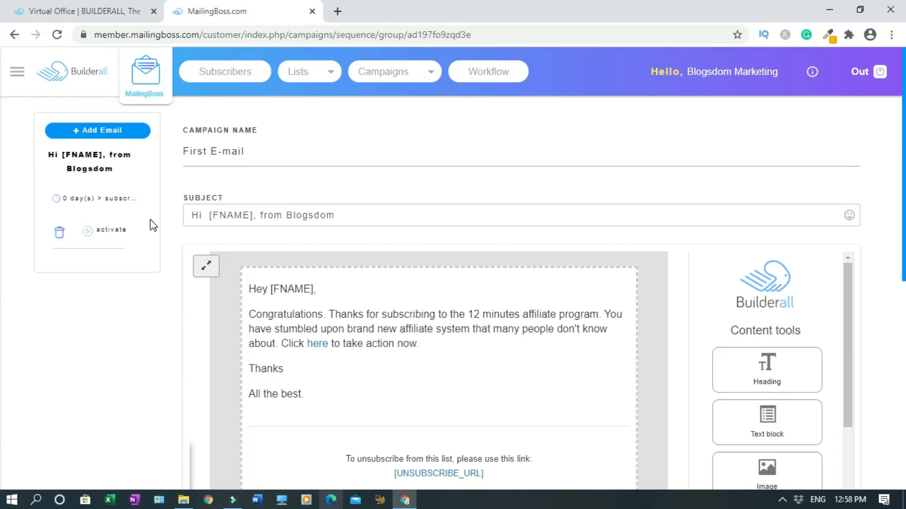
mouse_move(72, 199)
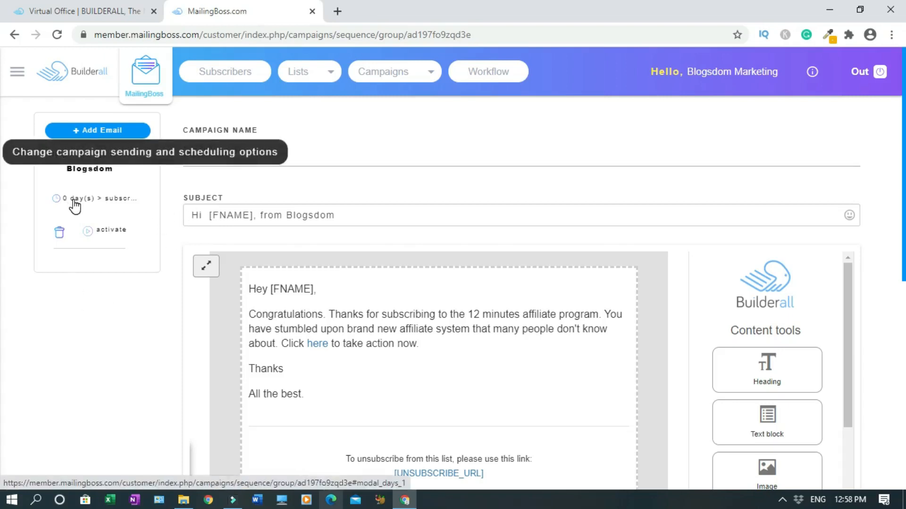
click(94, 198)
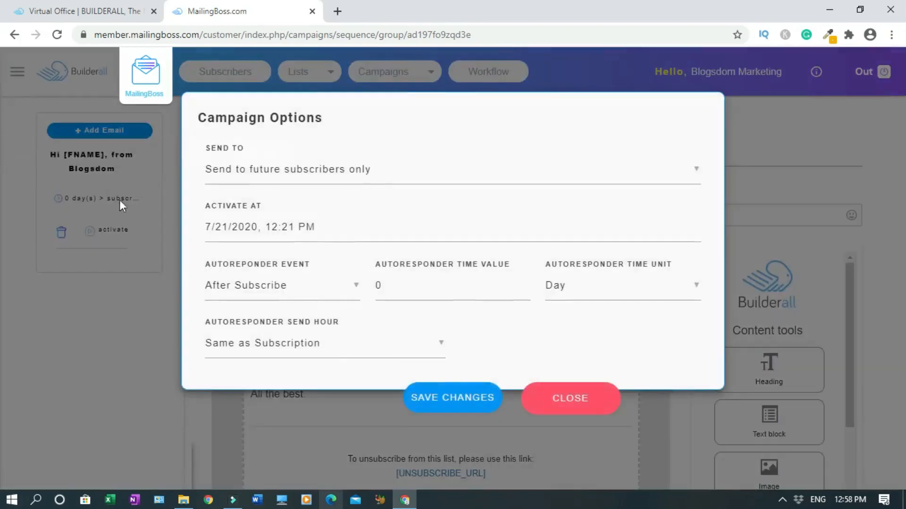
mouse_move(290, 191)
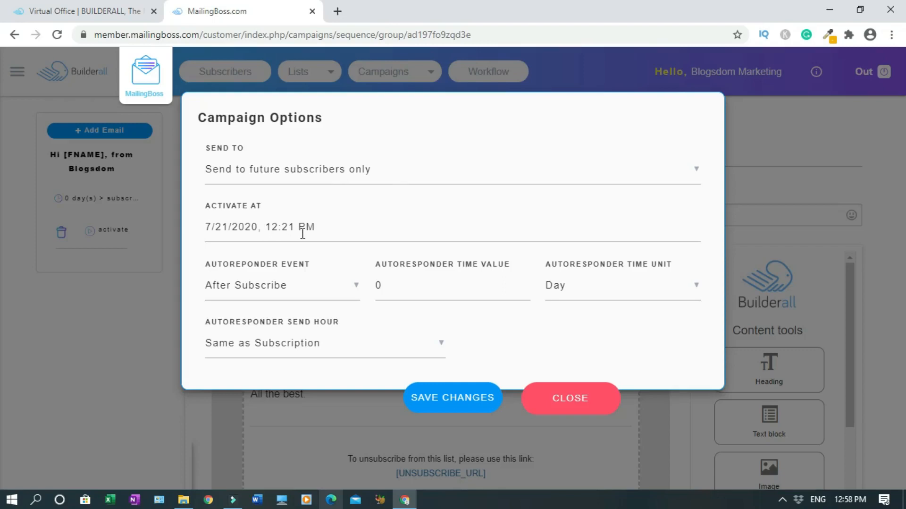
mouse_move(301, 273)
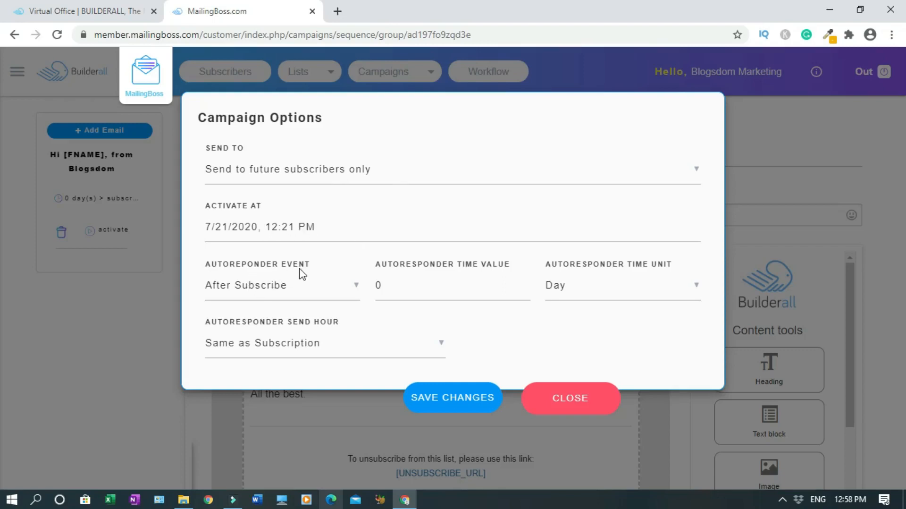
mouse_move(269, 295)
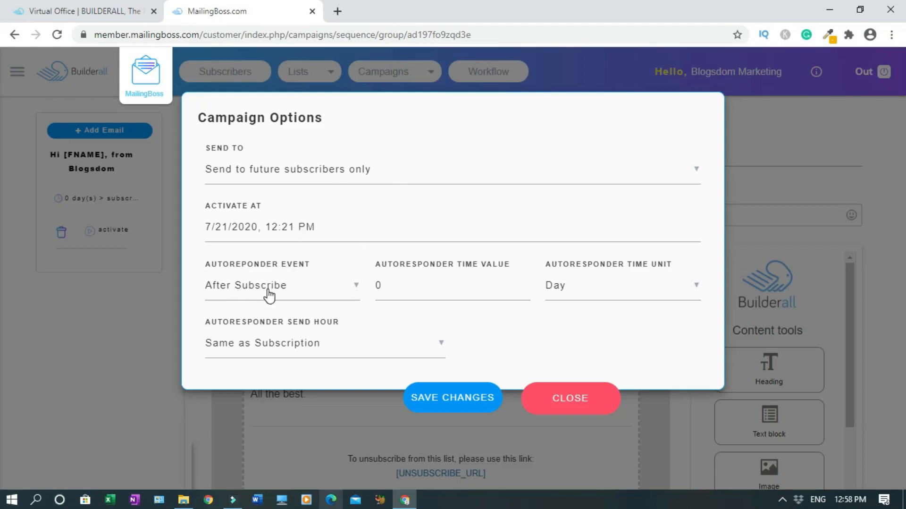
mouse_move(286, 295)
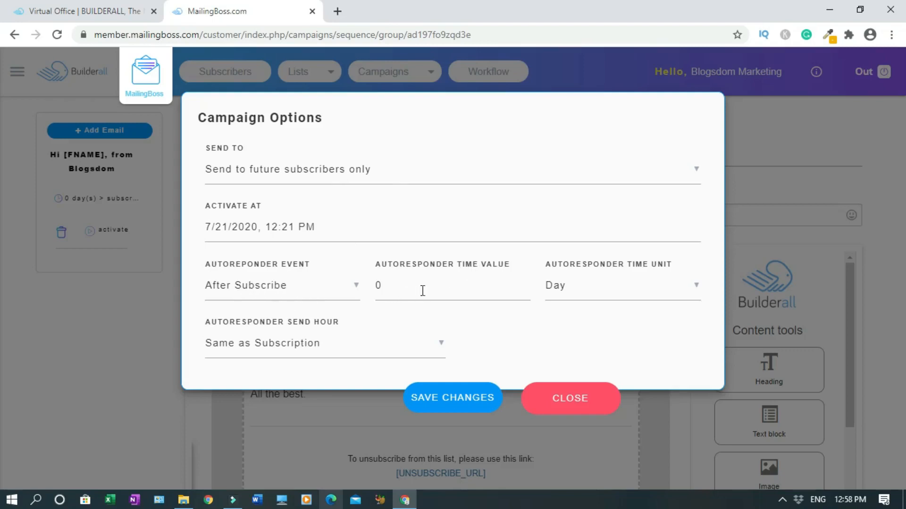
mouse_move(570, 282)
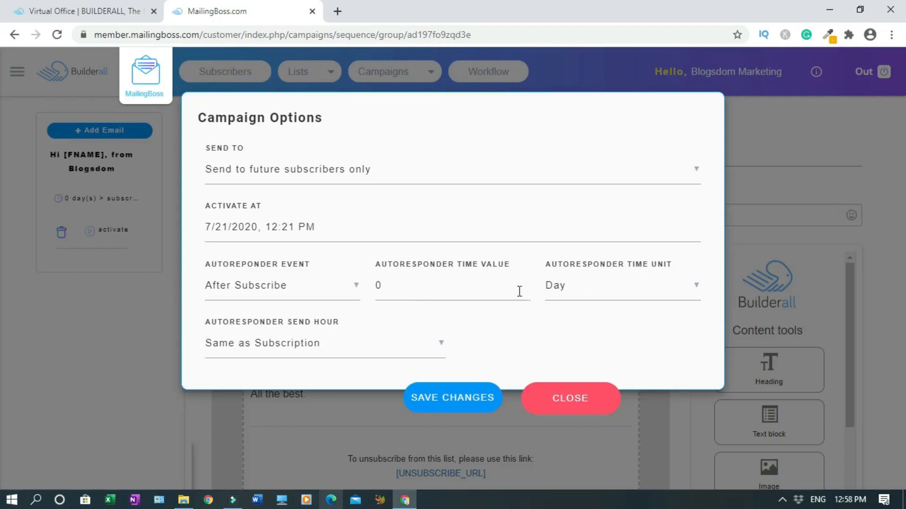
mouse_move(469, 300)
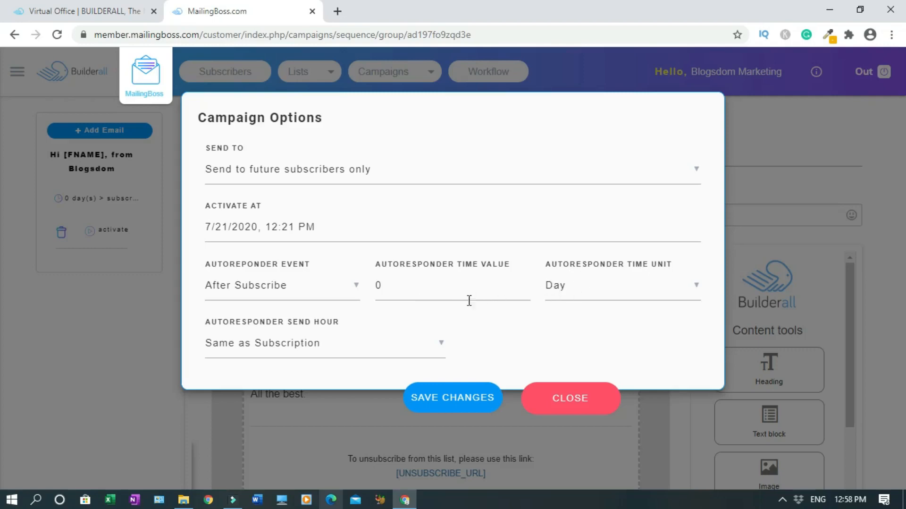
mouse_move(697, 289)
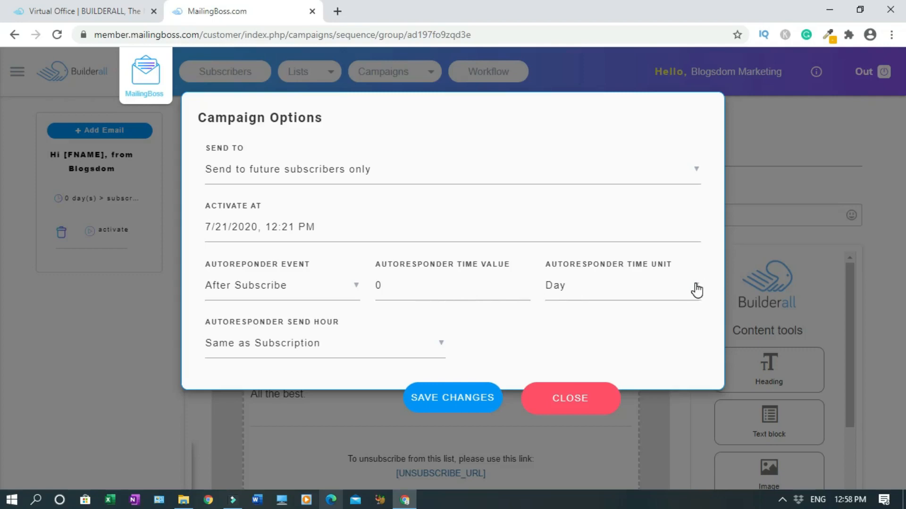
click(621, 284)
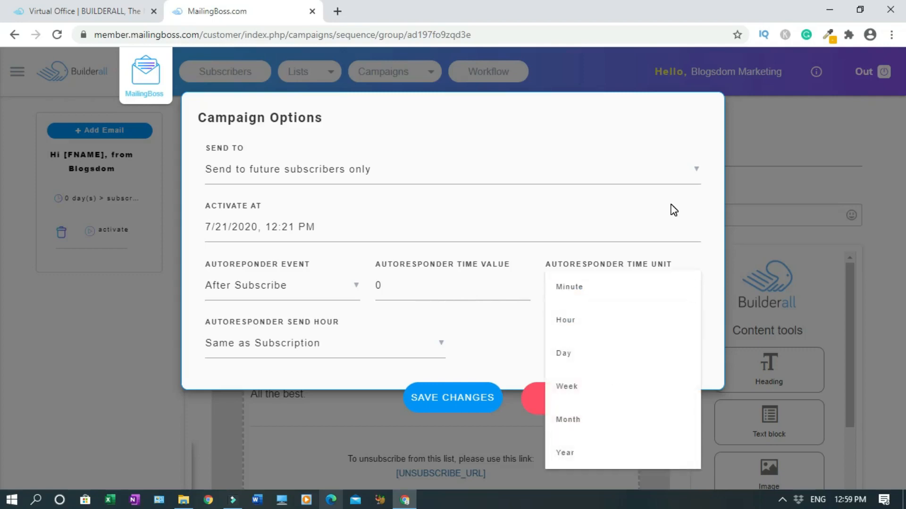
click(563, 353)
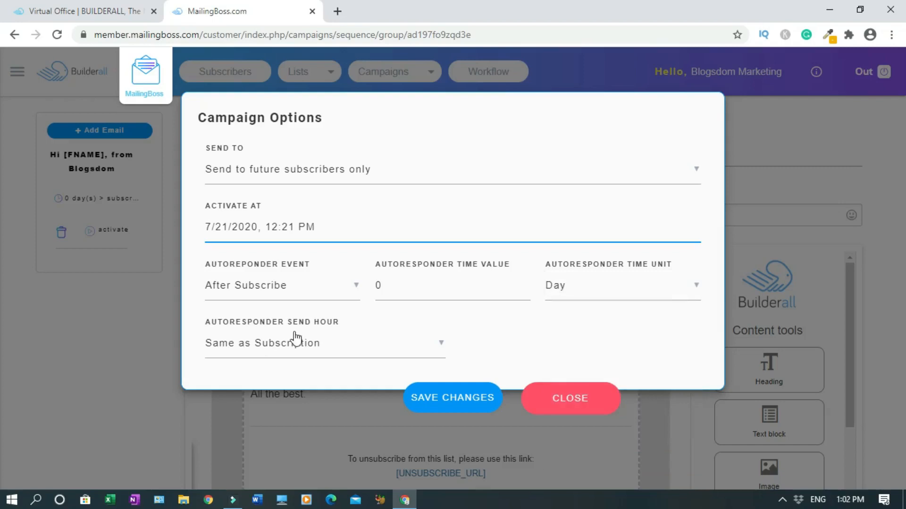
mouse_move(249, 354)
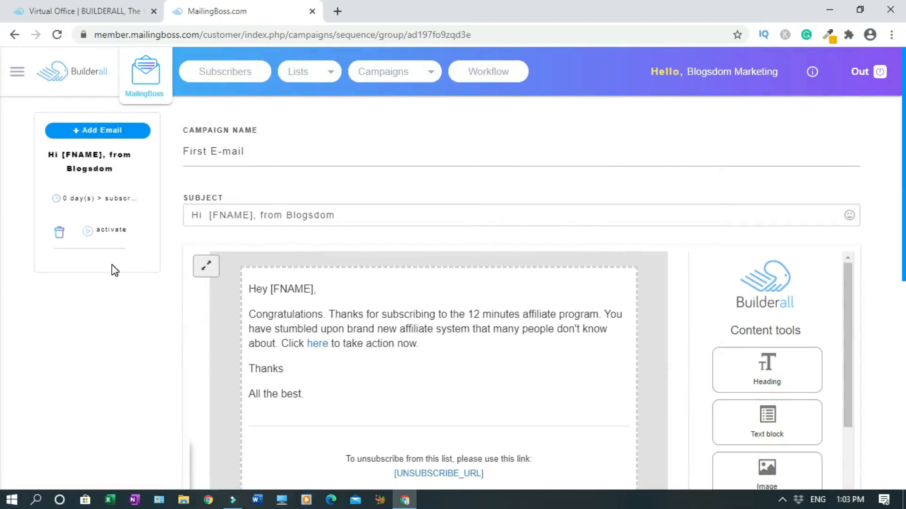
mouse_move(121, 160)
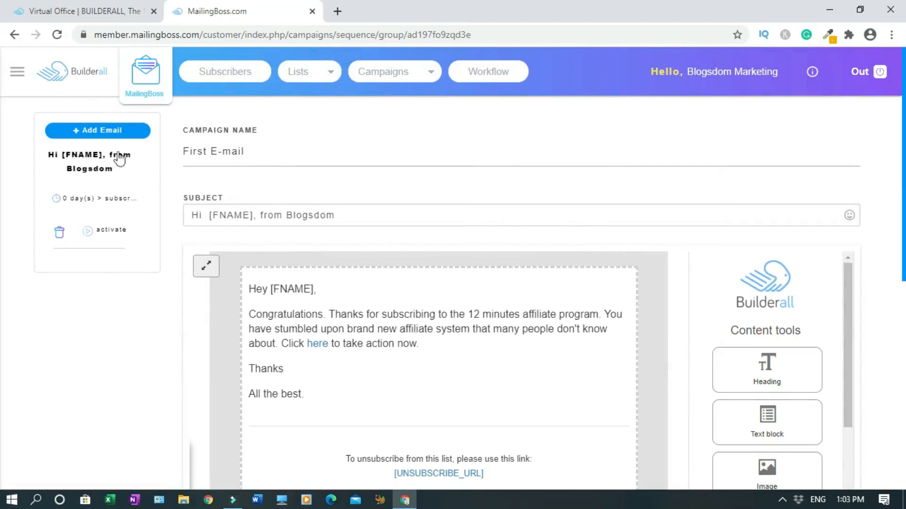
mouse_move(75, 284)
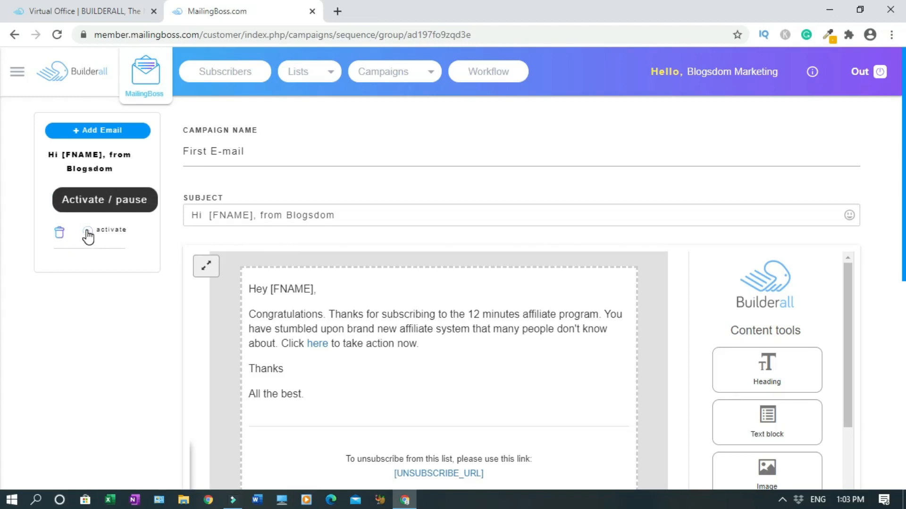
Activate the first e-mail in the sequence so it now offers pause
click(87, 233)
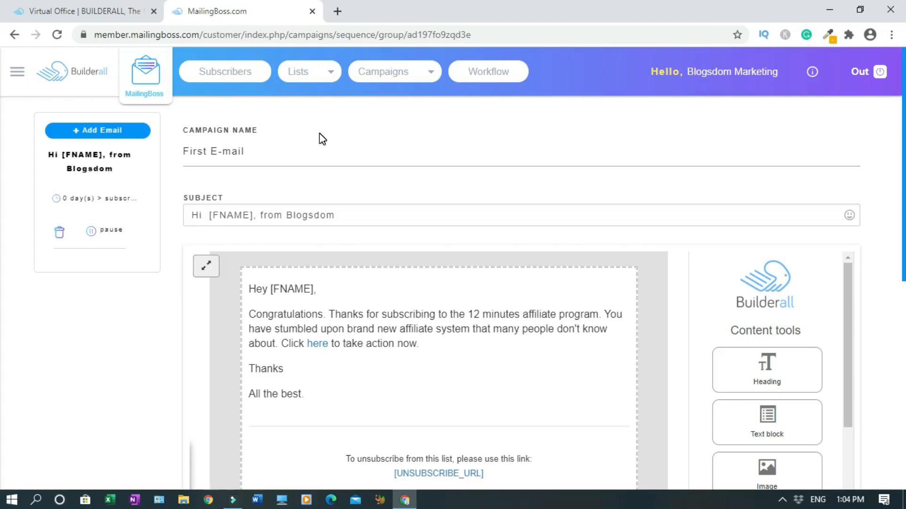
mouse_move(79, 140)
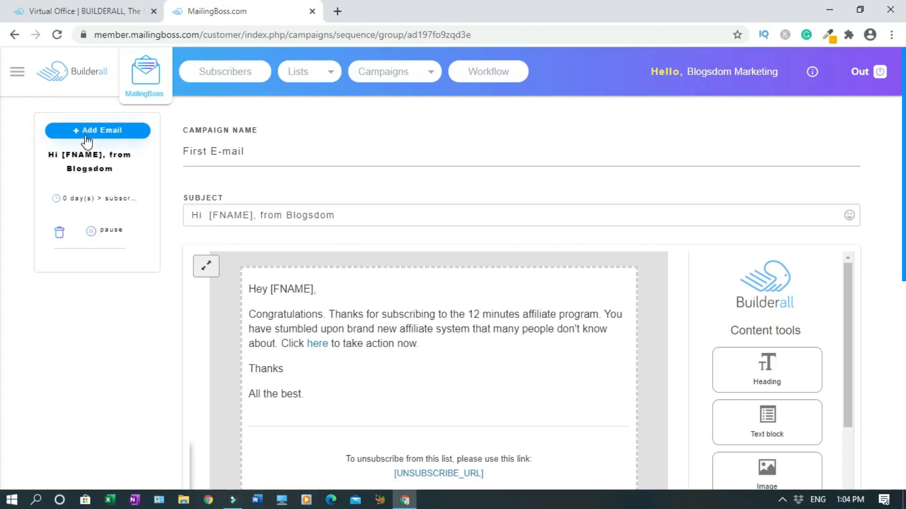
mouse_move(98, 139)
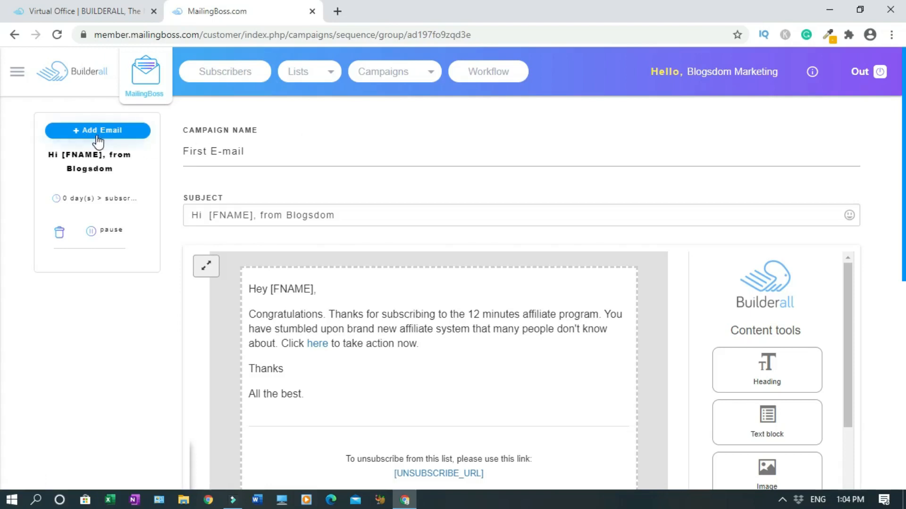
Add a second e-mail and give it the subject 'This is a reminder message'
click(97, 130)
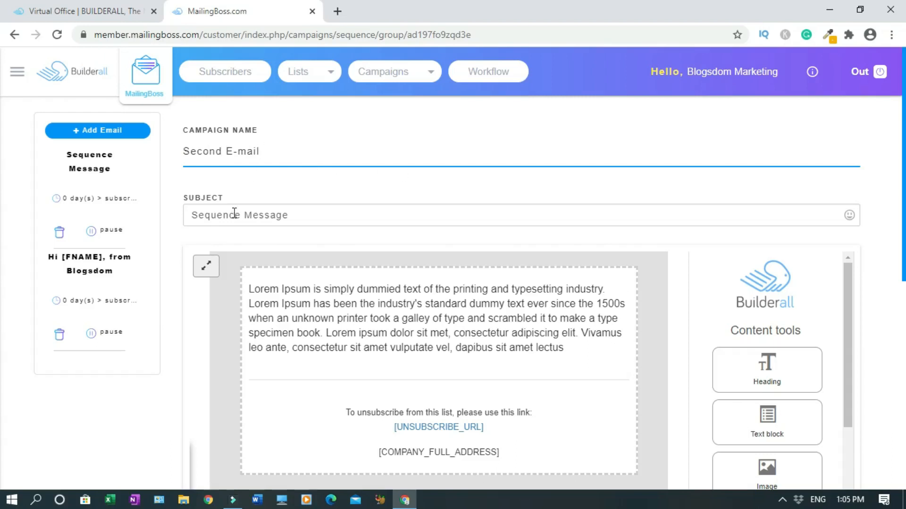
triple_click(239, 215)
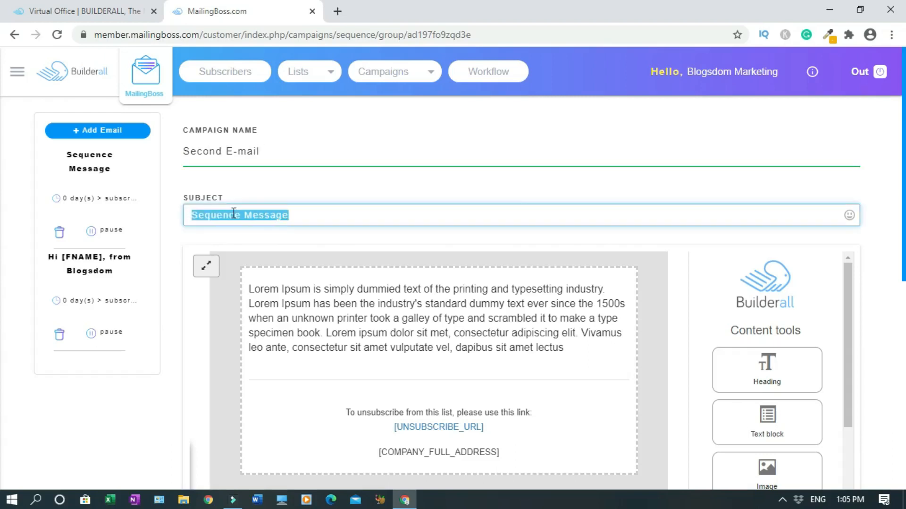
text(Remi)
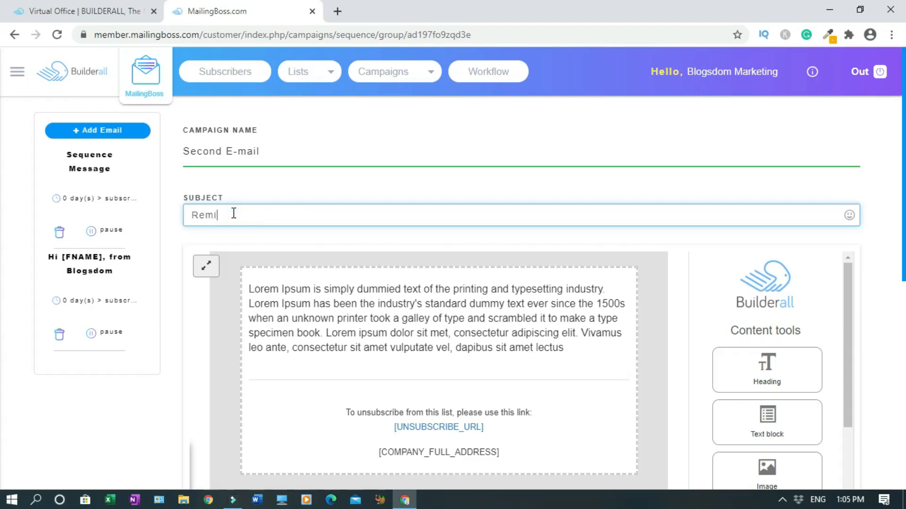
text(This is a r)
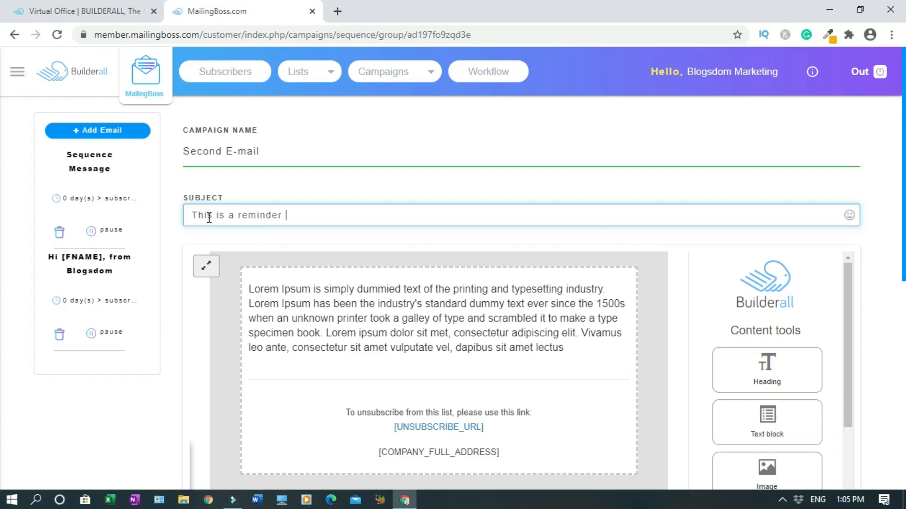
text(message)
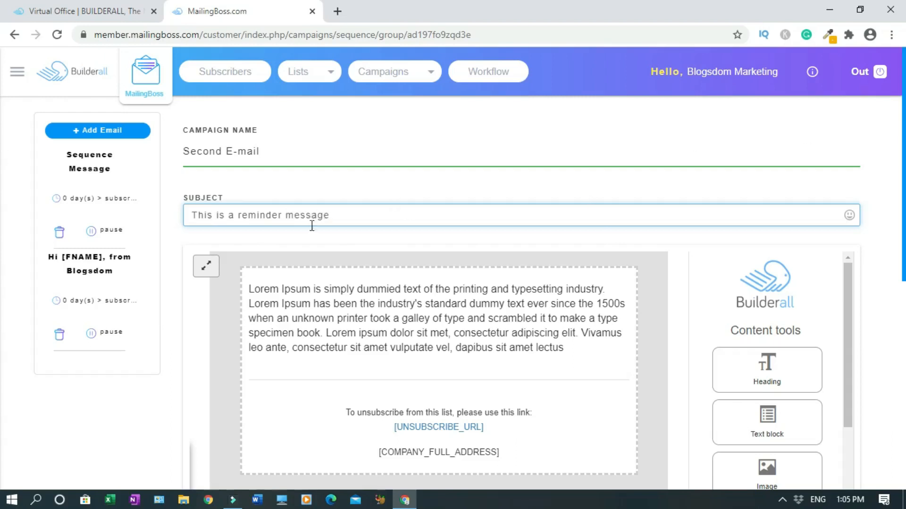
scroll(down, 3)
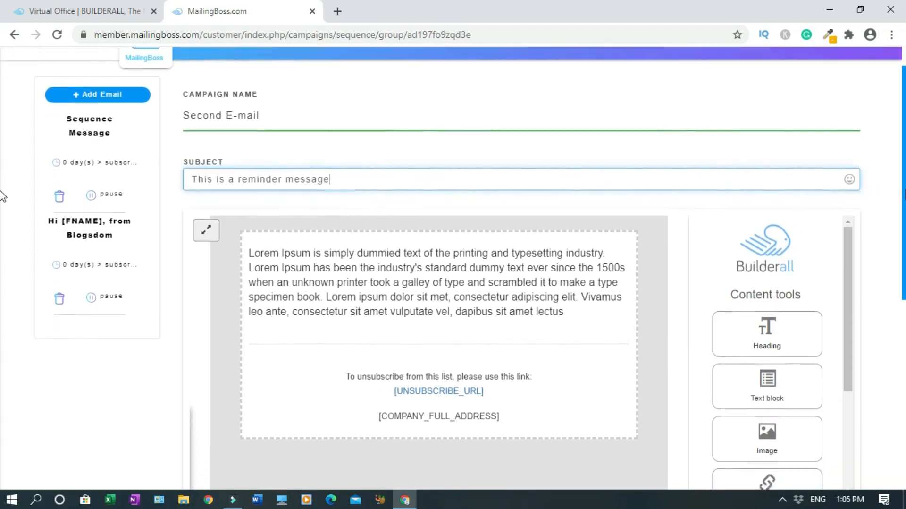
mouse_move(849, 170)
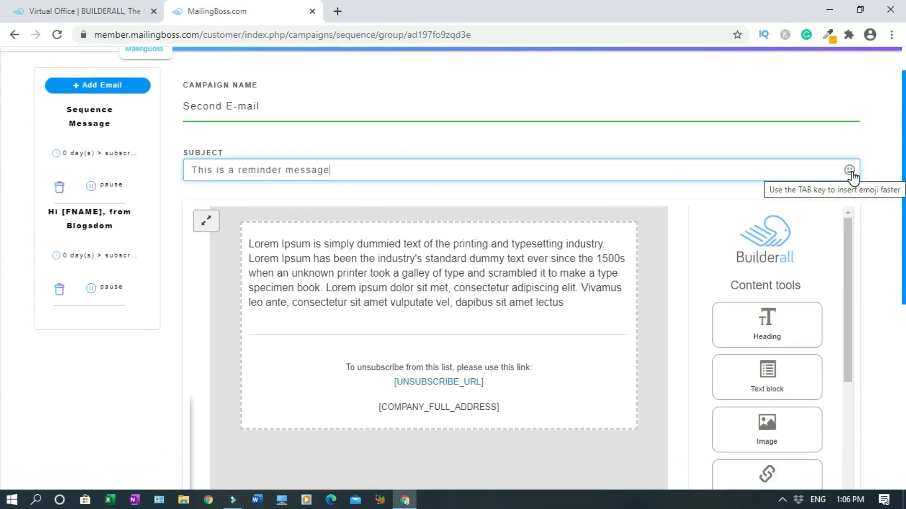
Append a grinning smiley emoji to the subject line
click(849, 169)
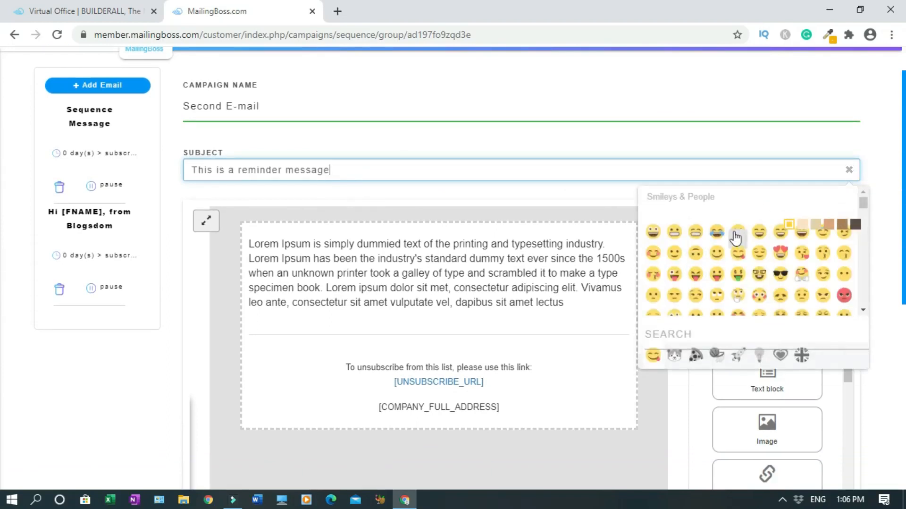
mouse_move(758, 231)
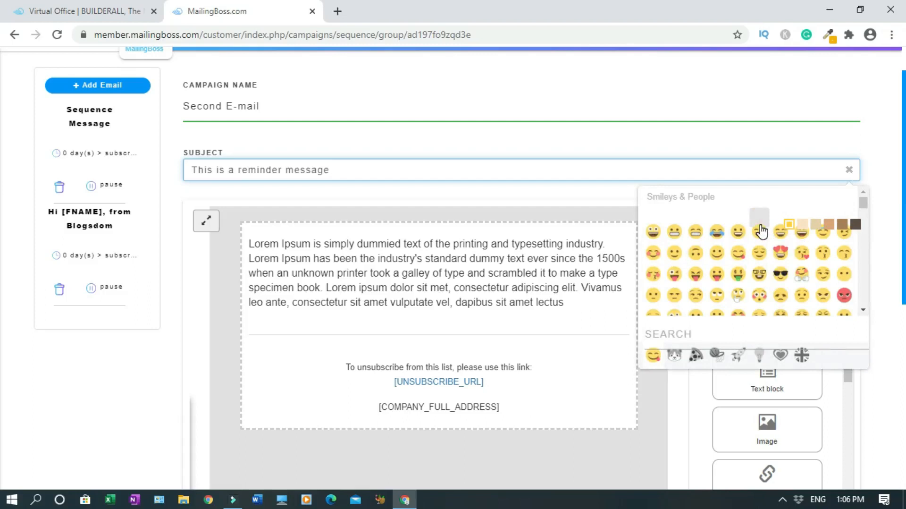
click(759, 232)
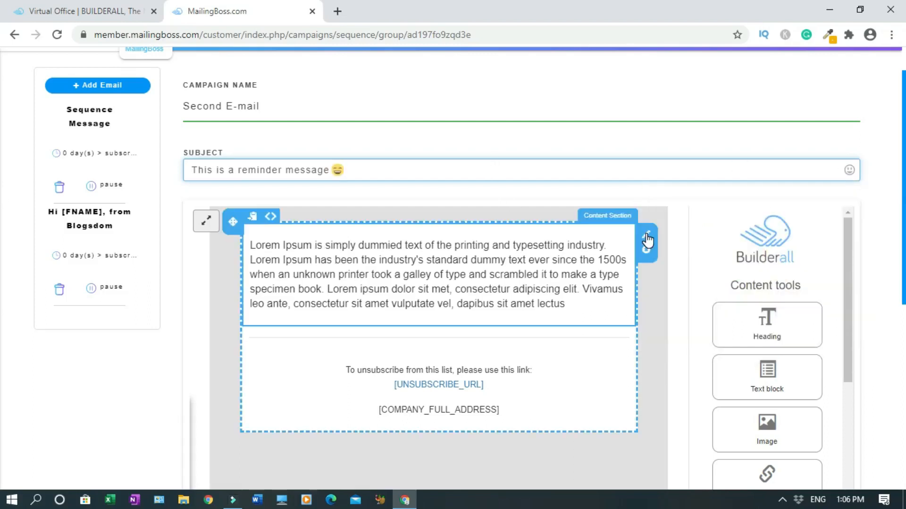
Write the greeting 'Hi', 'How are you today?' and the reminder to take action by clicking here
click(425, 274)
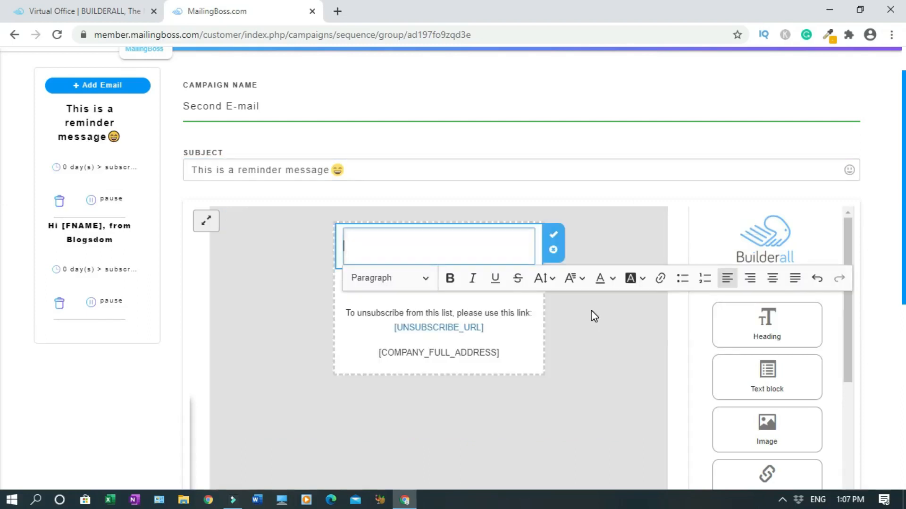
text(Hi [FNAME],)
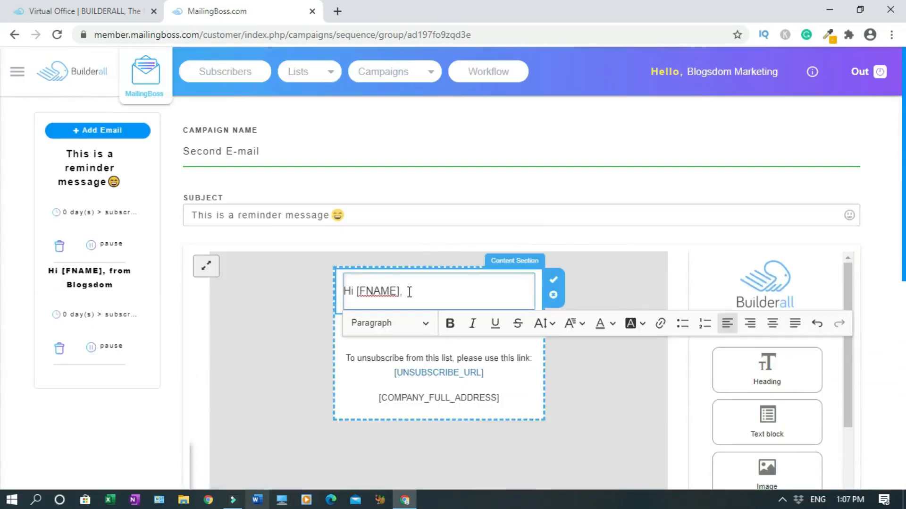
text(How are)
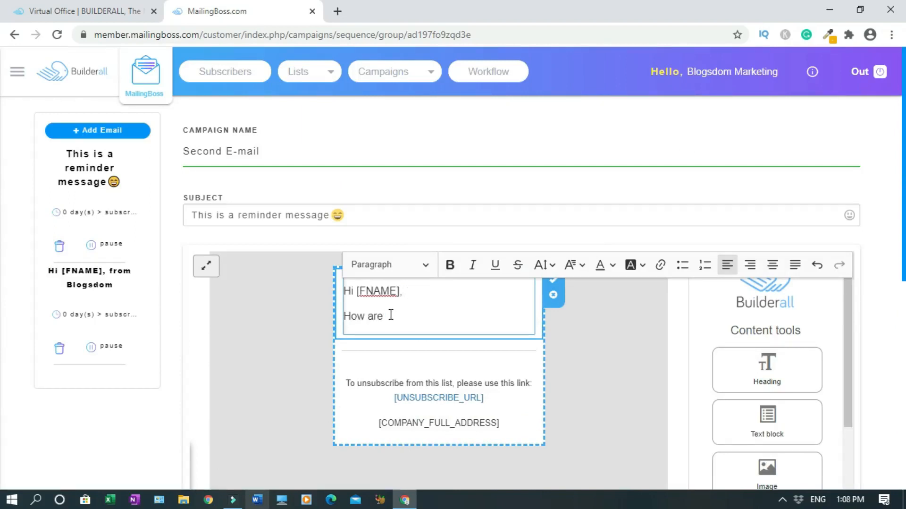
text(you today?)
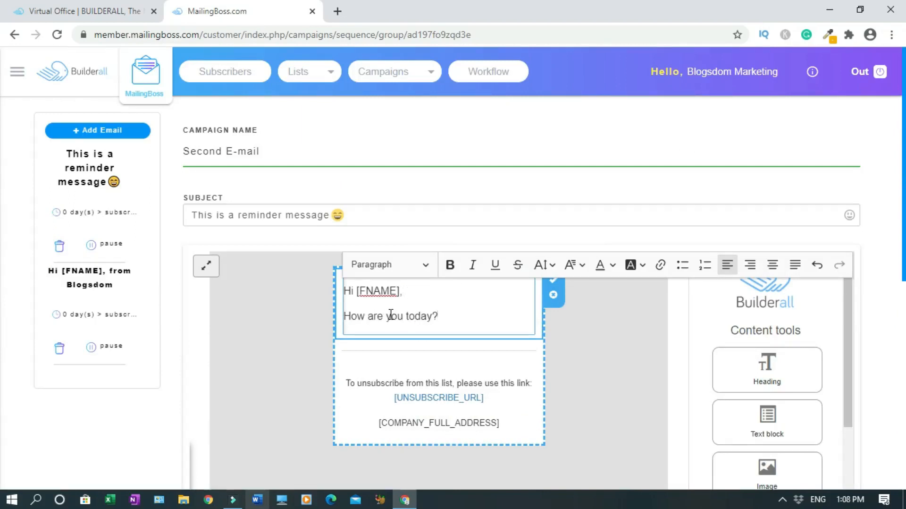
text(I hope you are doing great. This is a reminder message.)
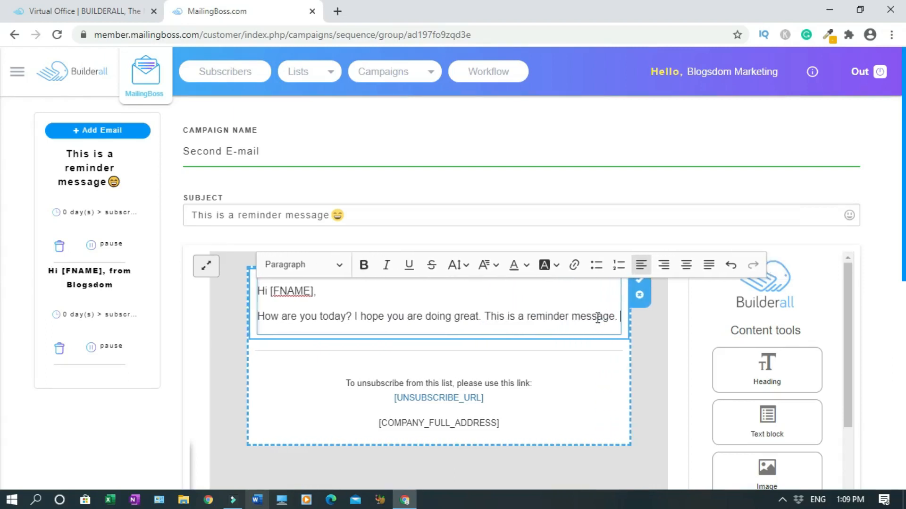
text(Please don't)
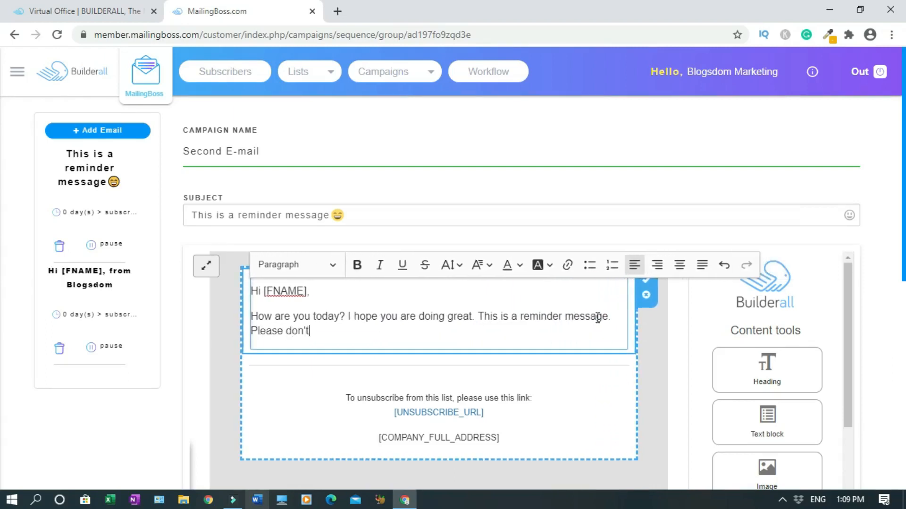
text(forget to take action)
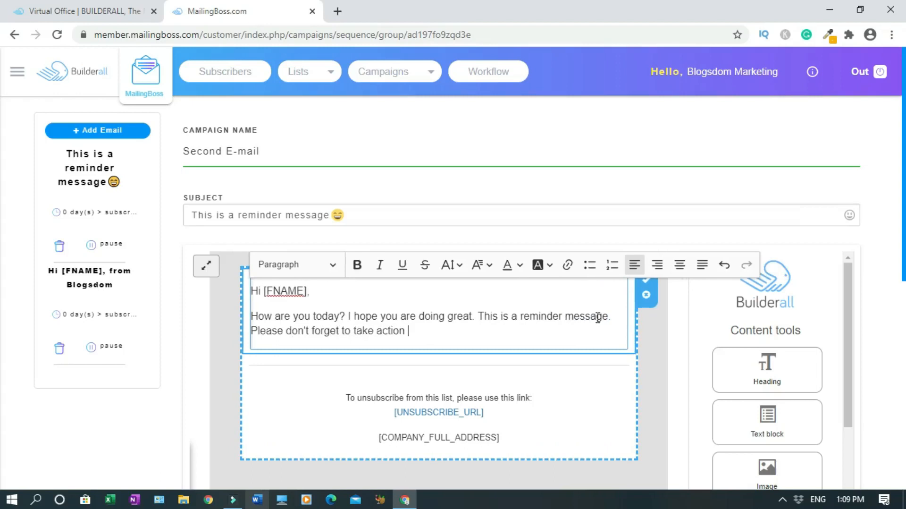
text(by clicking on this)
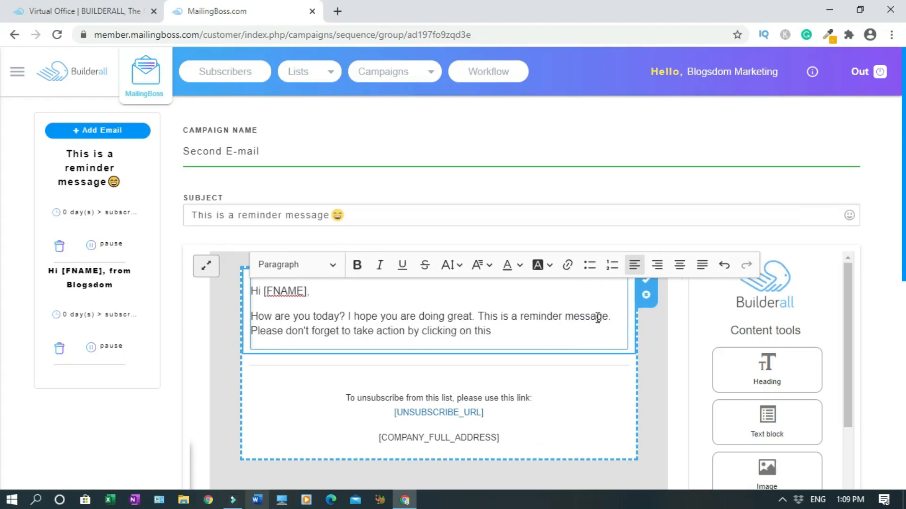
text(here for your 12 minutes)
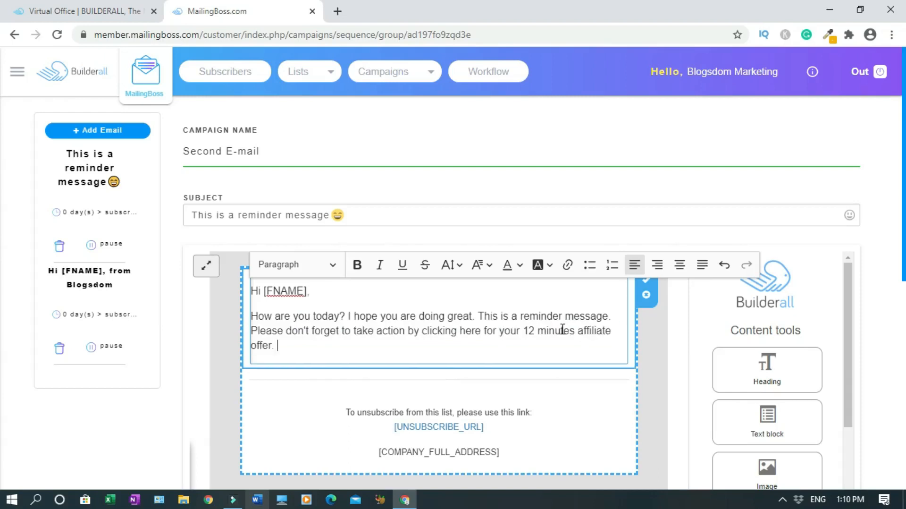
Add the 'If you have taken action already' line, a wonderful-day wish and the 'Blogsdom' sign-off
text(If you have taken ac)
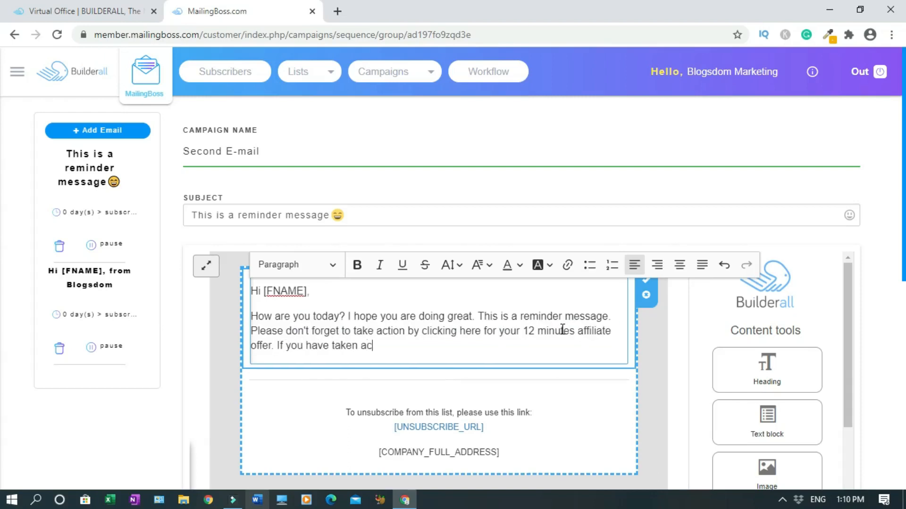
text(tion already, p)
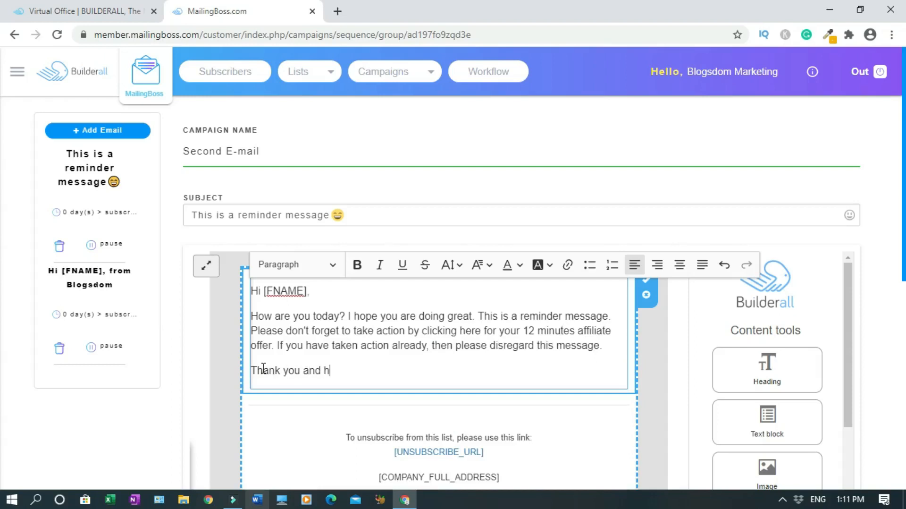
text(ave a wonderful day.)
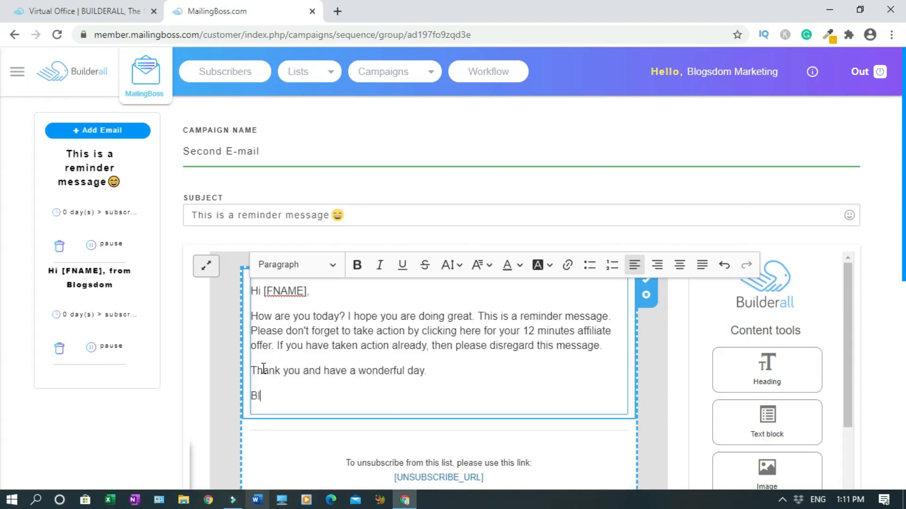
text(ogsdom)
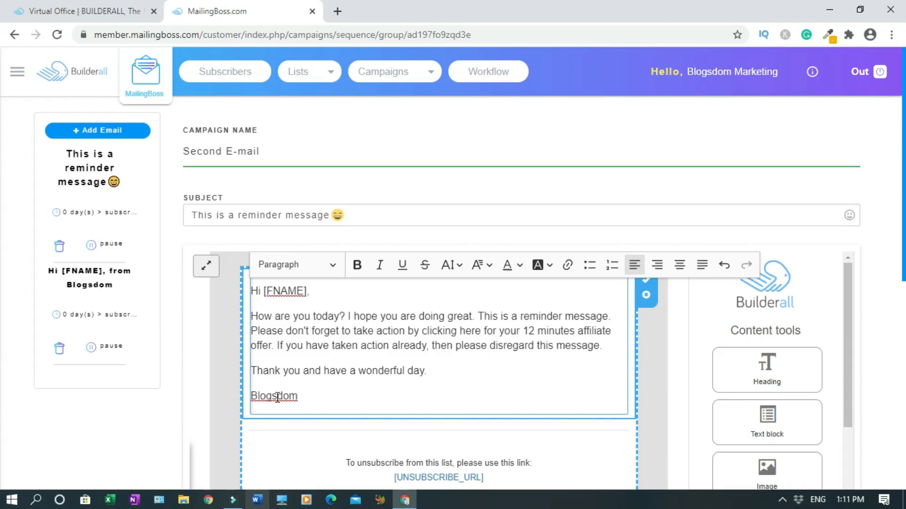
click(323, 395)
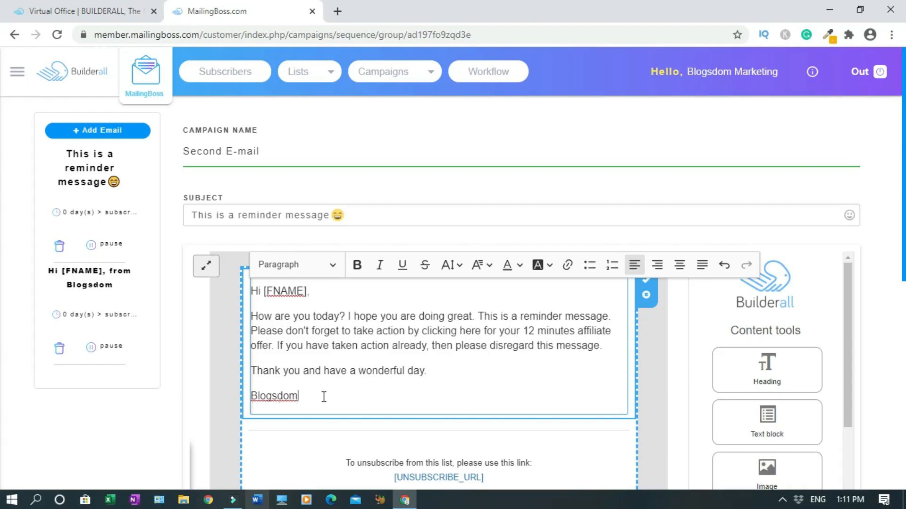
mouse_move(409, 396)
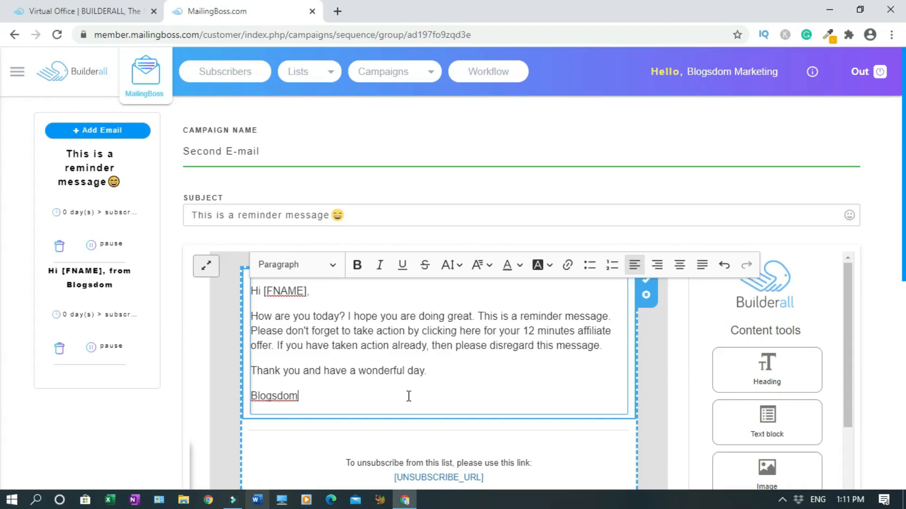
mouse_move(427, 371)
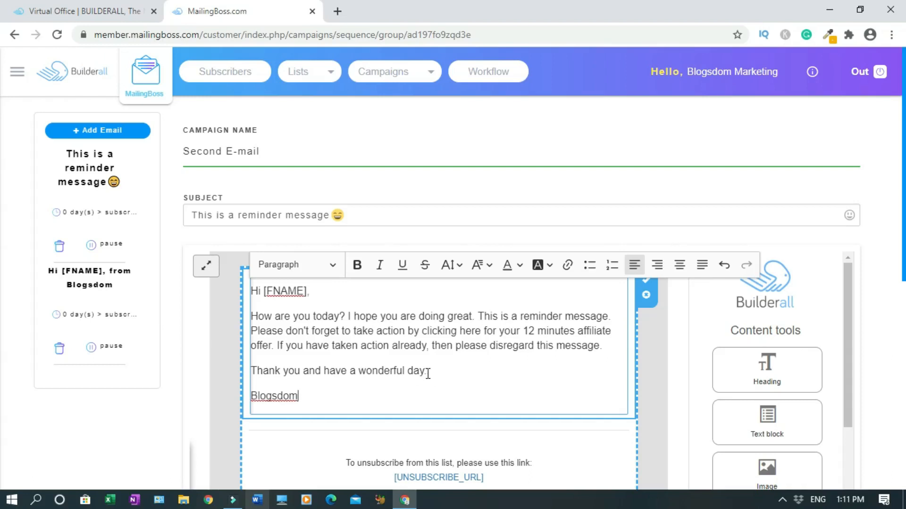
mouse_move(429, 362)
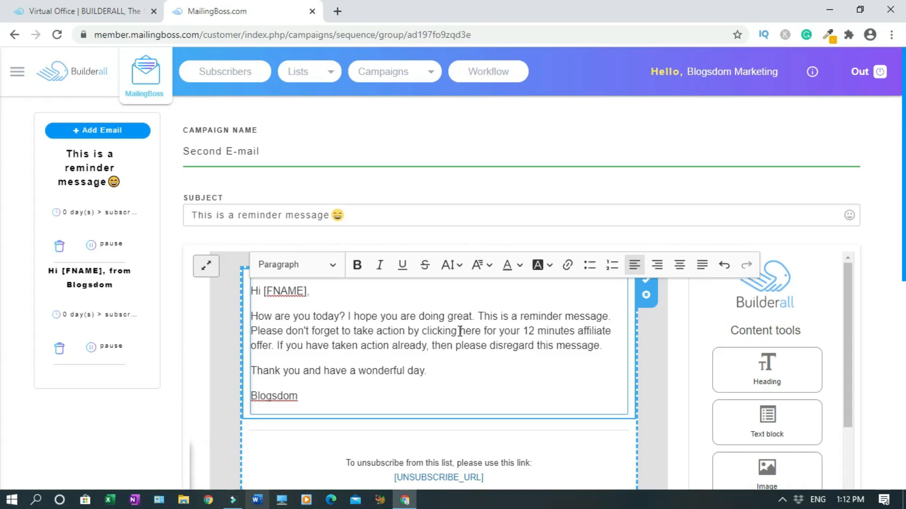
Link the word 'here' in the reminder e-mail to the ClickBank hop URL
double_click(470, 331)
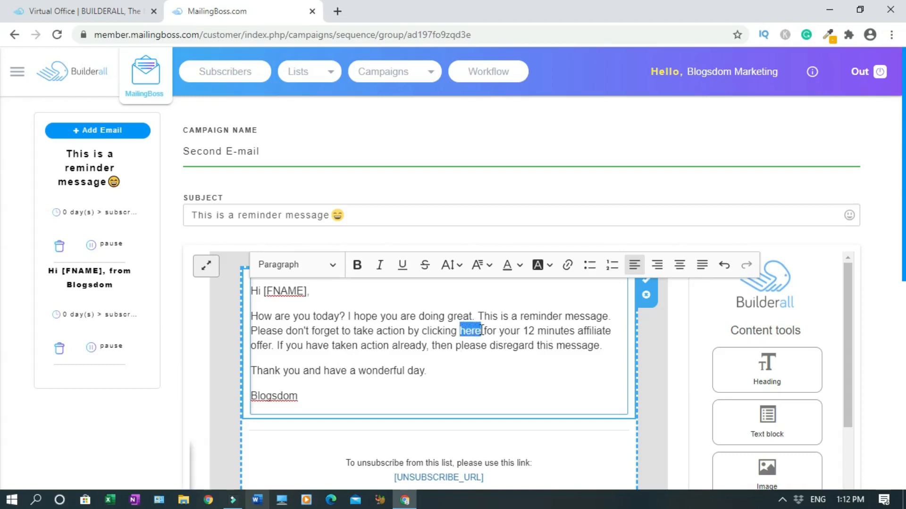
click(567, 264)
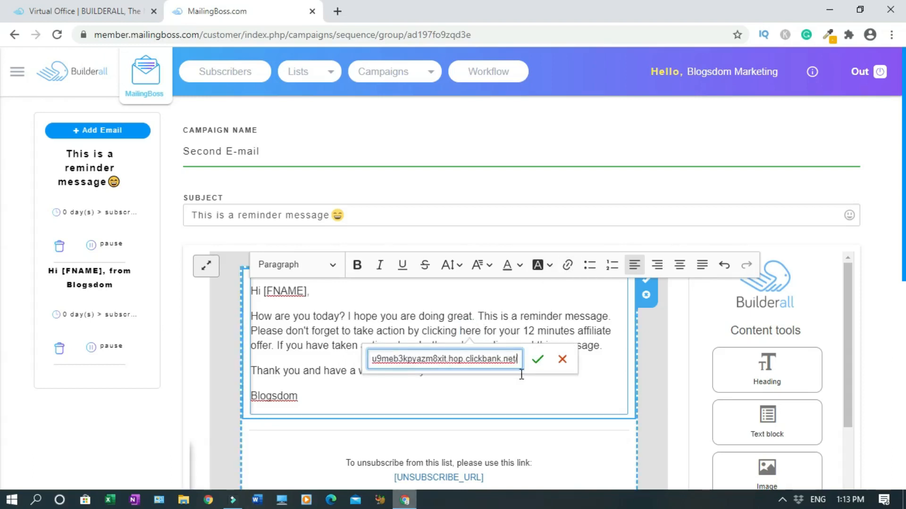
click(538, 359)
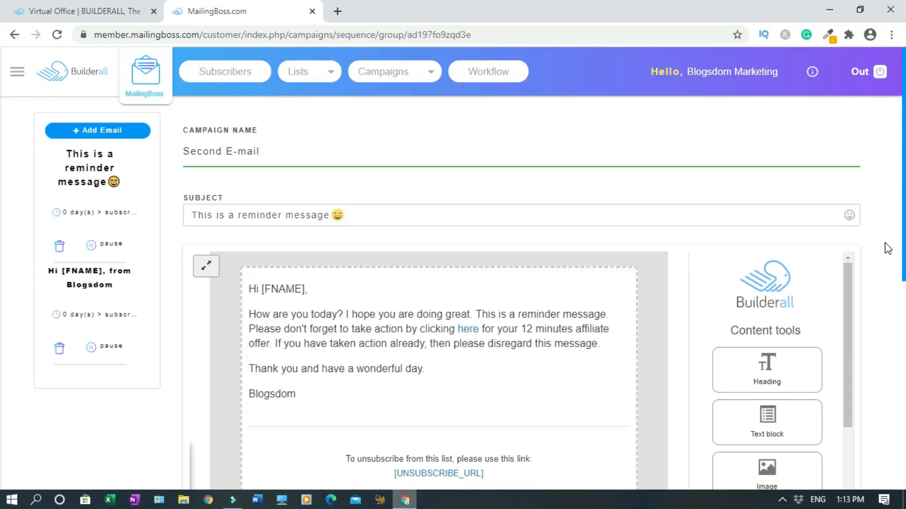
scroll(down, 3)
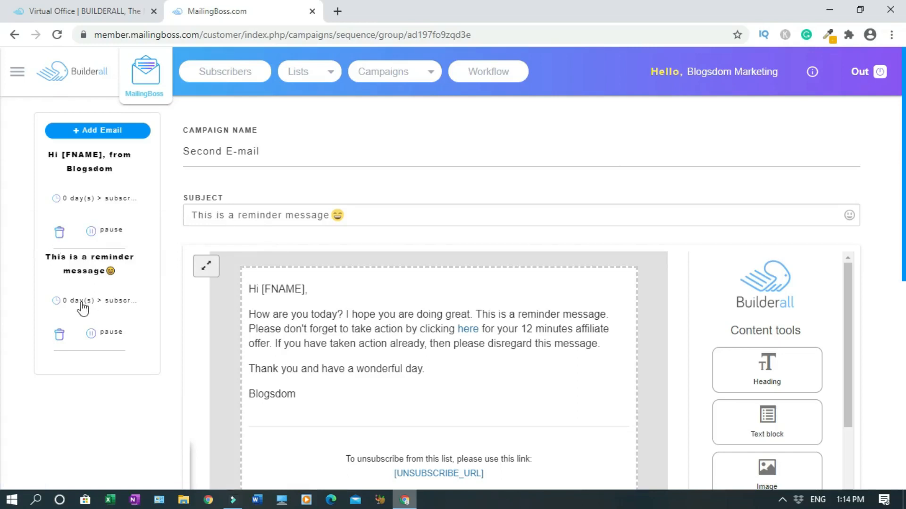
mouse_move(57, 300)
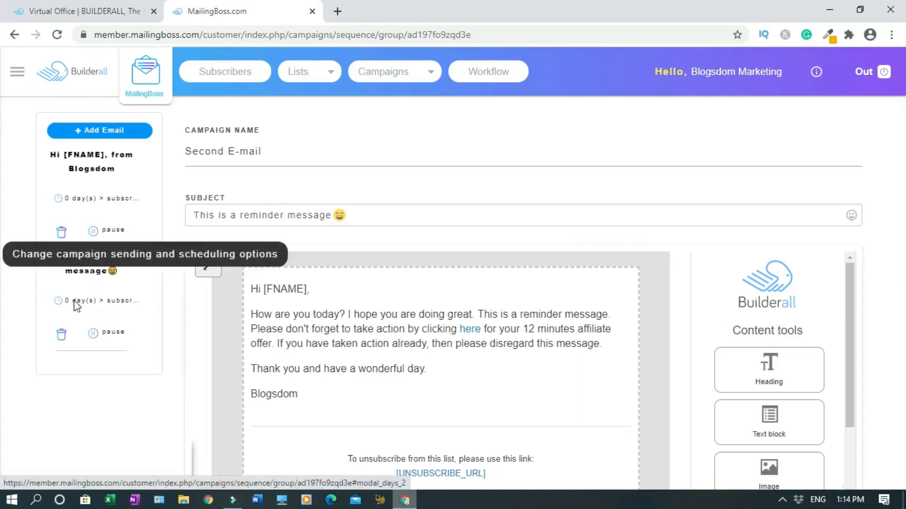
Schedule the reminder e-mail 3 days after subscription in Campaign Options and save
click(59, 300)
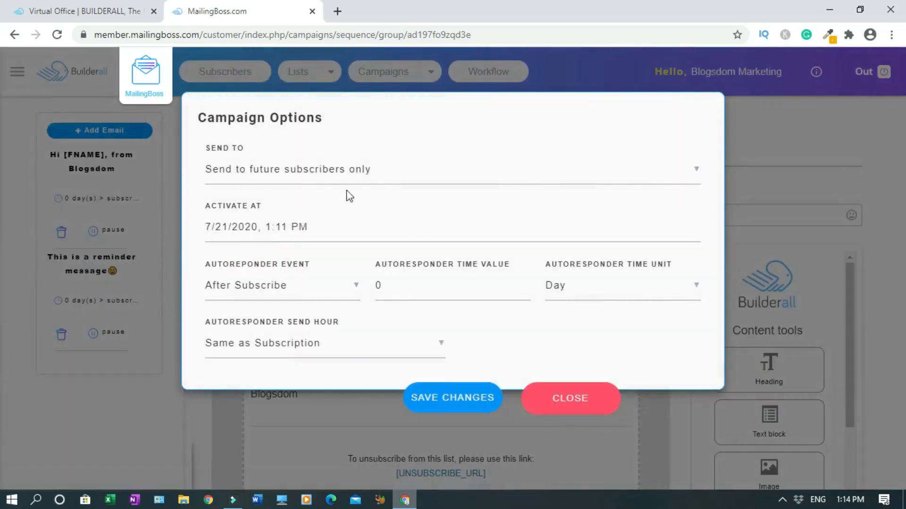
mouse_move(396, 222)
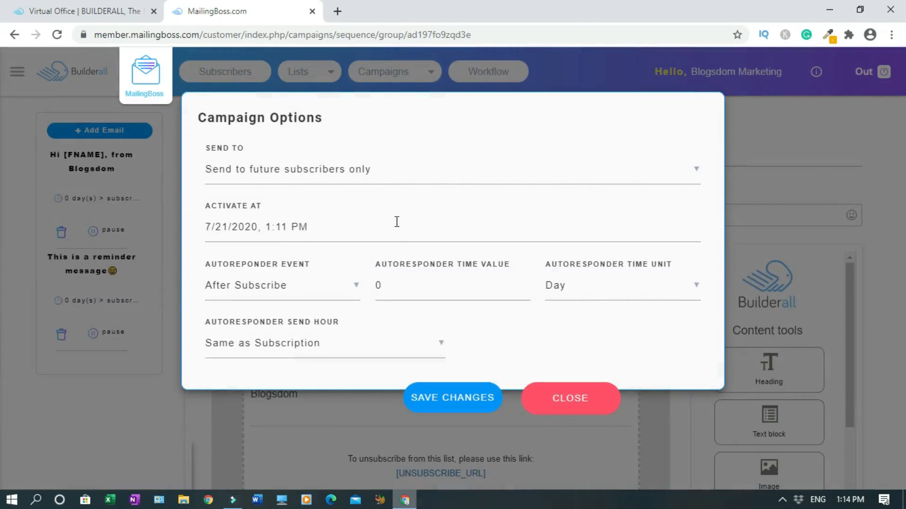
click(383, 285)
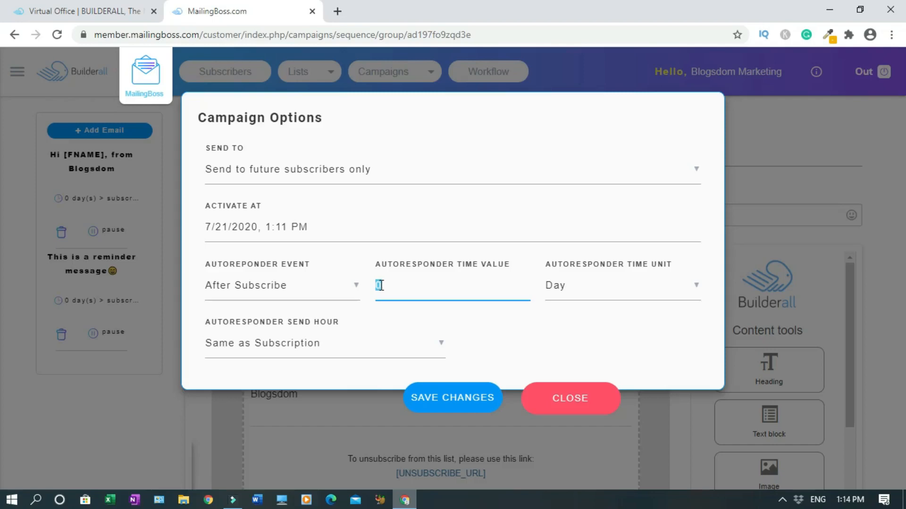
text(3)
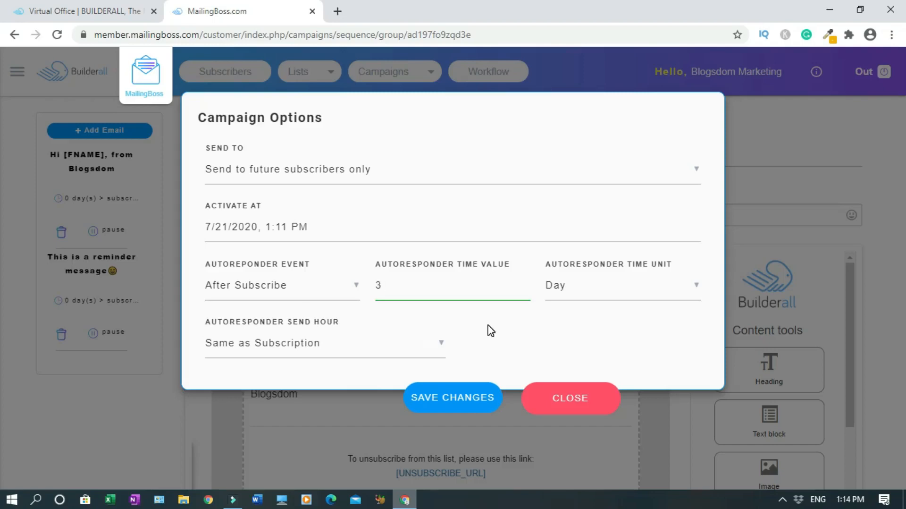
click(438, 299)
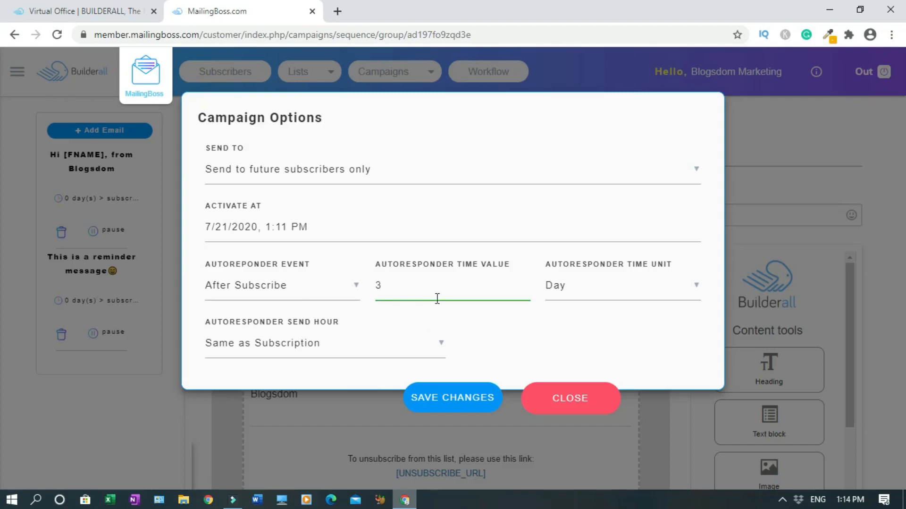
mouse_move(430, 330)
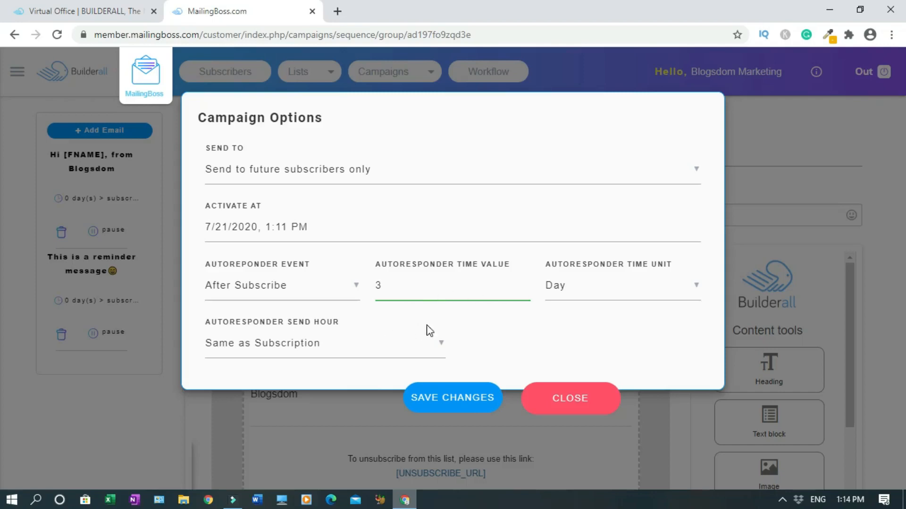
mouse_move(449, 402)
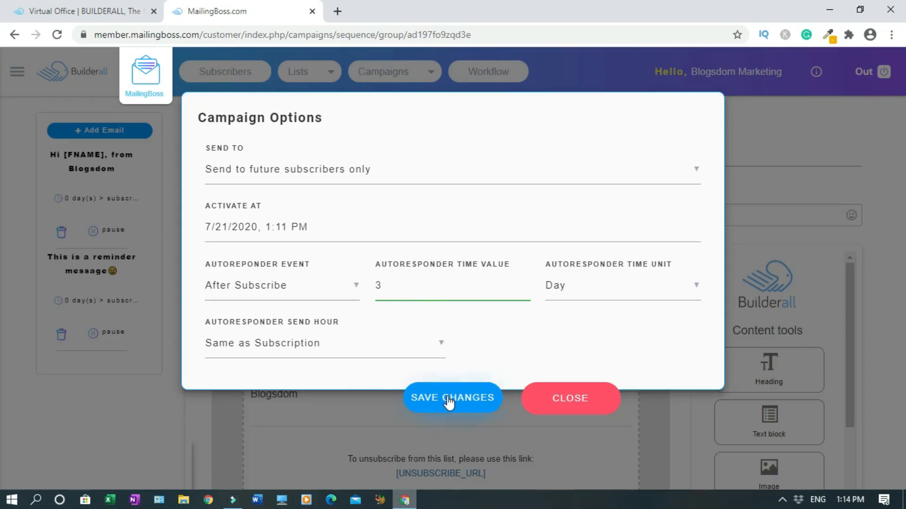
click(453, 397)
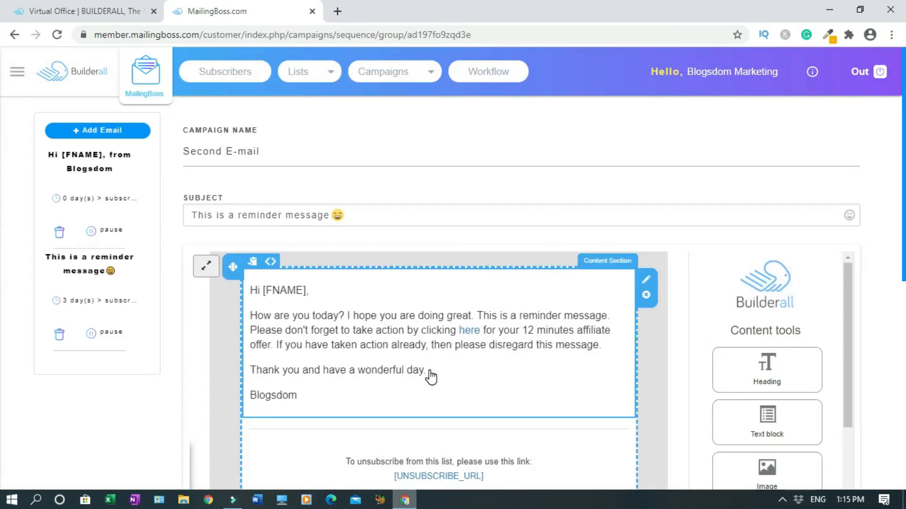
mouse_move(447, 377)
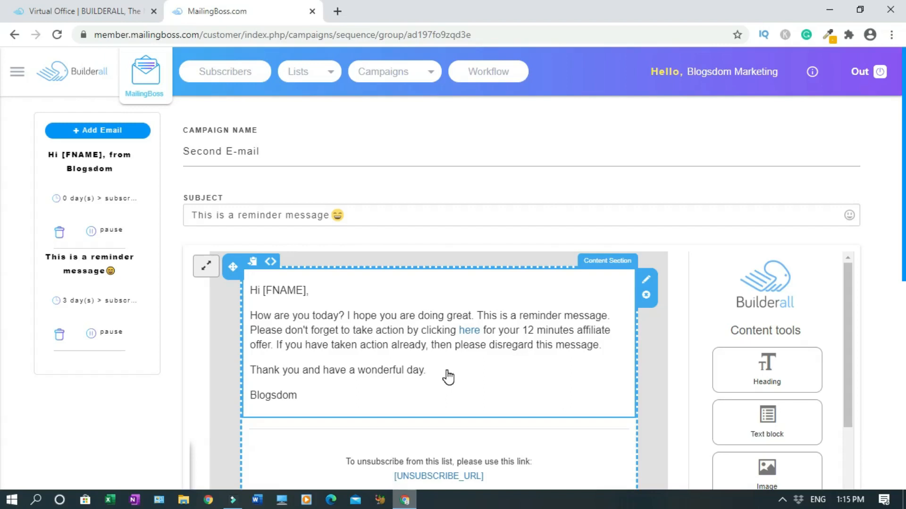
mouse_move(425, 362)
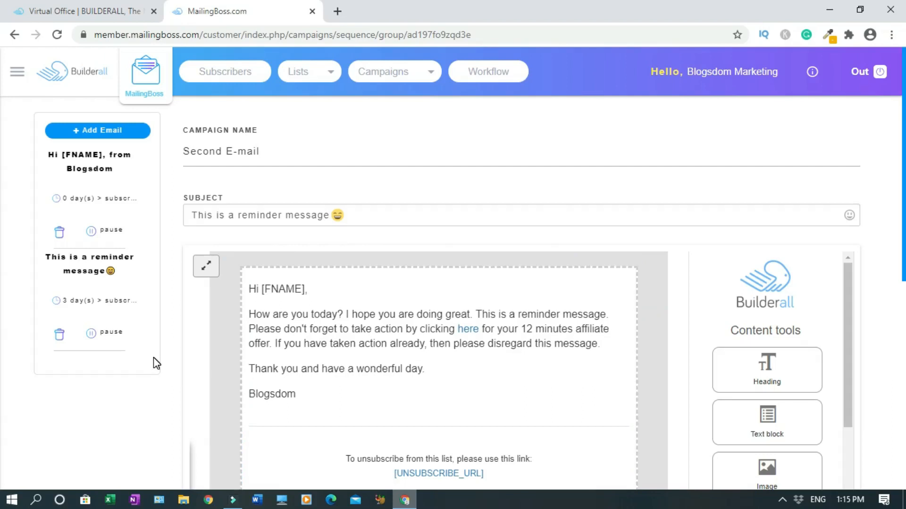
mouse_move(149, 357)
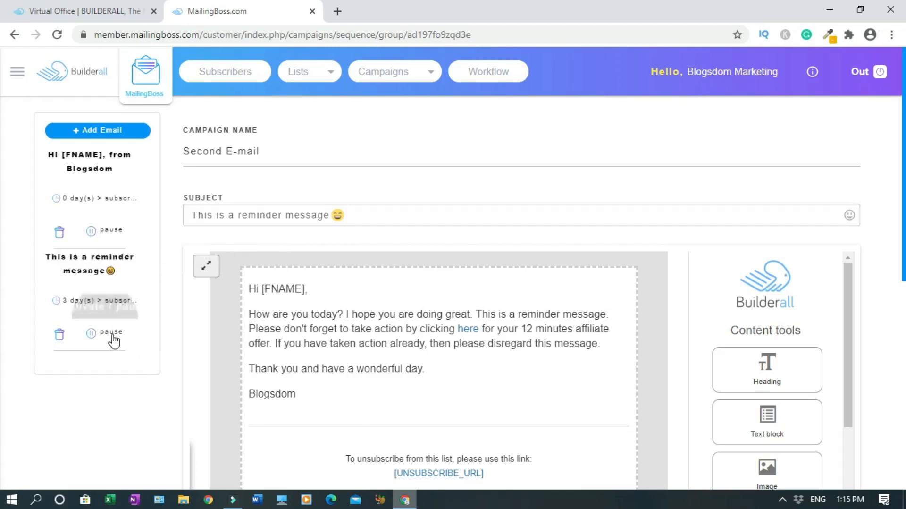
mouse_move(147, 343)
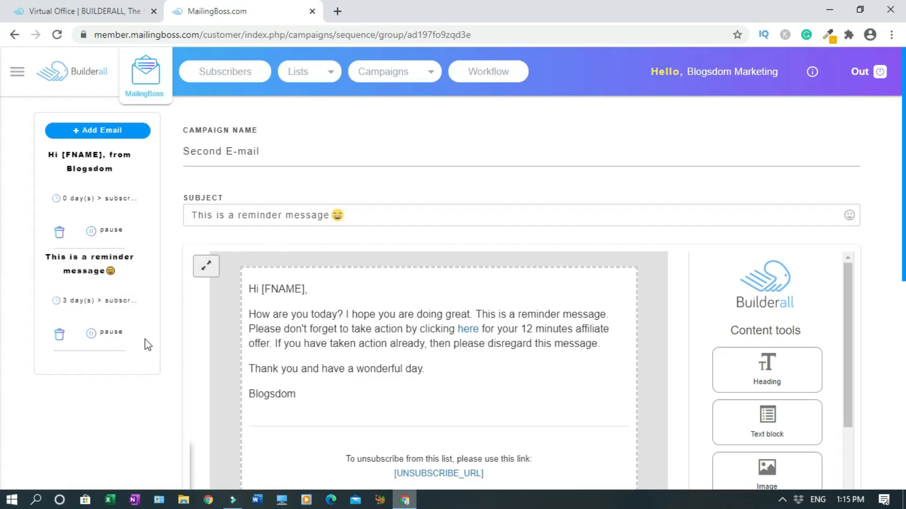
mouse_move(112, 337)
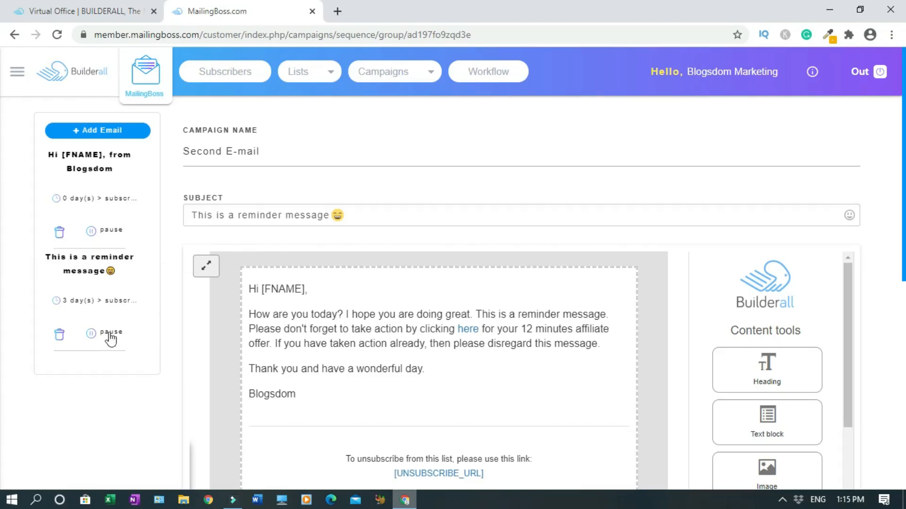
mouse_move(108, 345)
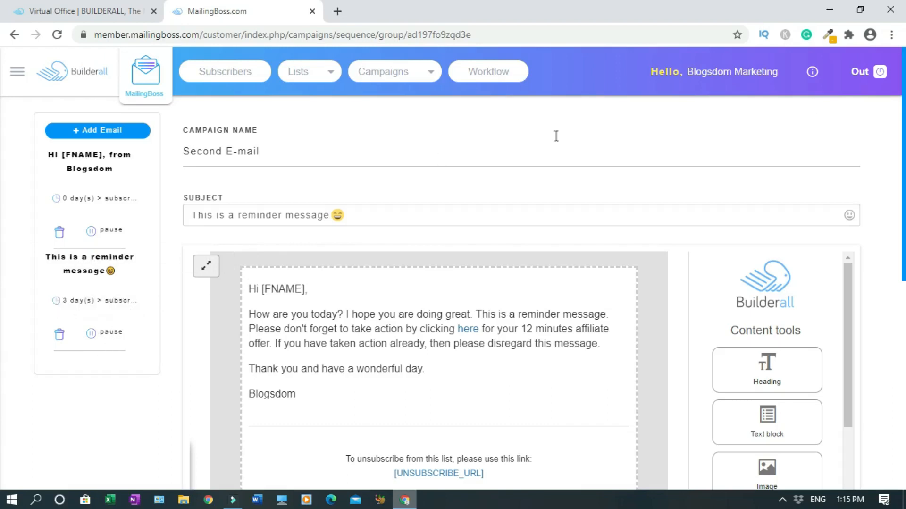
Review the 3-day reminder in the sequence, then go to the Lists overview
scroll(down, 3)
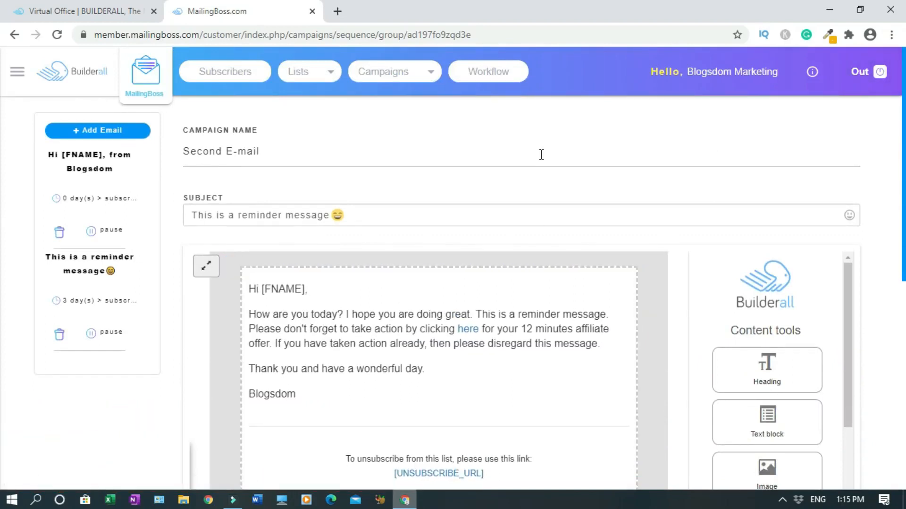
mouse_move(514, 143)
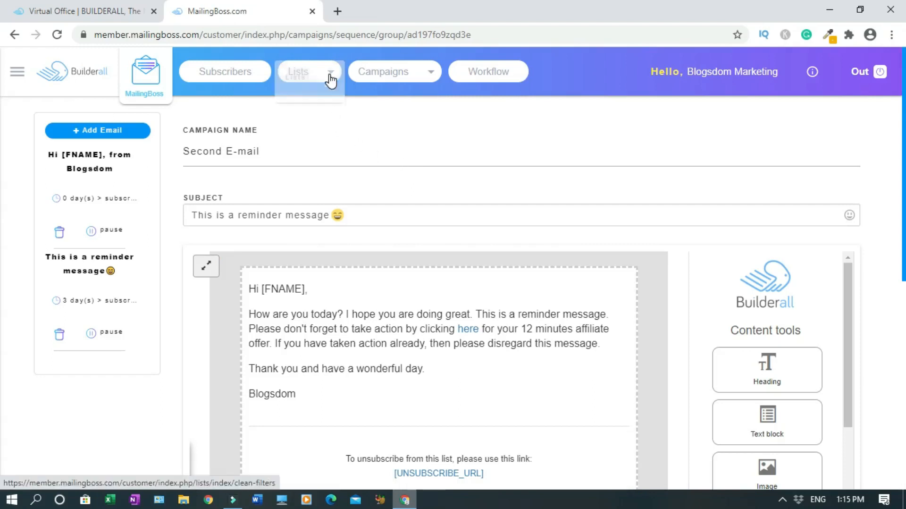
click(298, 72)
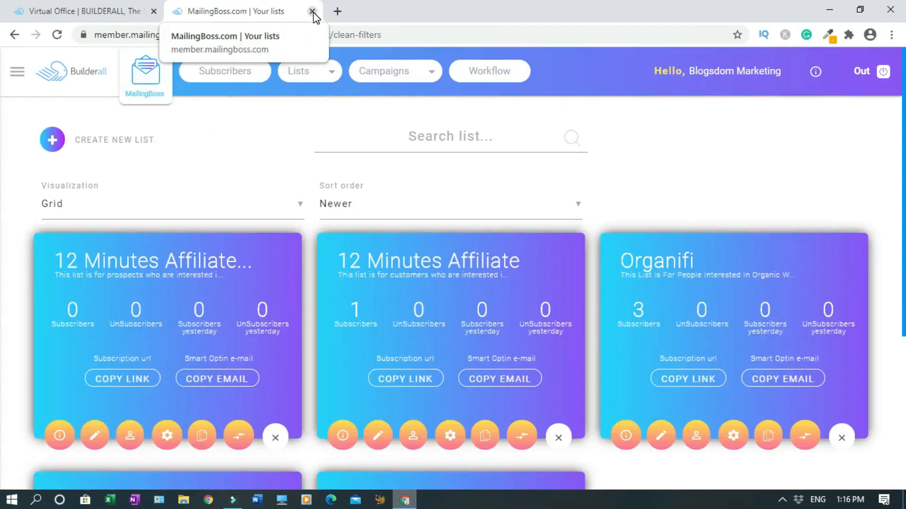
Leave MailingBoss and open the 12 Minutes Affiliate site for editing in Cheetah
click(313, 11)
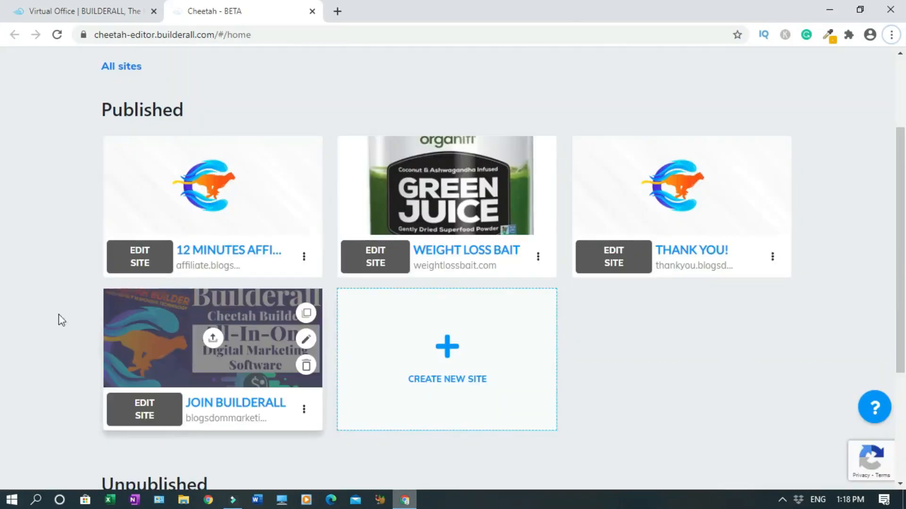
mouse_move(140, 263)
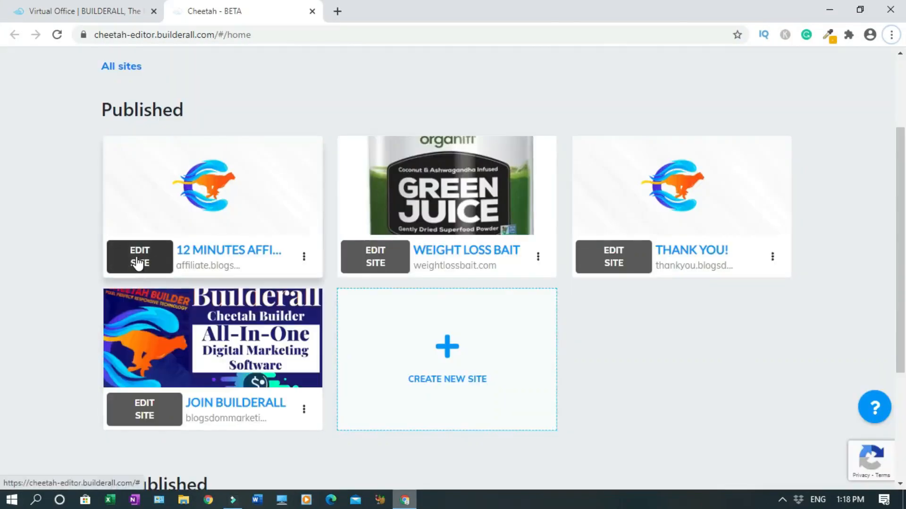
click(139, 256)
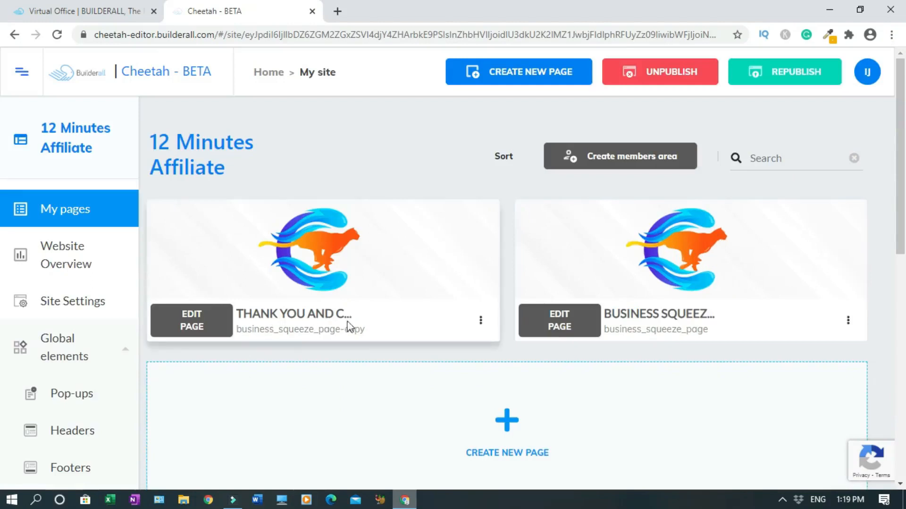
mouse_move(439, 356)
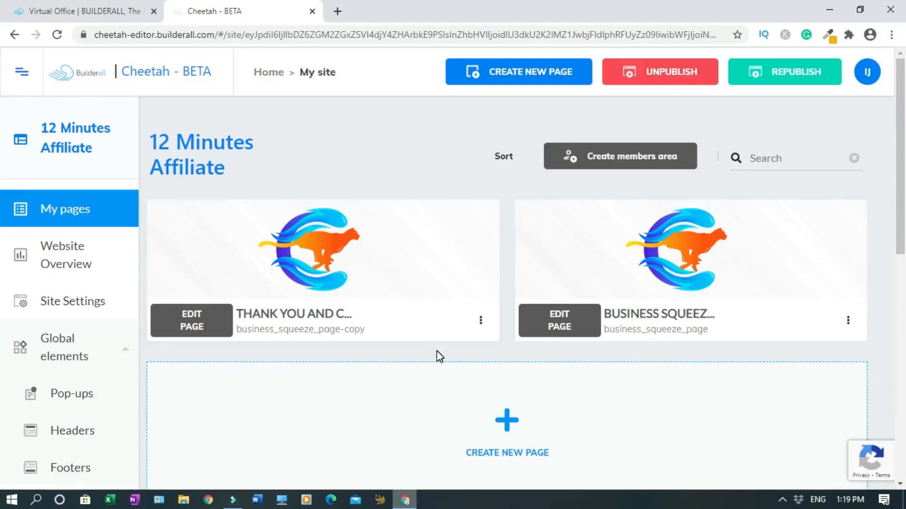
mouse_move(370, 351)
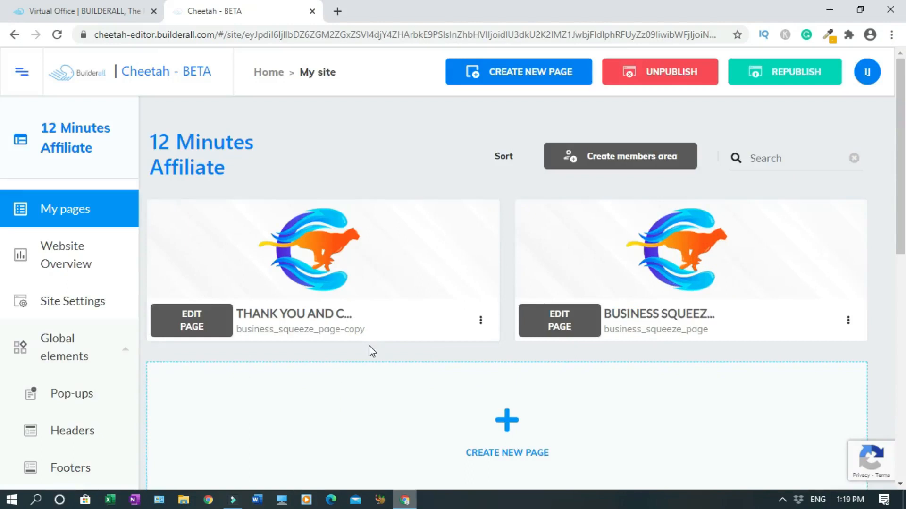
mouse_move(357, 326)
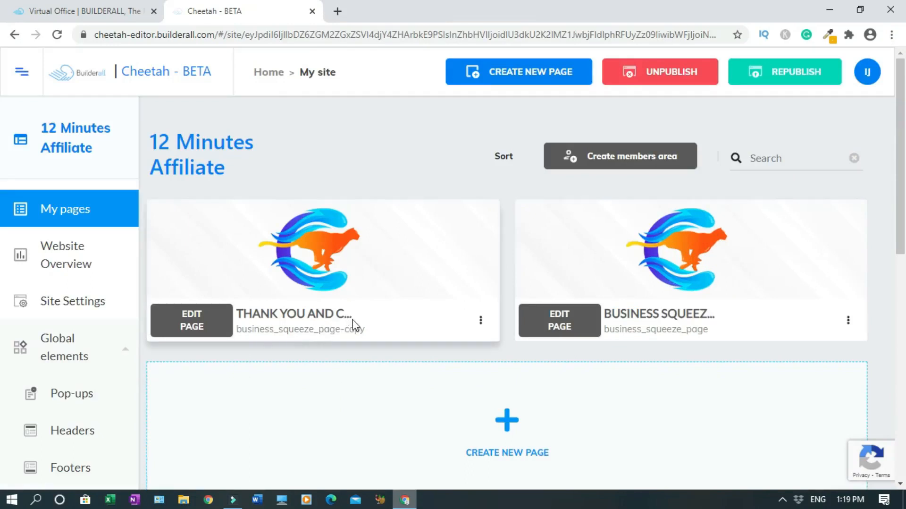
mouse_move(511, 370)
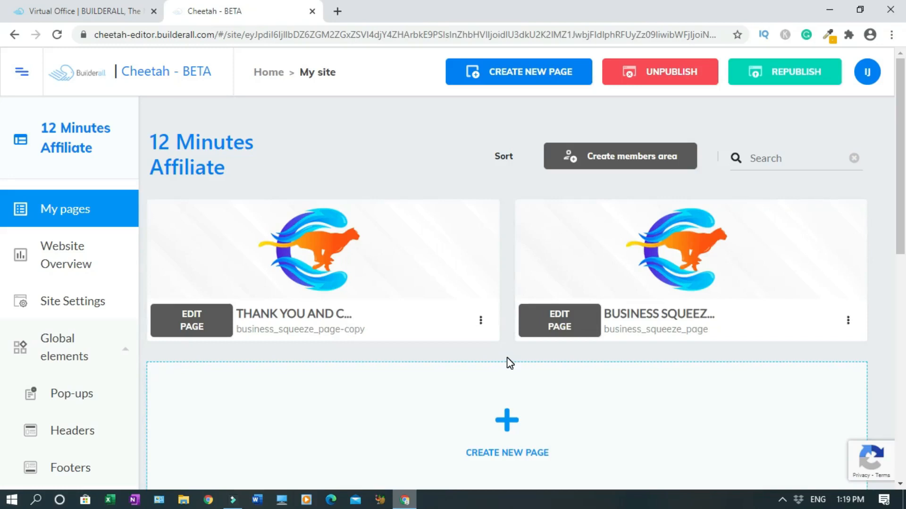
mouse_move(419, 355)
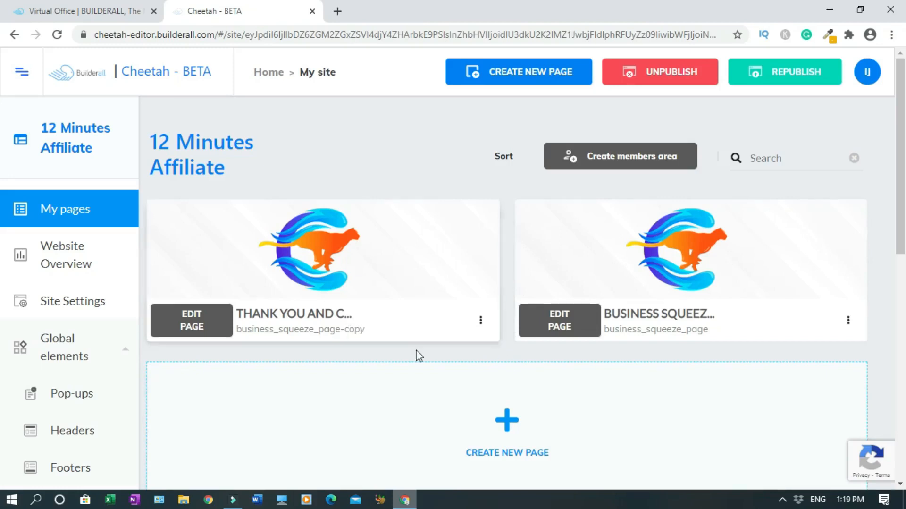
mouse_move(465, 356)
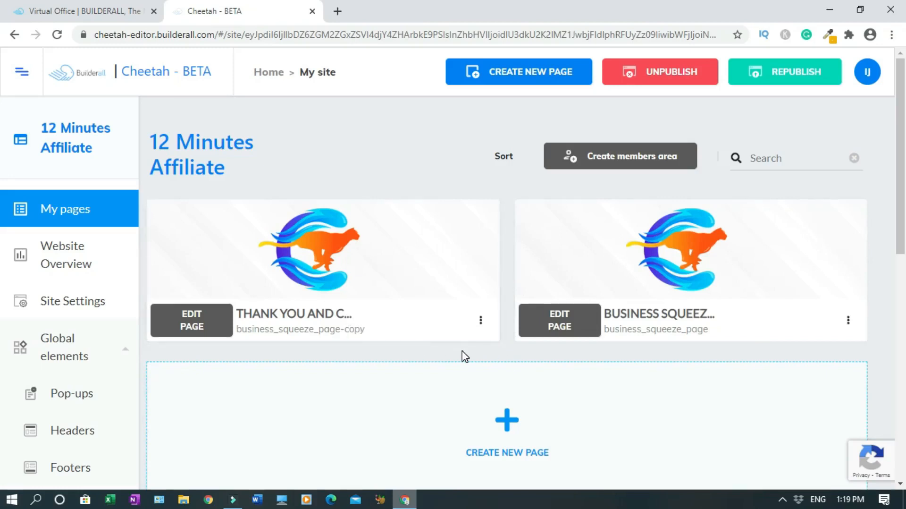
mouse_move(476, 349)
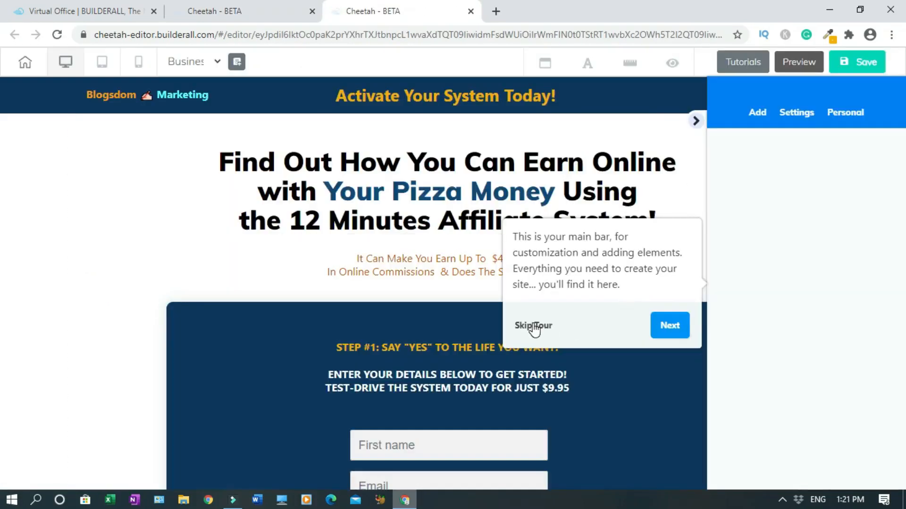
Dismiss the editor tour and open the MailingBoss form's list chooser
click(533, 326)
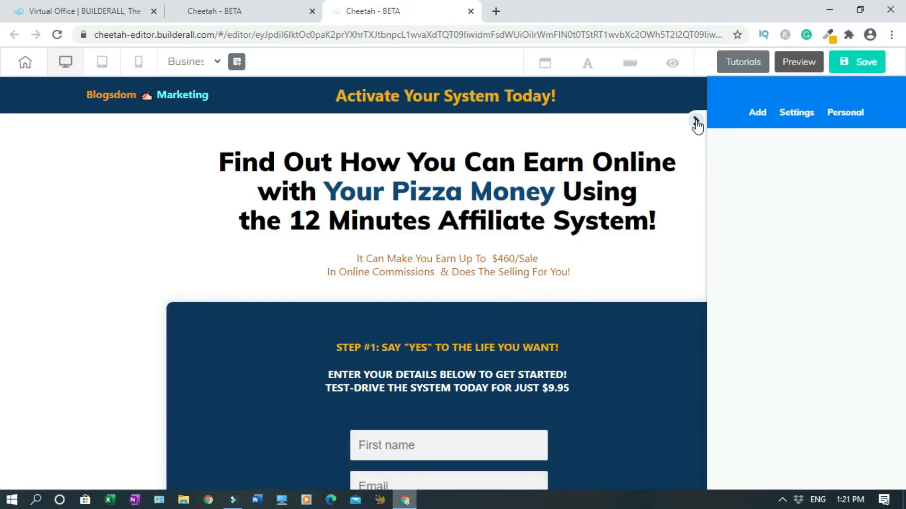
click(697, 122)
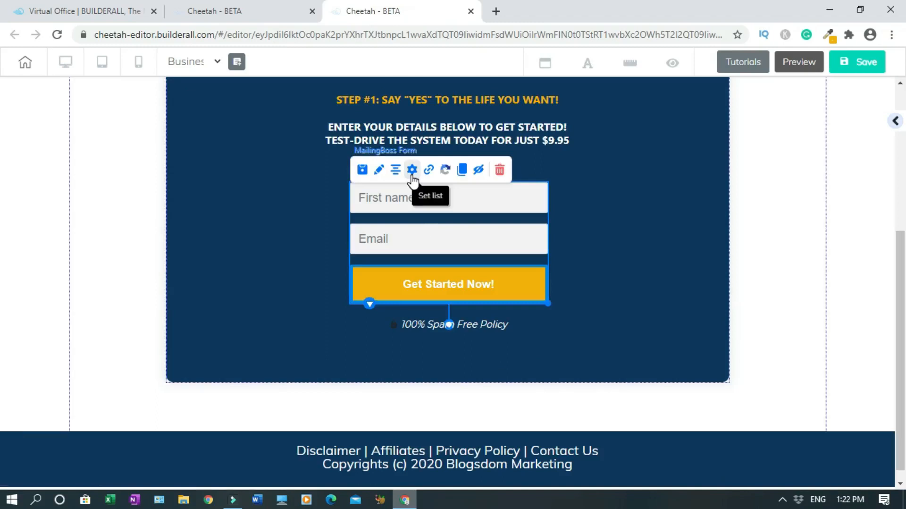
click(412, 170)
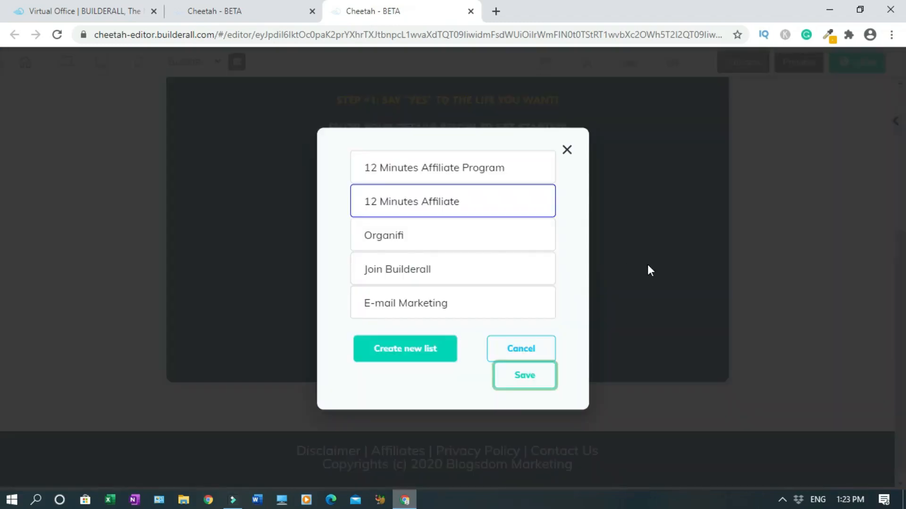
mouse_move(589, 262)
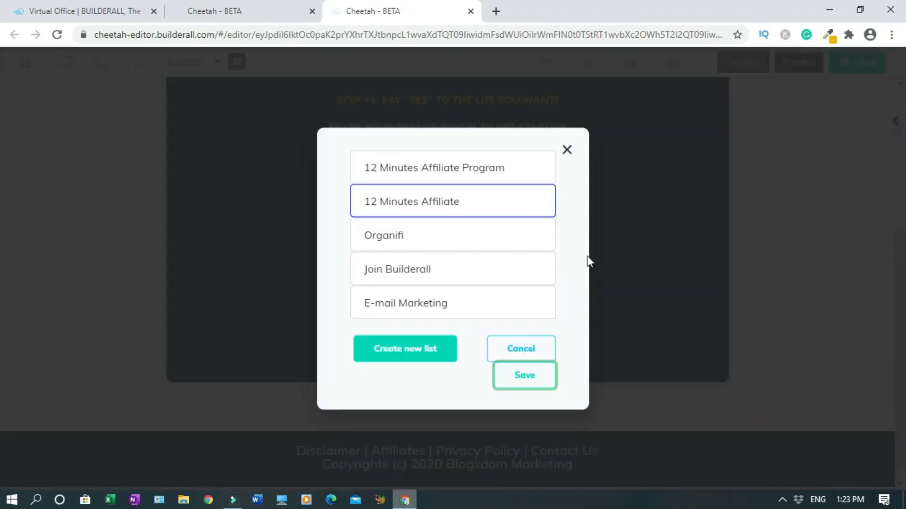
mouse_move(464, 212)
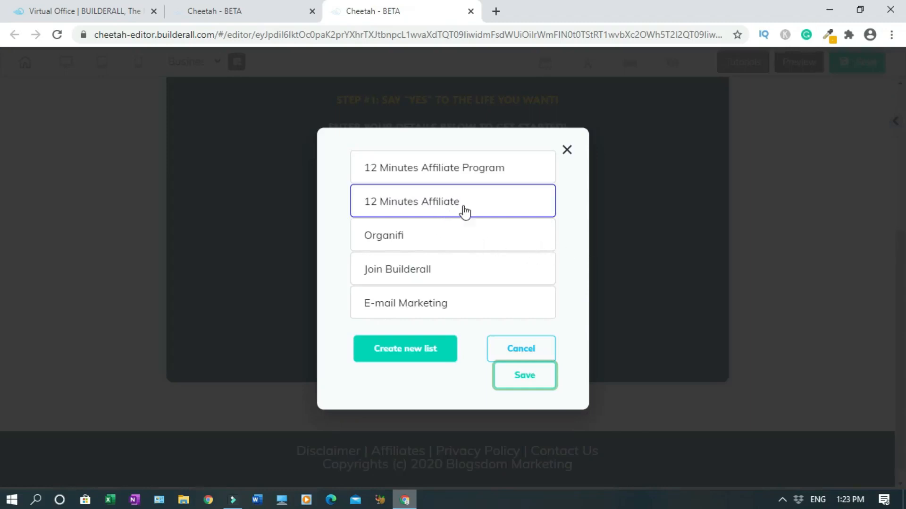
mouse_move(467, 241)
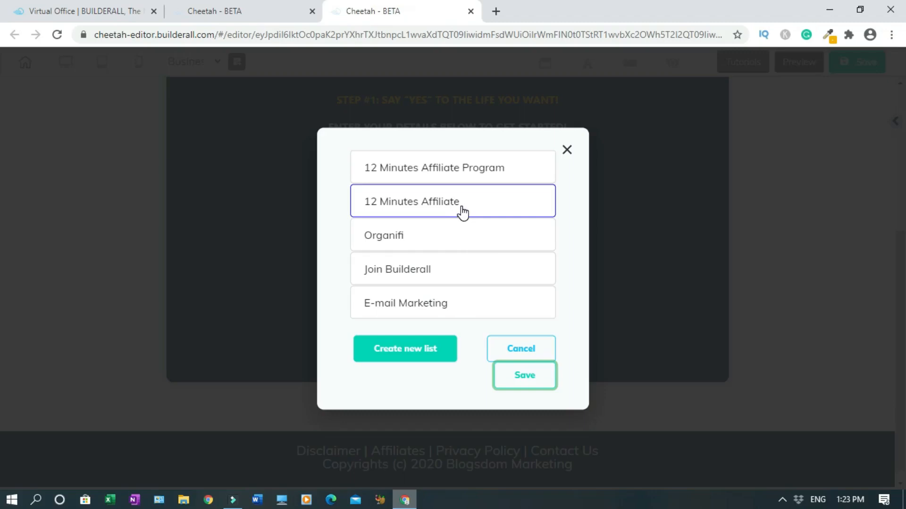
mouse_move(470, 171)
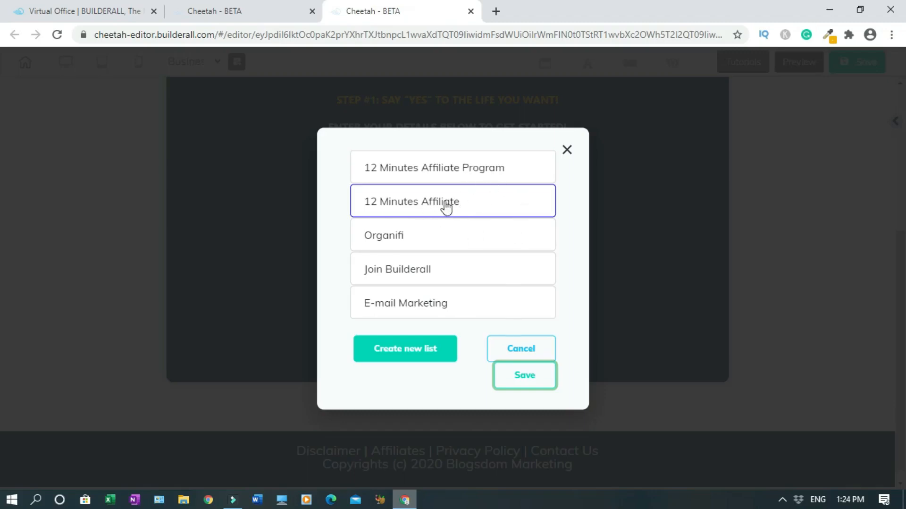
mouse_move(461, 173)
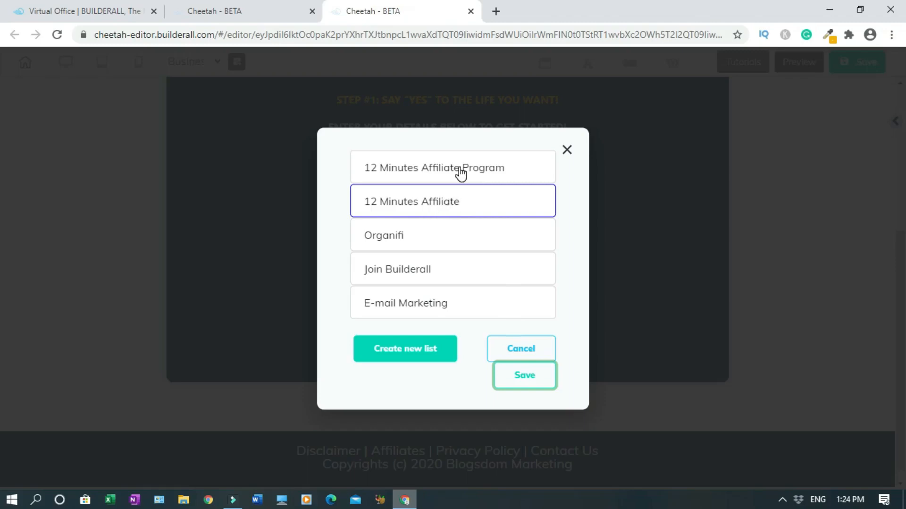
Save the form with the 12 Minutes Affiliate list and bring up its redirect actions
click(525, 374)
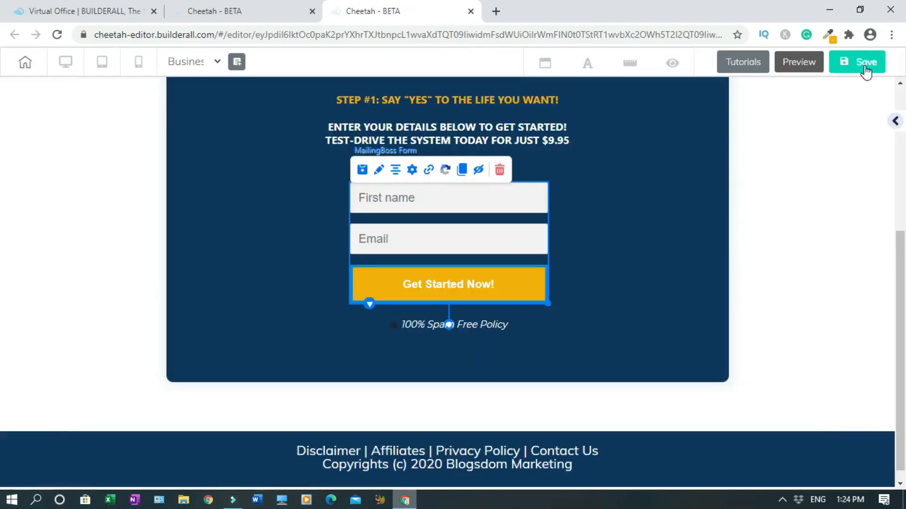
click(858, 62)
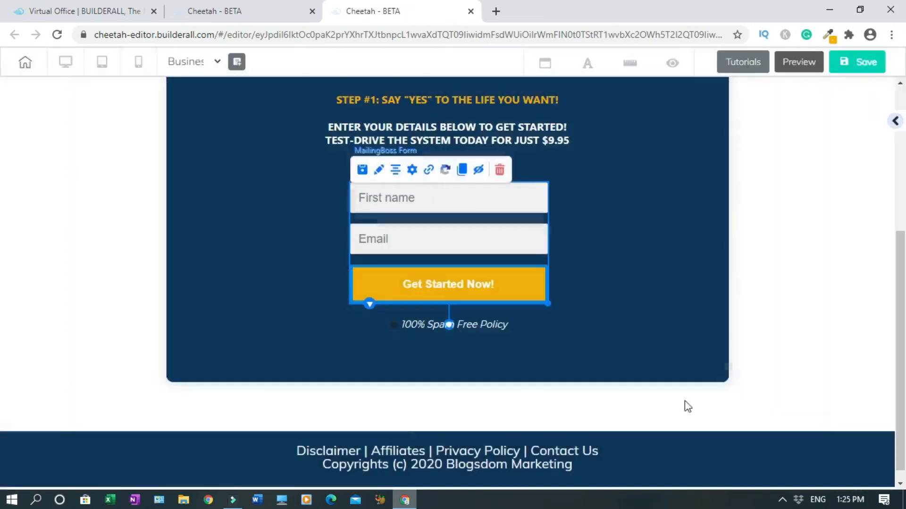
click(412, 170)
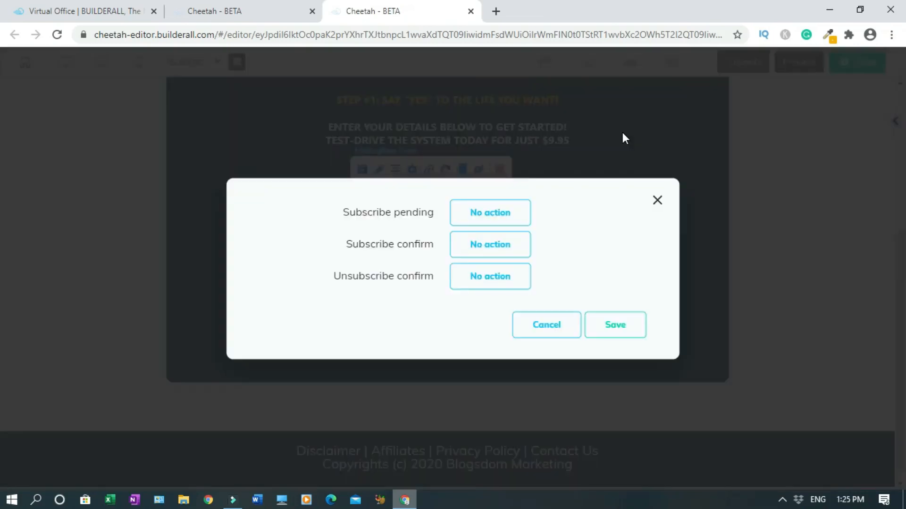
mouse_move(615, 141)
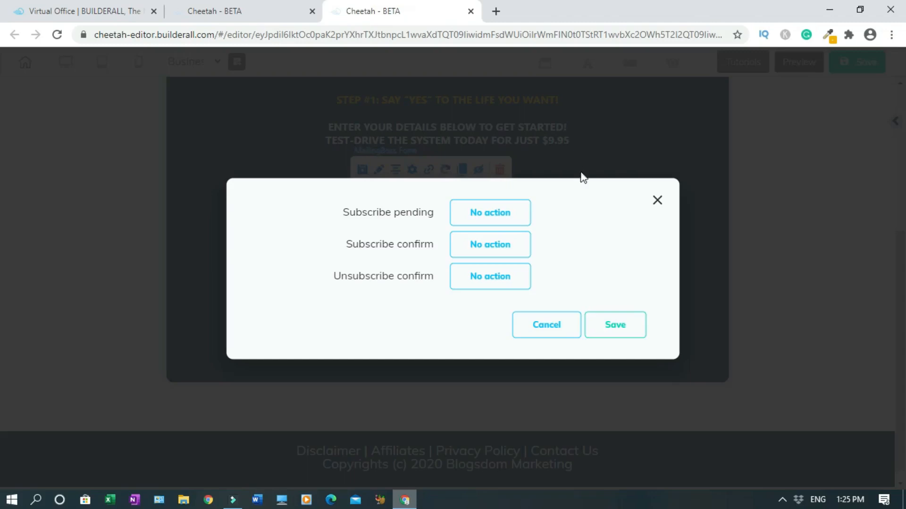
Start setting the Subscribe pending redirect, then return to the site's page list
click(490, 212)
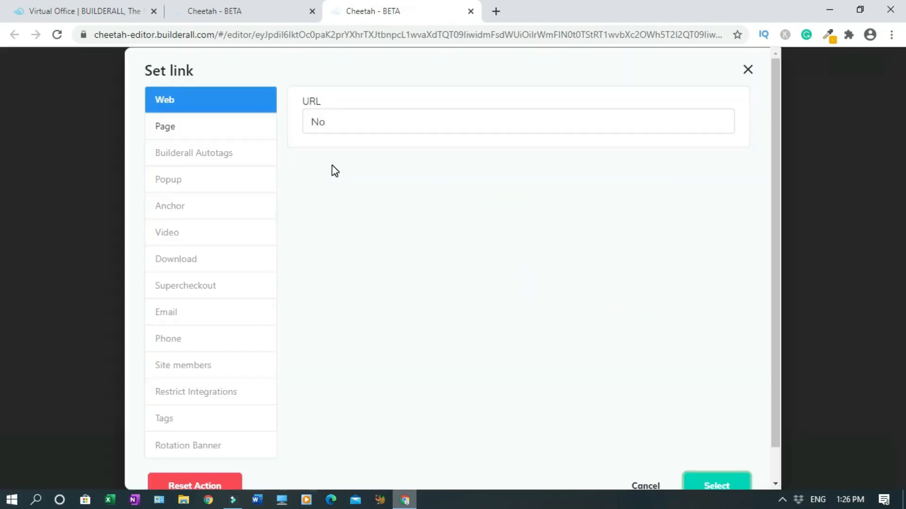
mouse_move(312, 143)
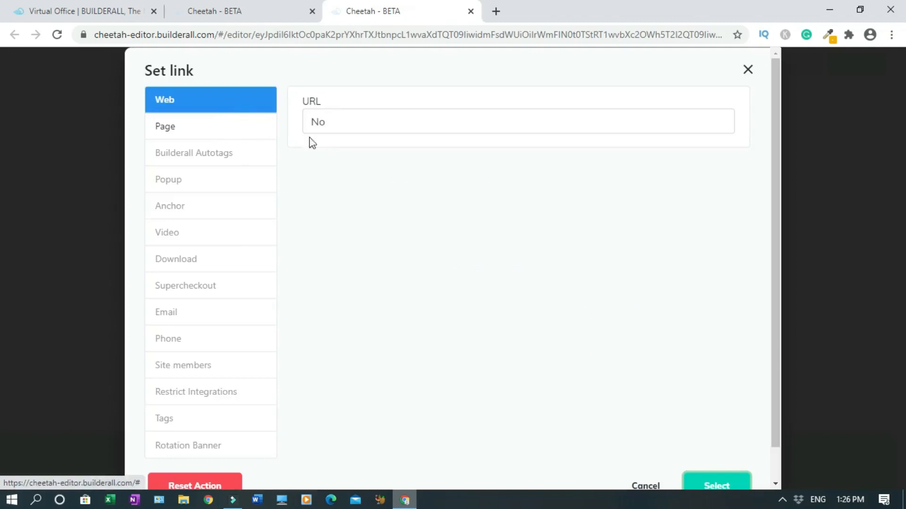
mouse_move(352, 152)
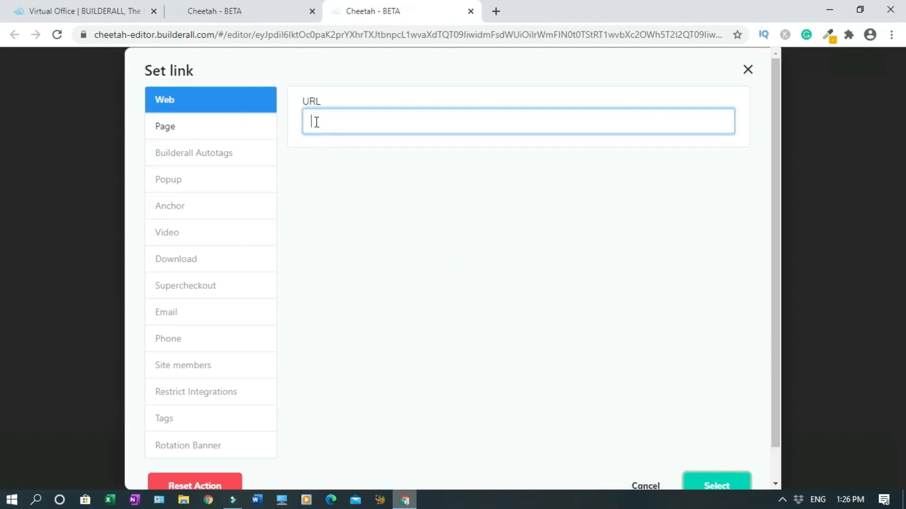
click(227, 12)
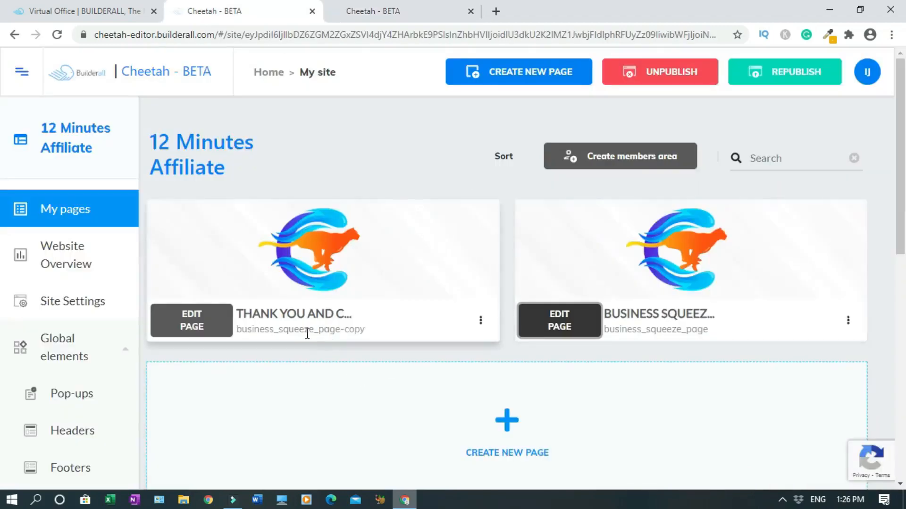
View the live thank-you page and select its web address for copying
click(480, 320)
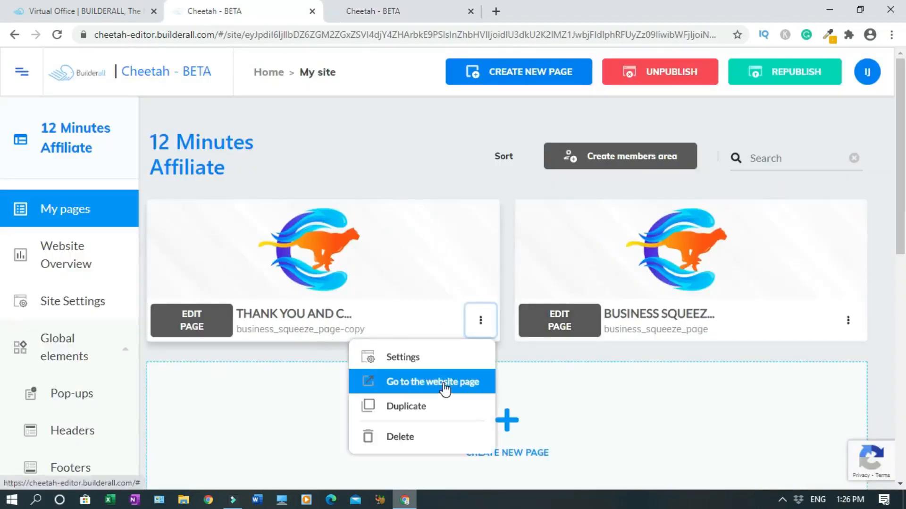
click(434, 382)
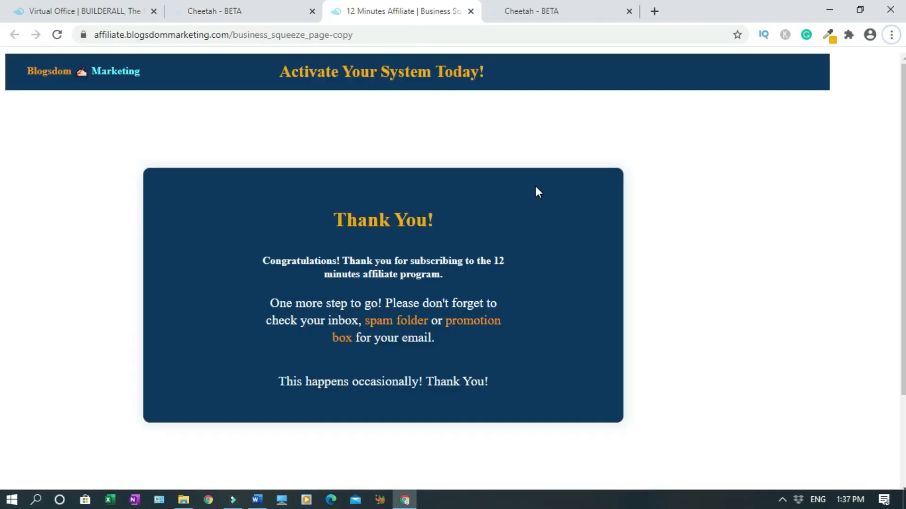
mouse_move(335, 180)
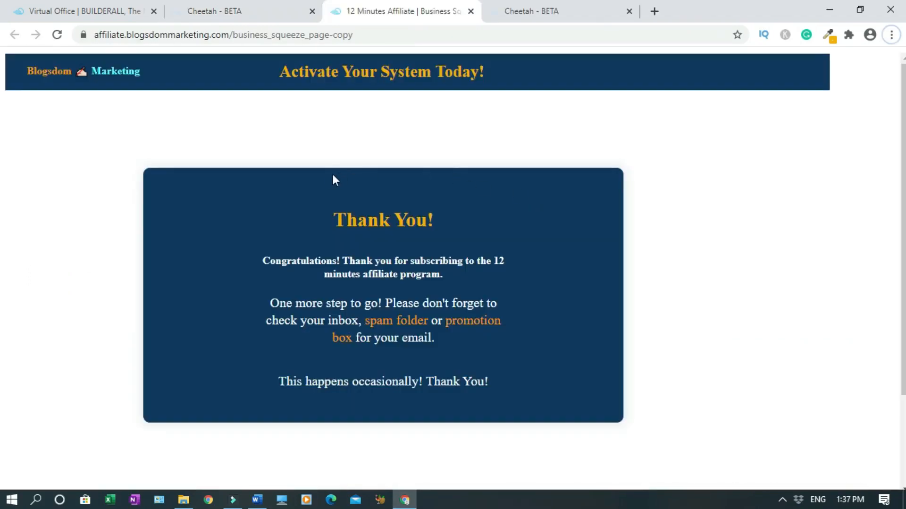
mouse_move(366, 303)
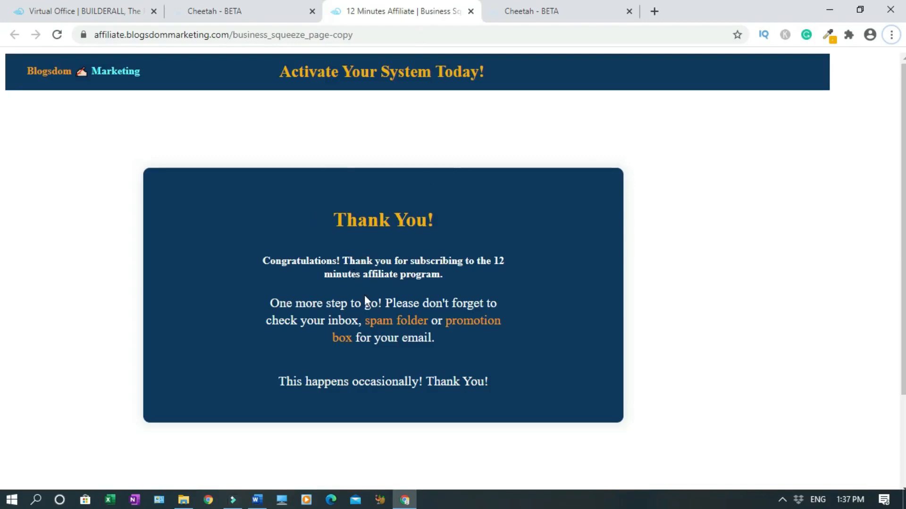
mouse_move(415, 326)
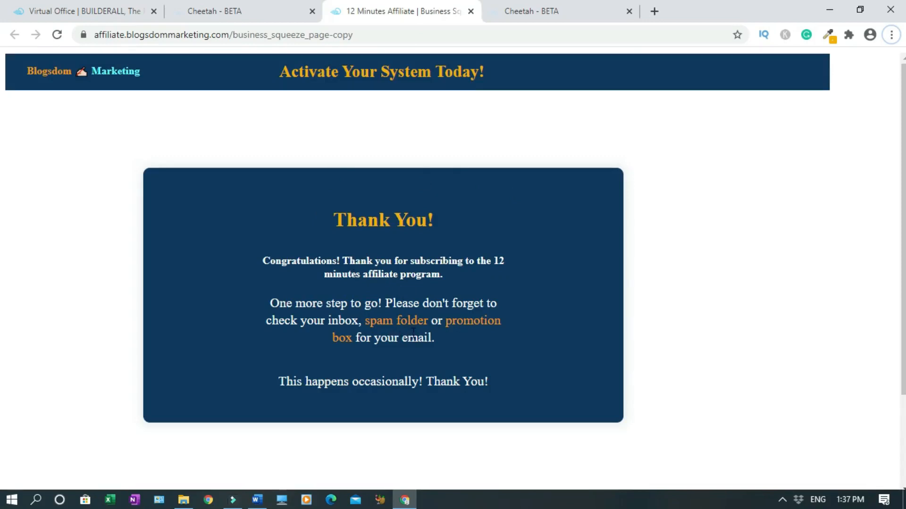
mouse_move(401, 353)
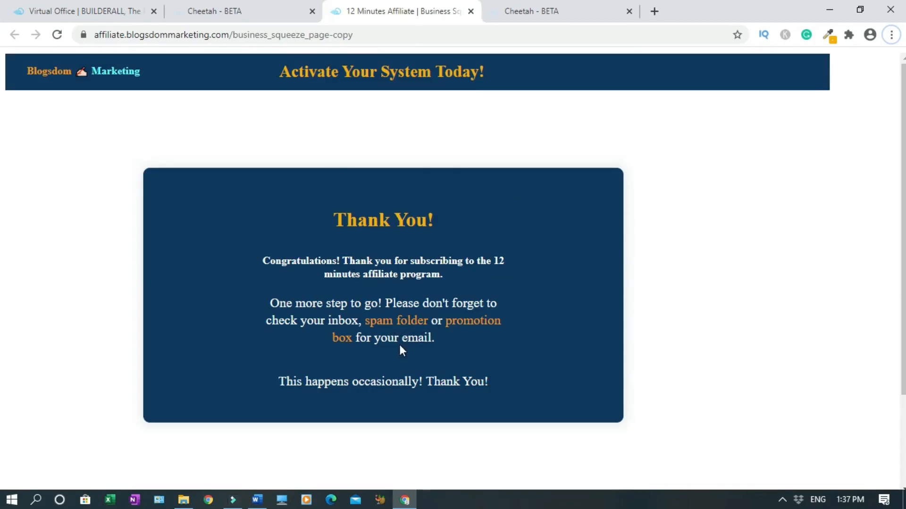
mouse_move(402, 334)
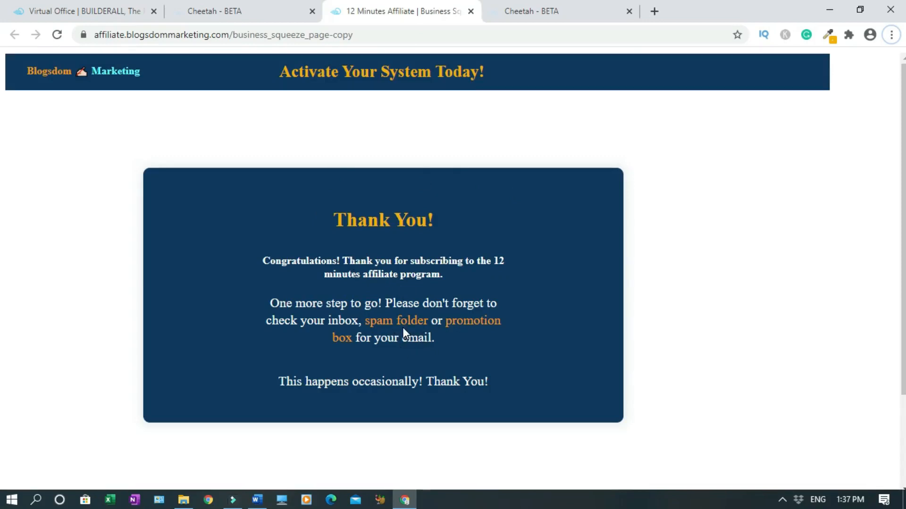
mouse_move(418, 303)
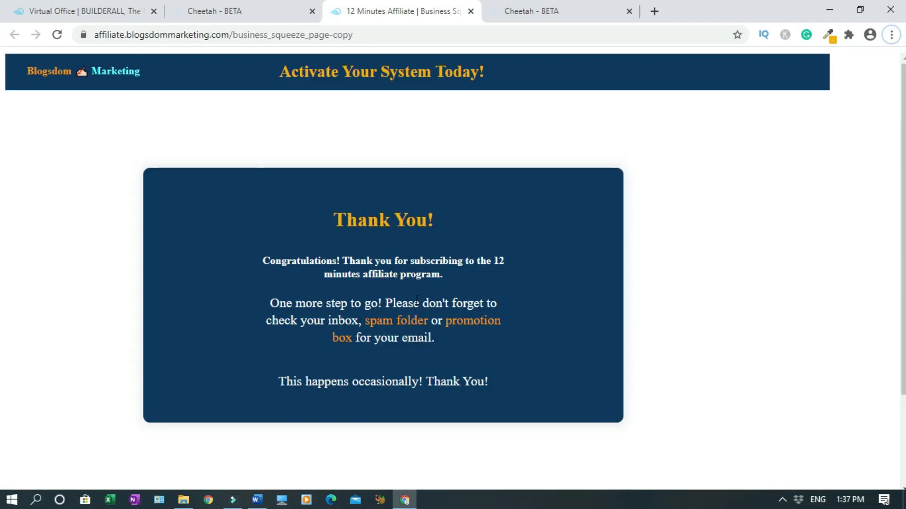
click(215, 35)
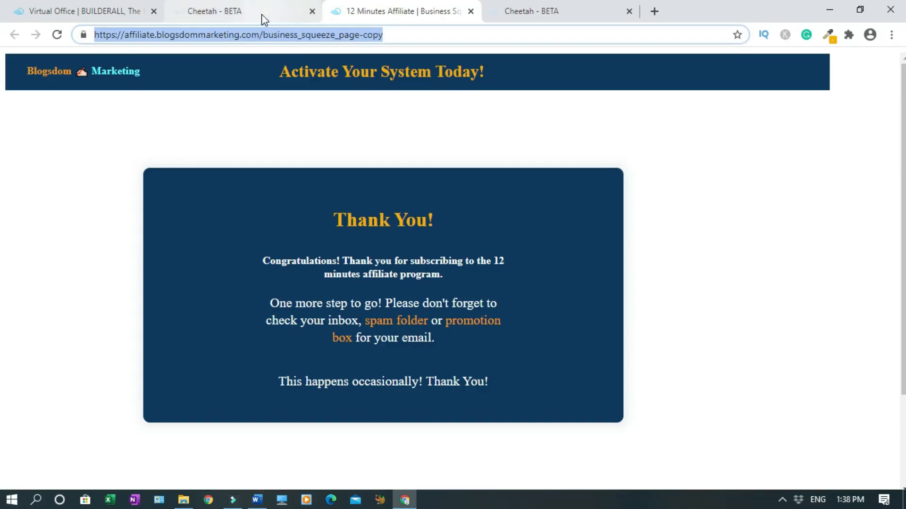
mouse_move(183, 490)
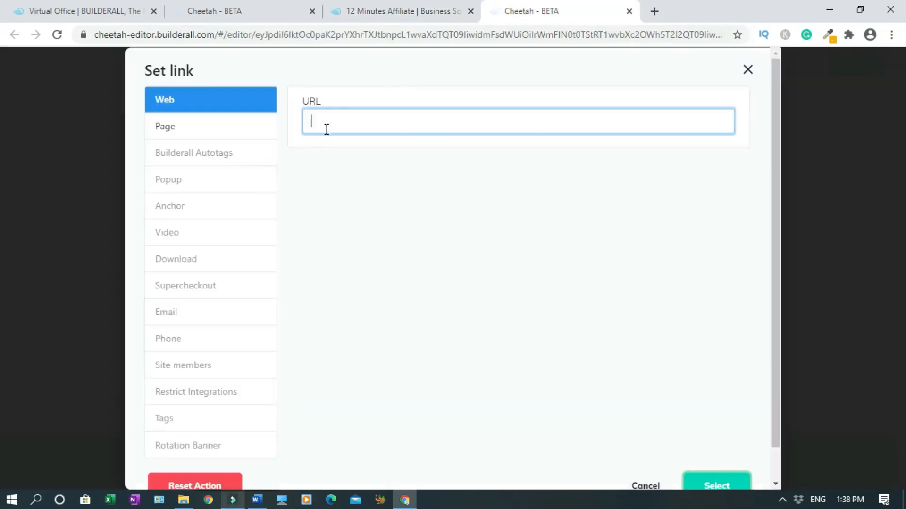
Redirect pending signups to the business_squeeze_page-copy thank-you URL and confirmed ones to the ClickBank hop link, and save
text(https://affiliate.blogsdommarketing.com/business_squeeze_page-copy)
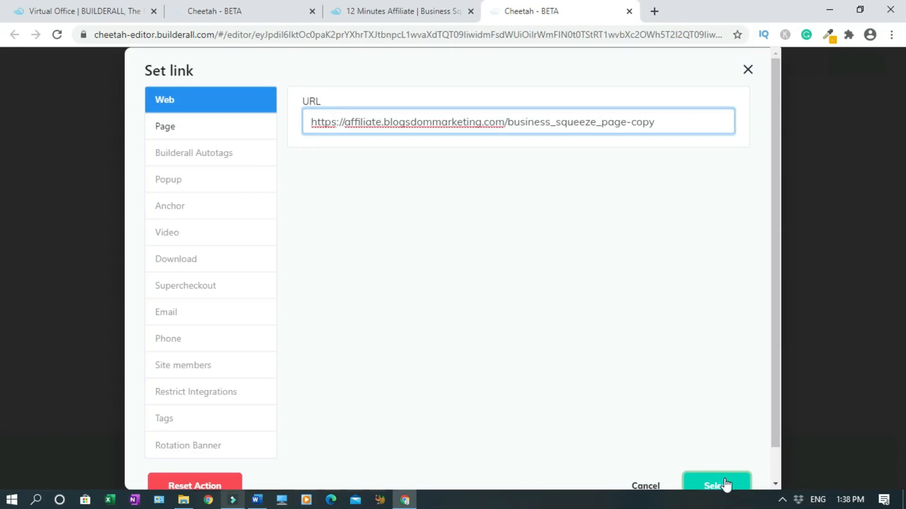
click(716, 482)
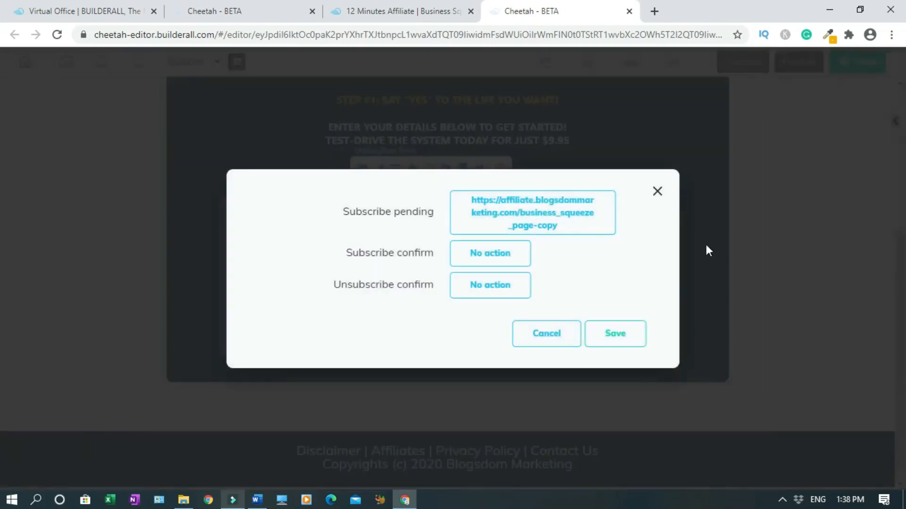
click(489, 253)
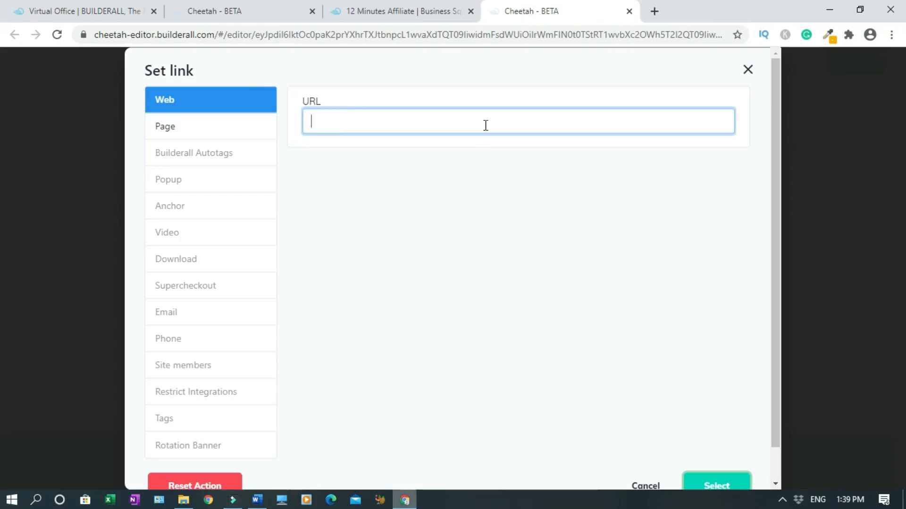
text(https://5dfcahkfr2u9meb3kpyazm8xit.hop.clickbank.net/)
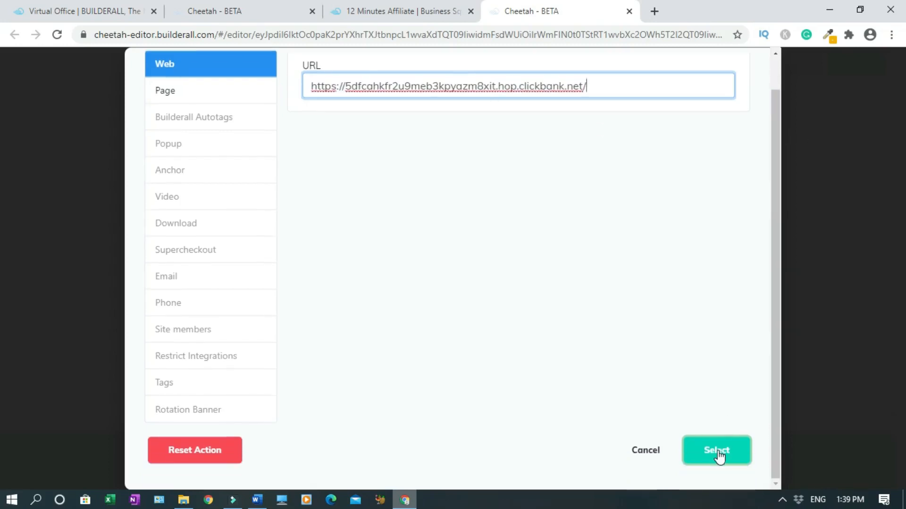
click(718, 450)
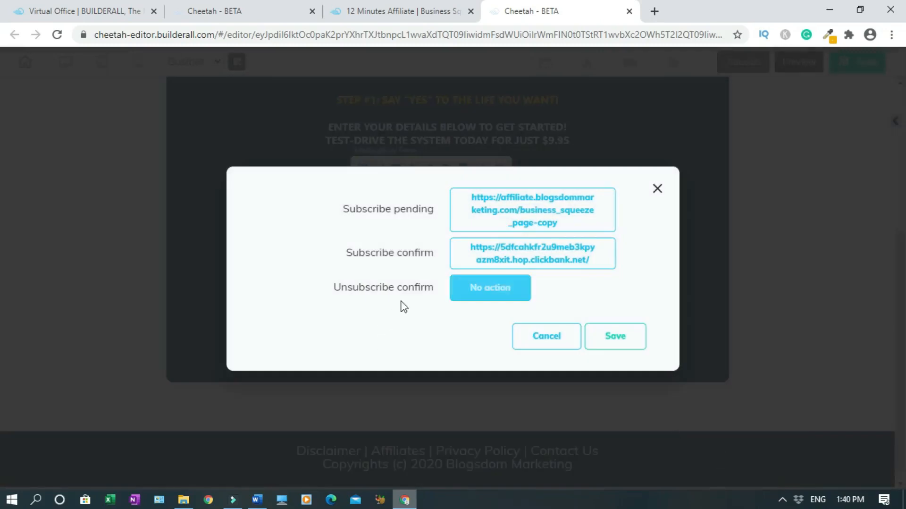
mouse_move(394, 322)
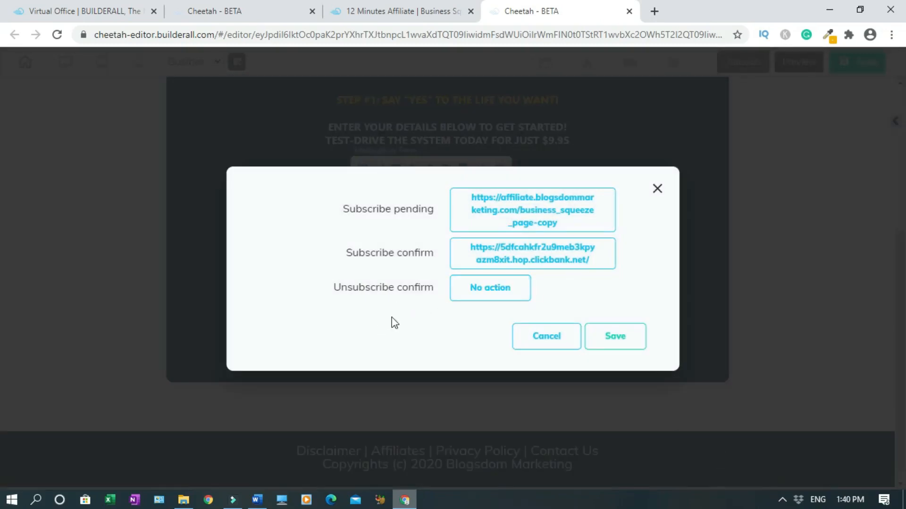
click(489, 288)
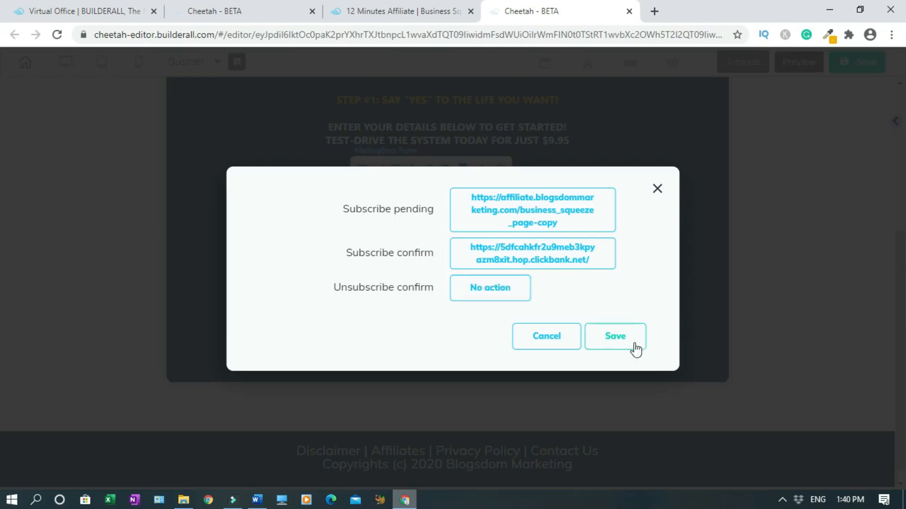
click(615, 336)
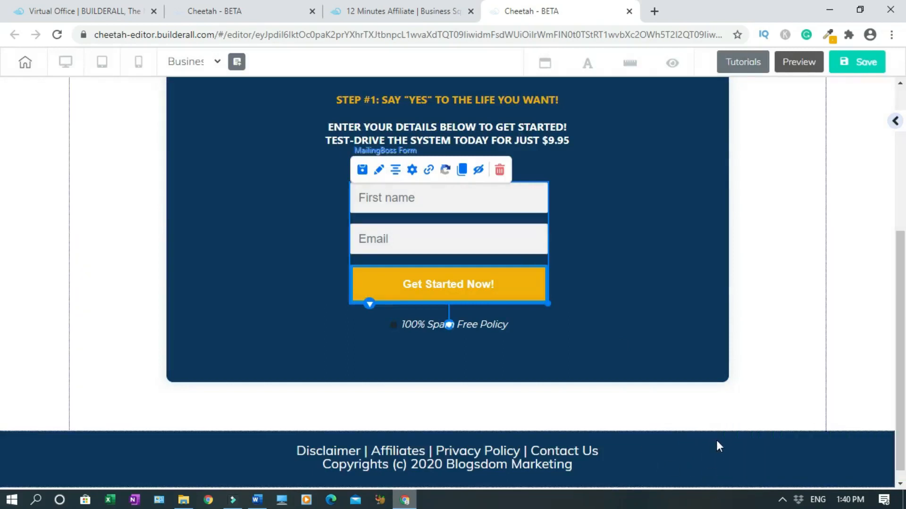
mouse_move(867, 150)
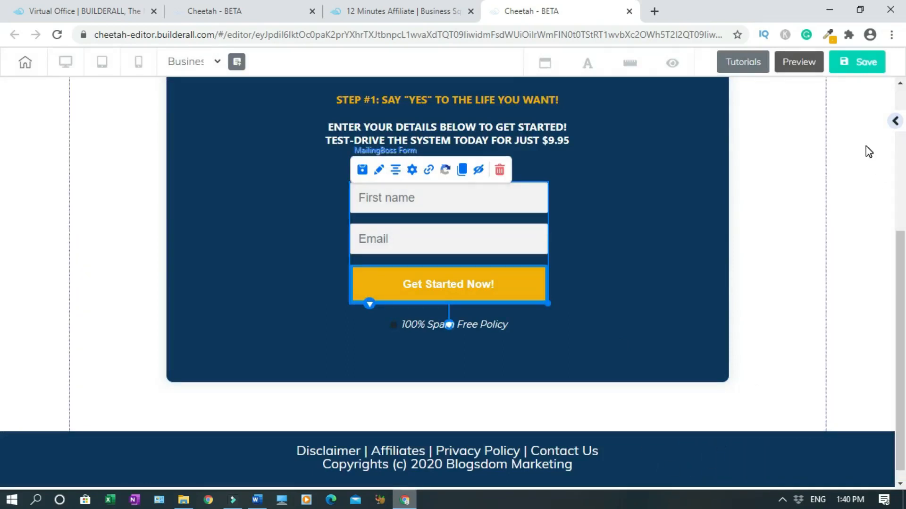
mouse_move(855, 65)
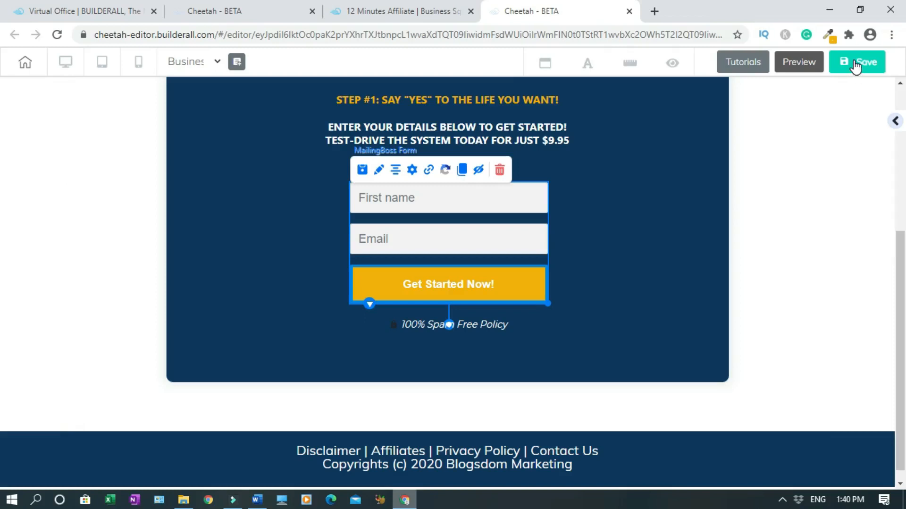
Save, publish and republish the site to affiliate.blogsdommarketing.com
click(857, 62)
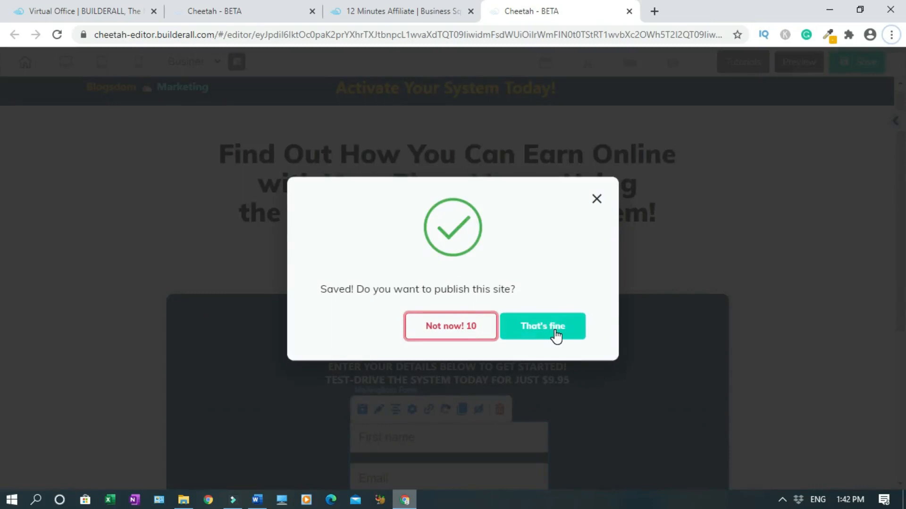
click(543, 325)
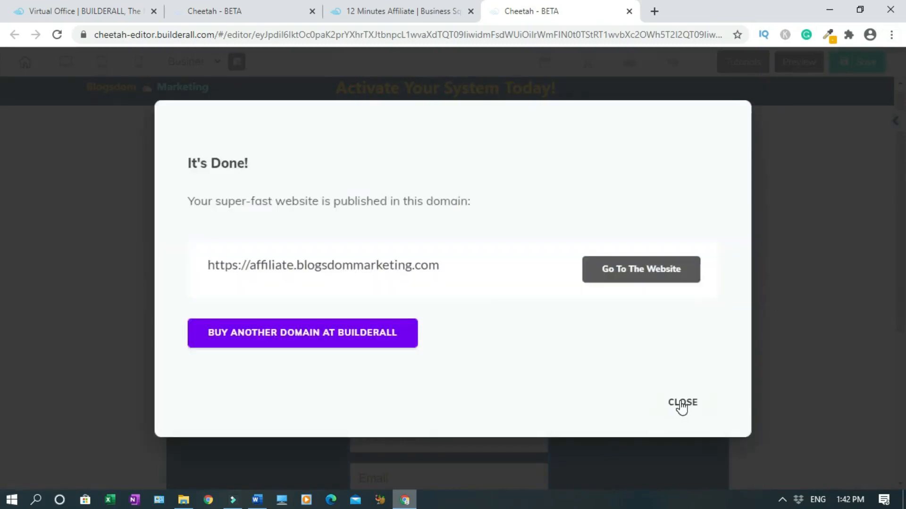
click(682, 402)
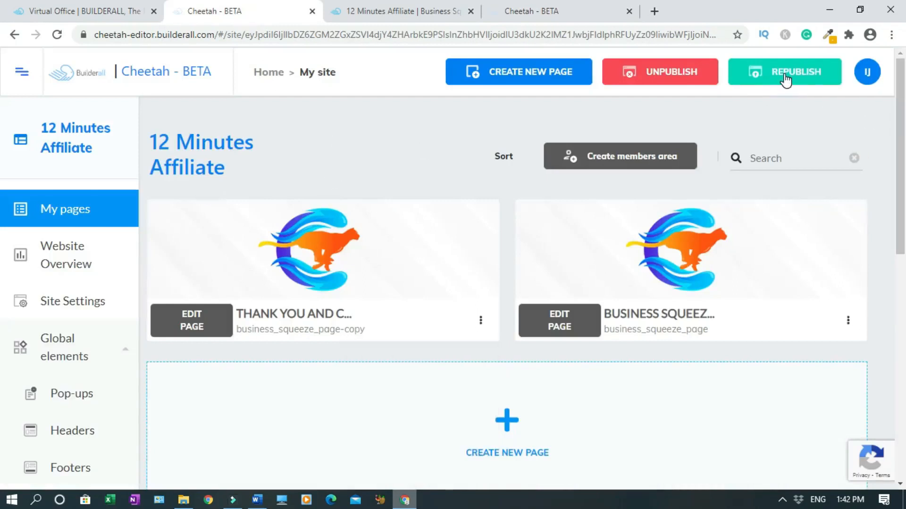
click(788, 75)
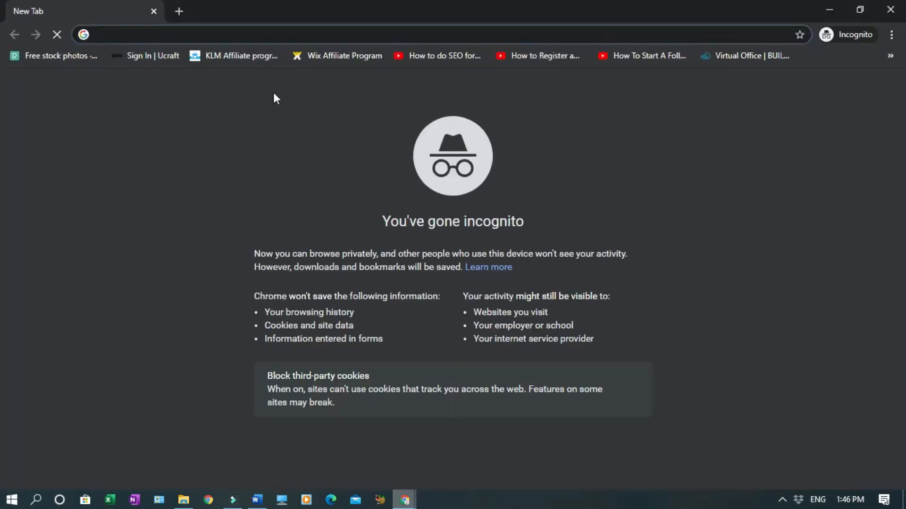
Submit a test name and Gmail address on affiliate.blogsdommarketing.com, reaching the Thank You page
text(affiliate.blogsdommarketing)
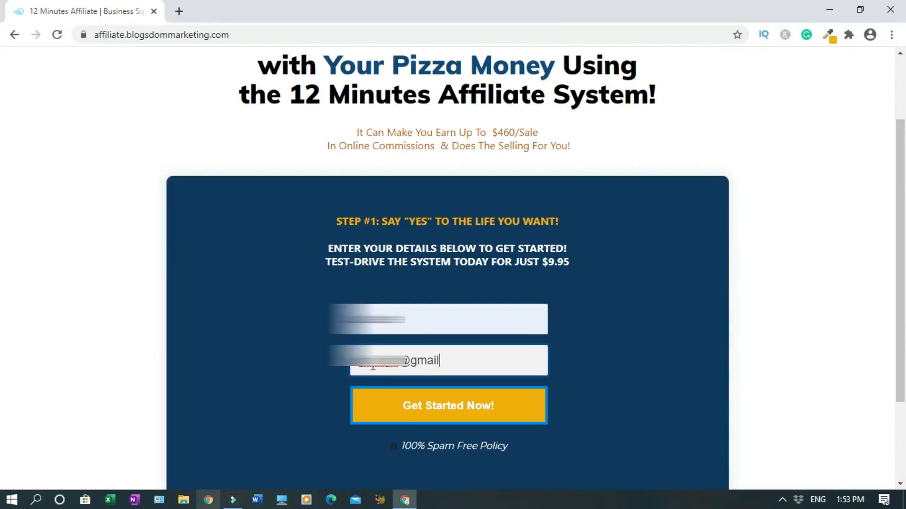
text(.com)
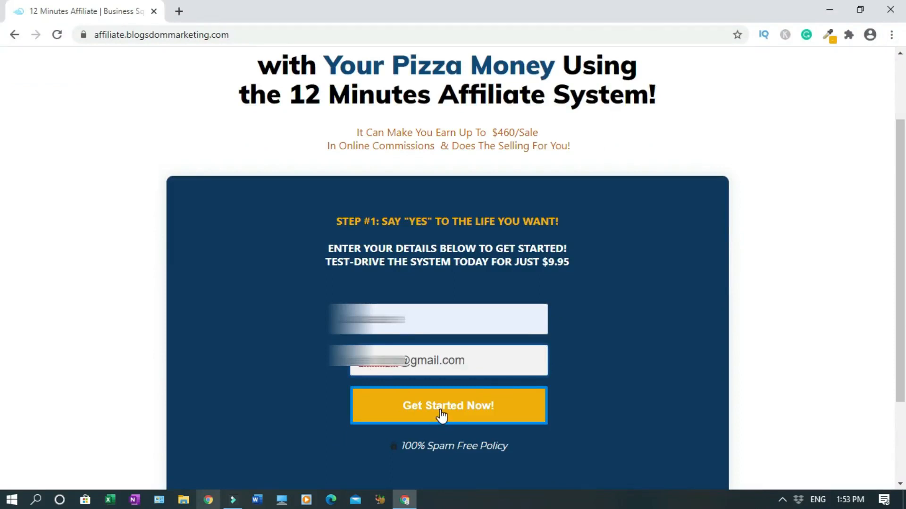
click(448, 405)
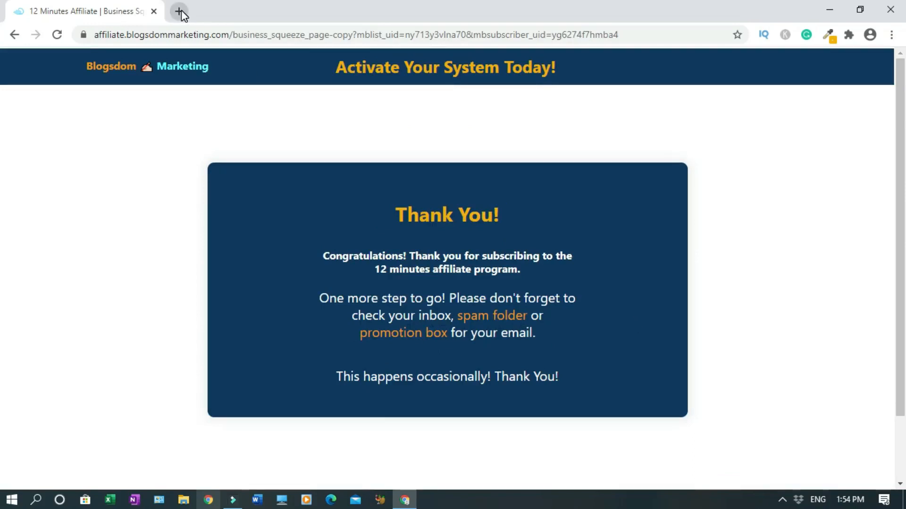
click(179, 13)
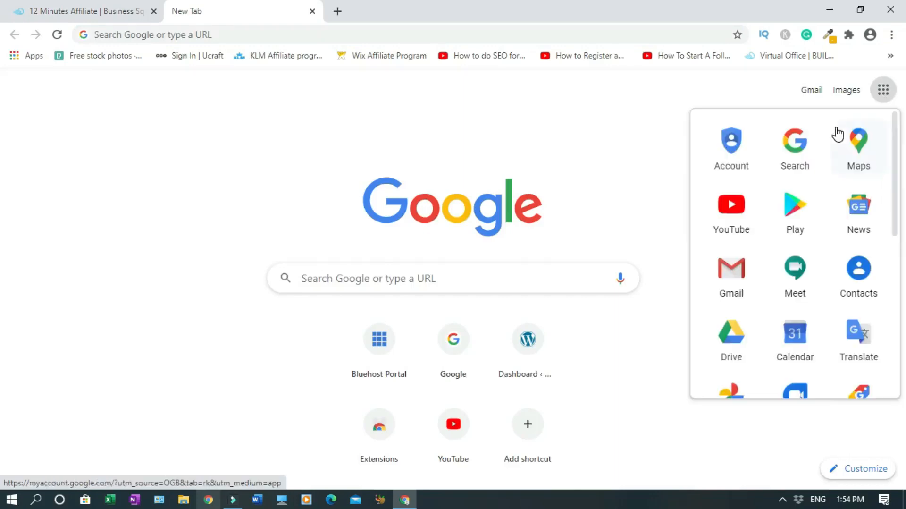
Show Gmail's Promotions category holding the Blogsdom Marketing confirmation email
click(730, 268)
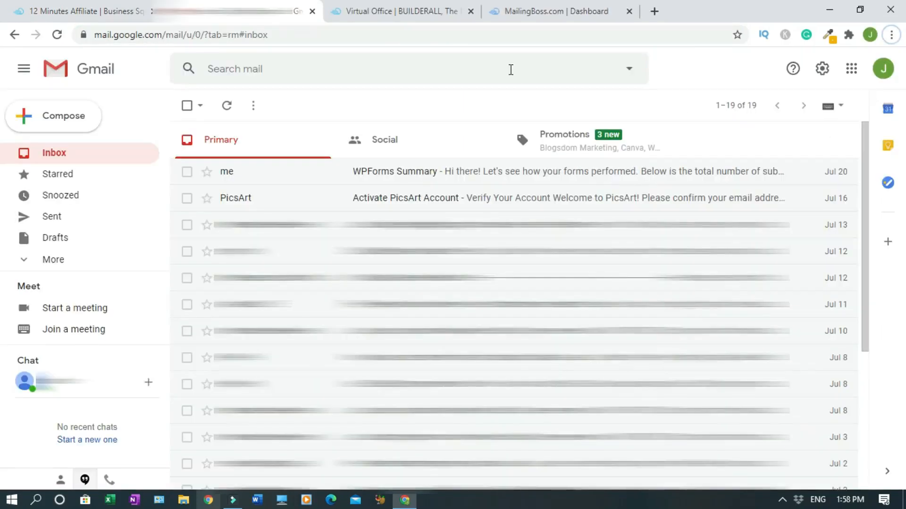
mouse_move(673, 112)
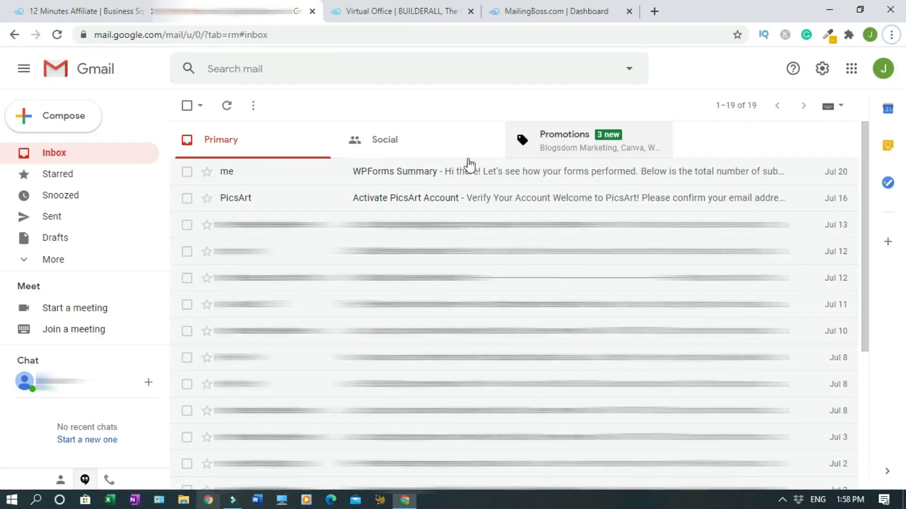
mouse_move(61, 267)
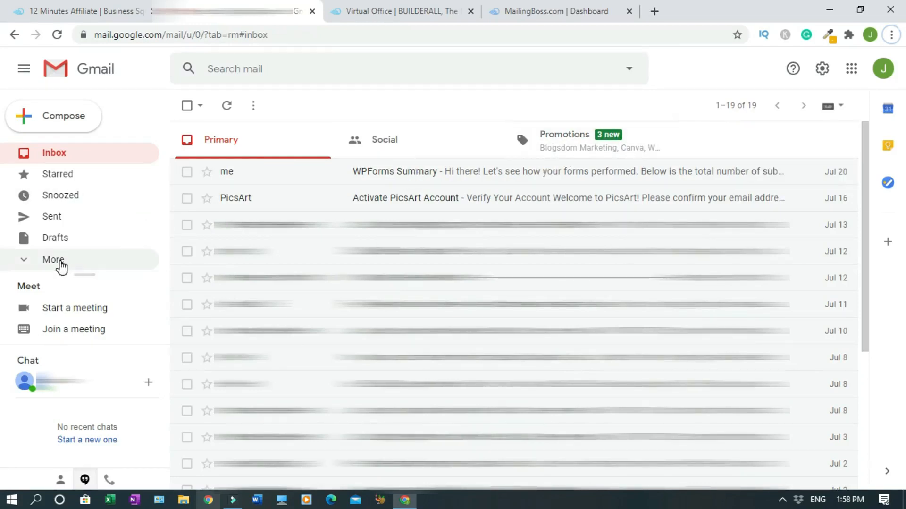
click(53, 260)
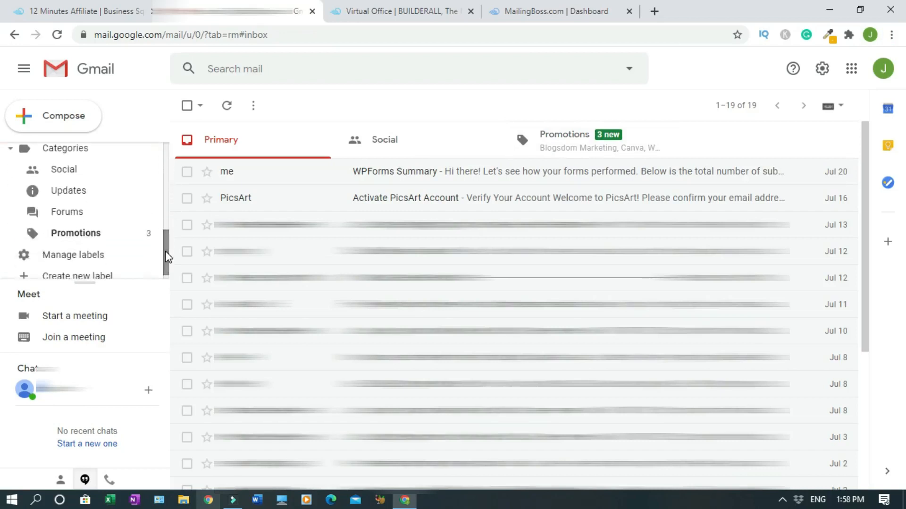
click(75, 233)
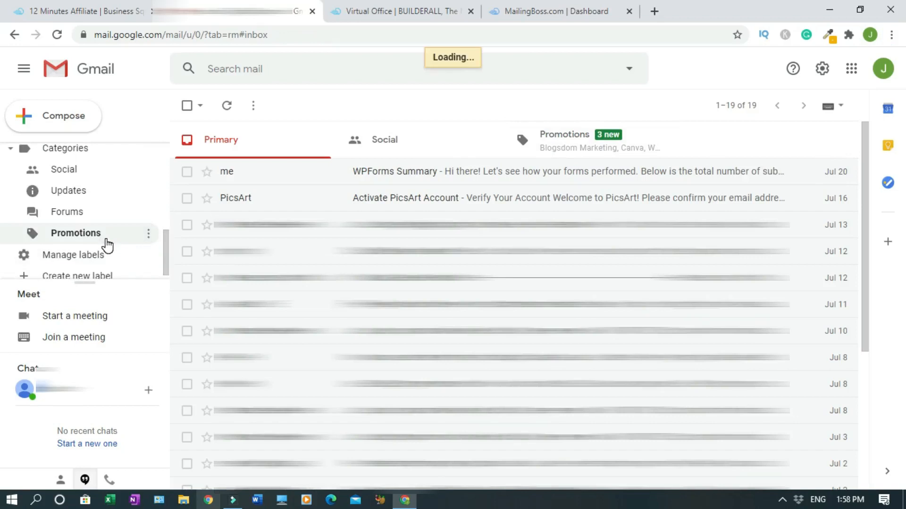
click(76, 233)
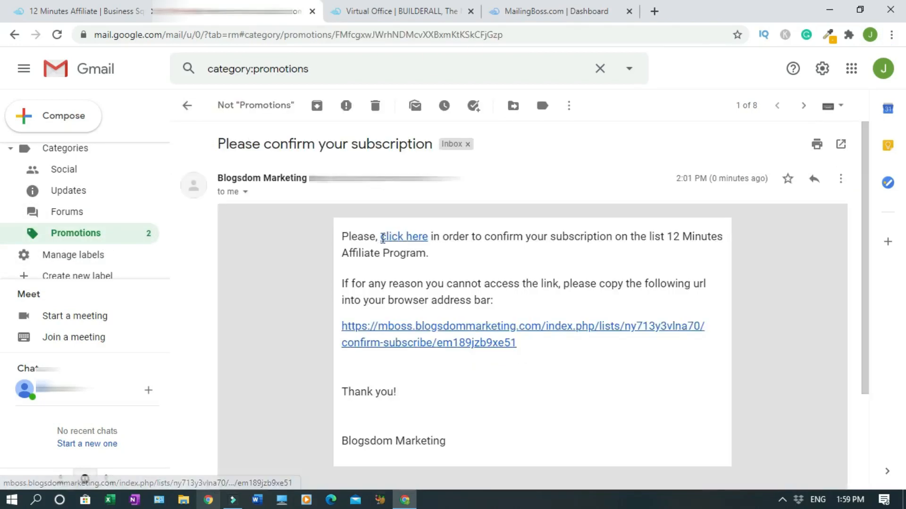
mouse_move(583, 251)
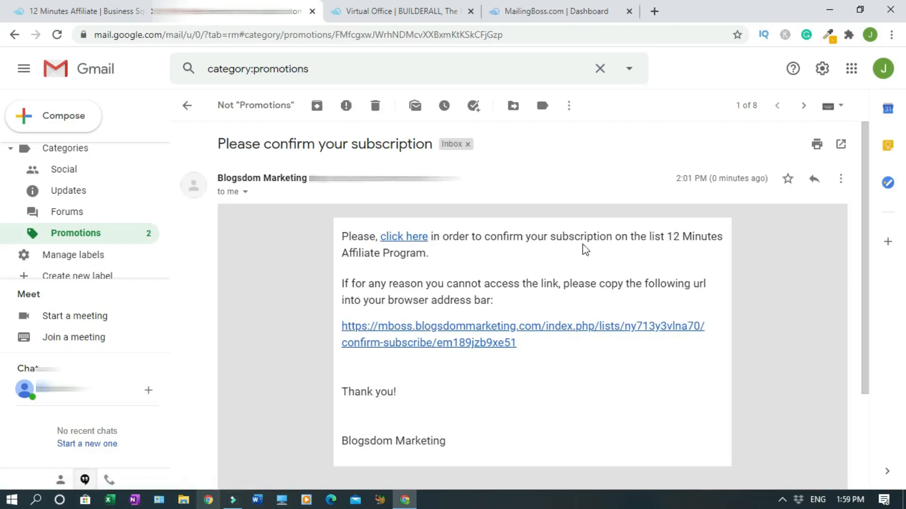
mouse_move(665, 246)
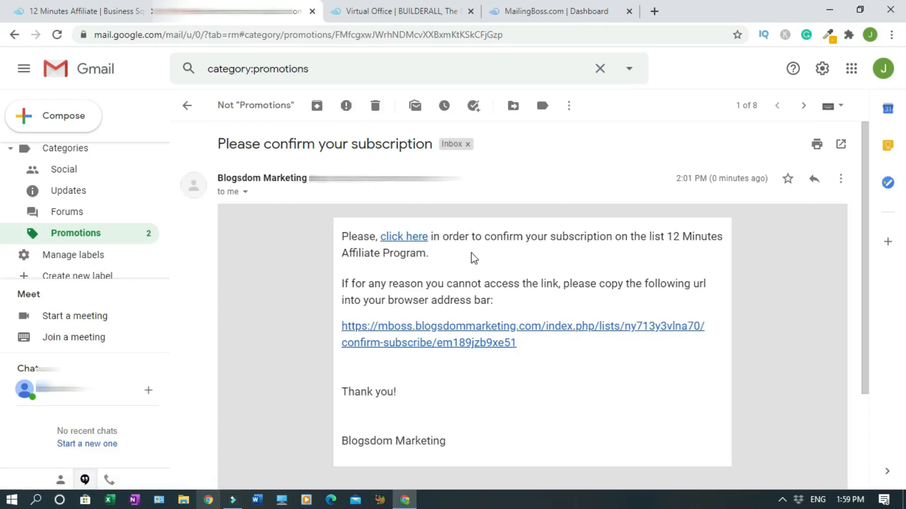
Confirm the subscription via the email's link, landing on the 12 Minute Affiliate offer page
click(404, 236)
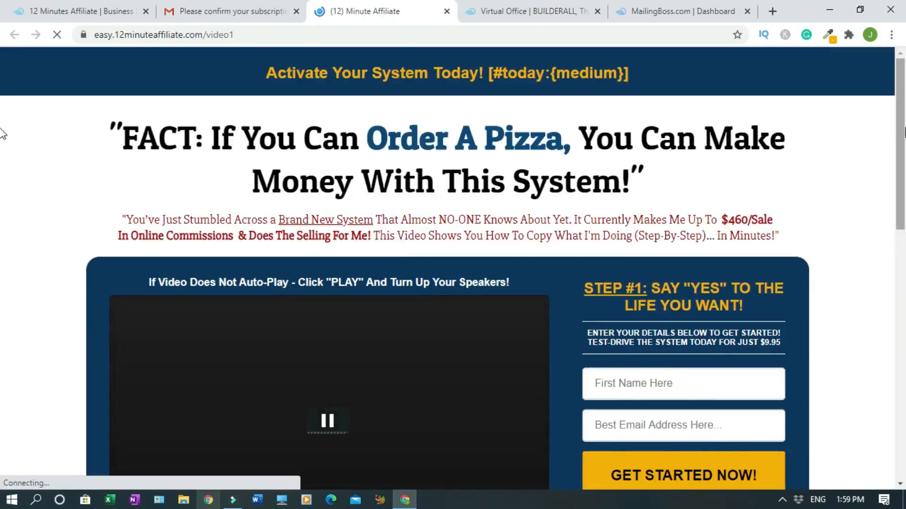
scroll(down, 3)
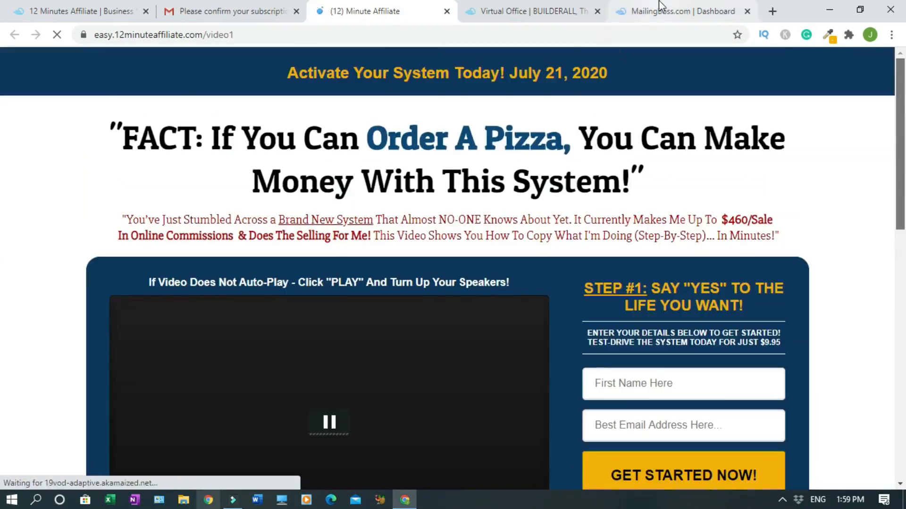
View the 12 Minutes Affiliate Program list's subscribers in MailingBoss, showing 1 subscriber found
click(680, 12)
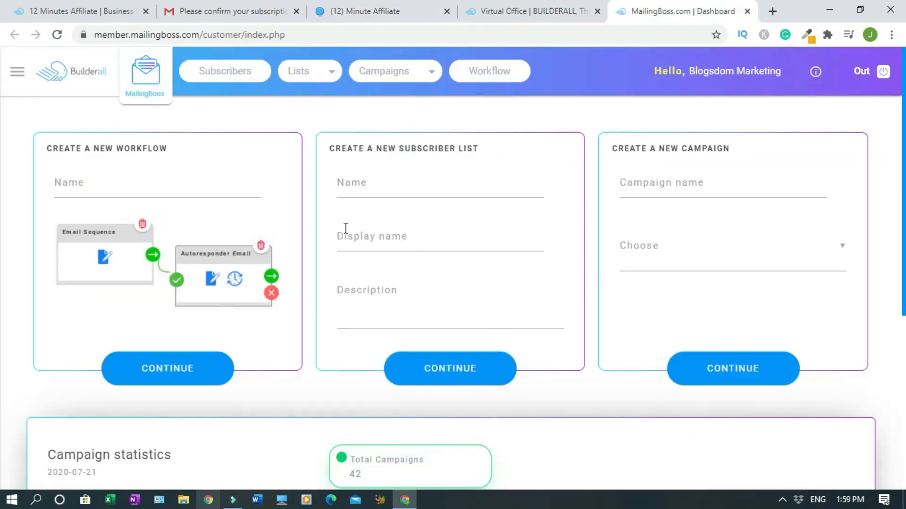
click(306, 71)
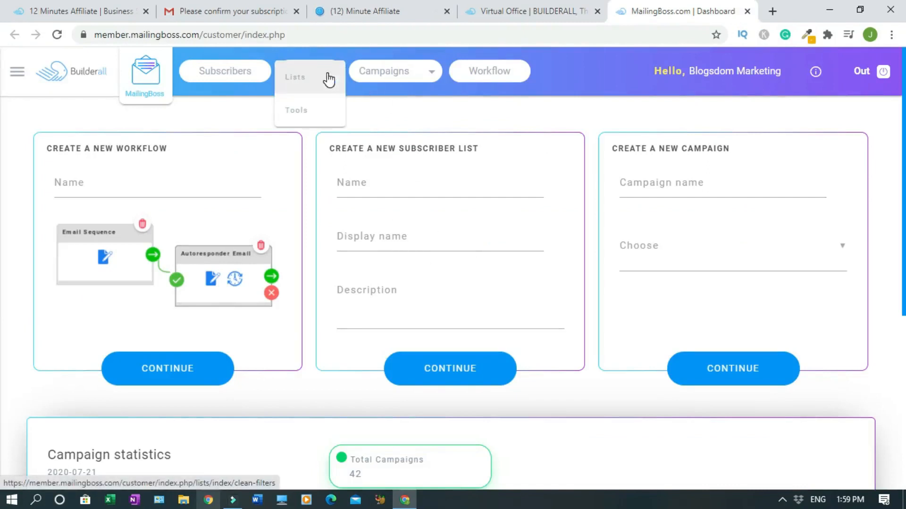
click(297, 77)
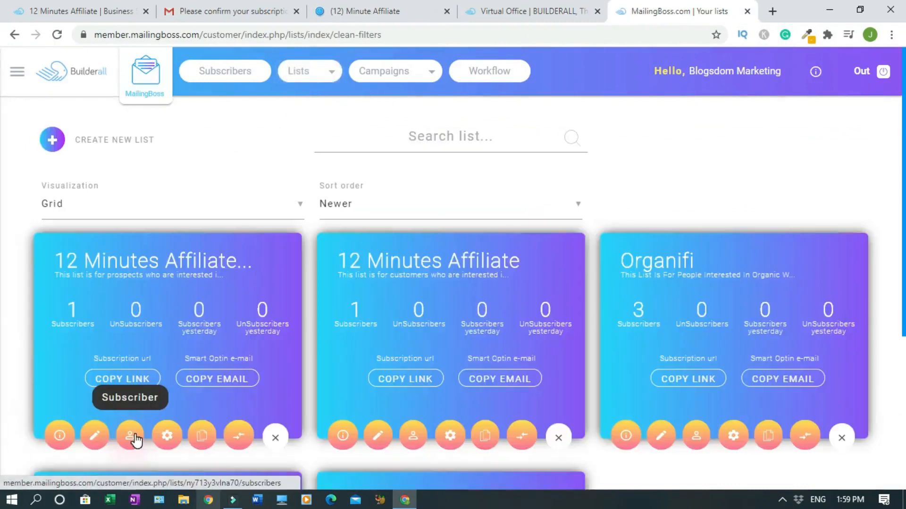
click(130, 435)
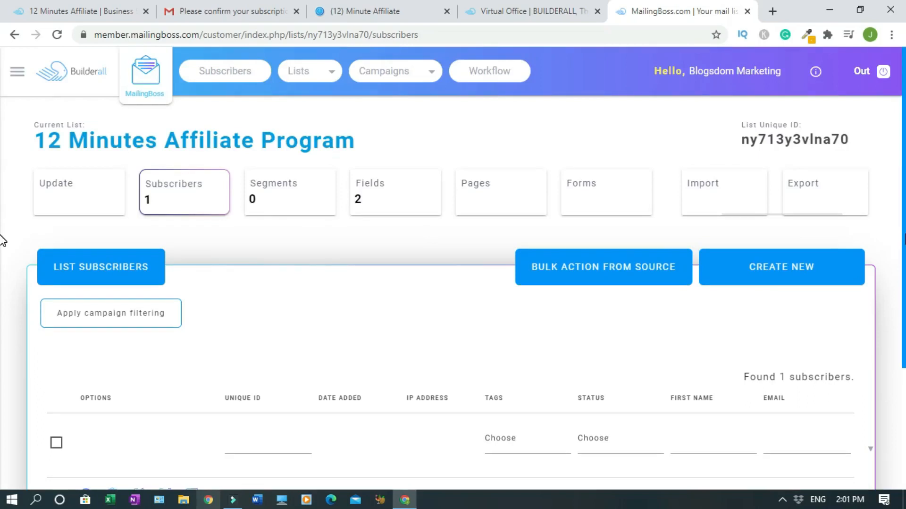
mouse_move(680, 133)
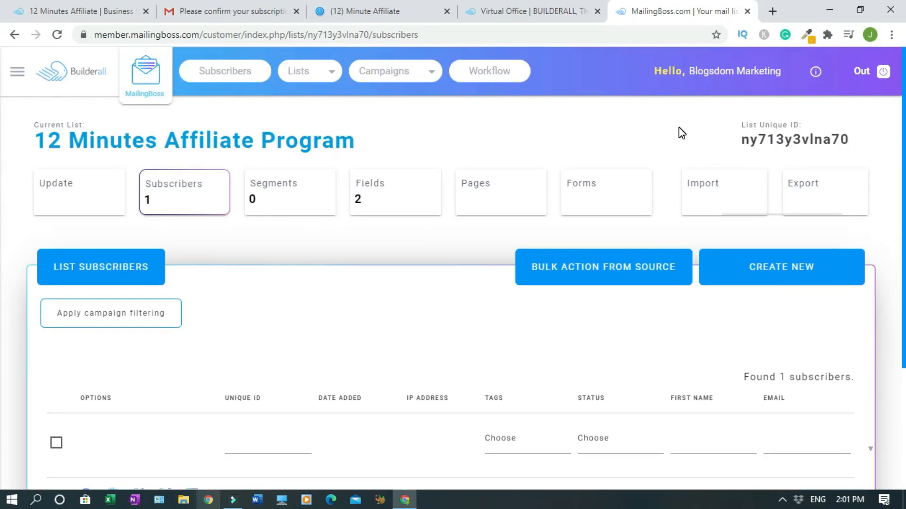